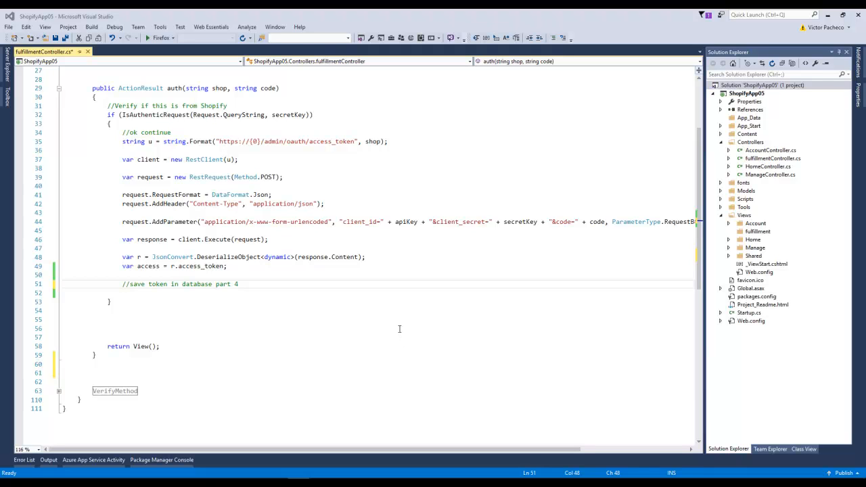
pyautogui.moveTo(324, 325)
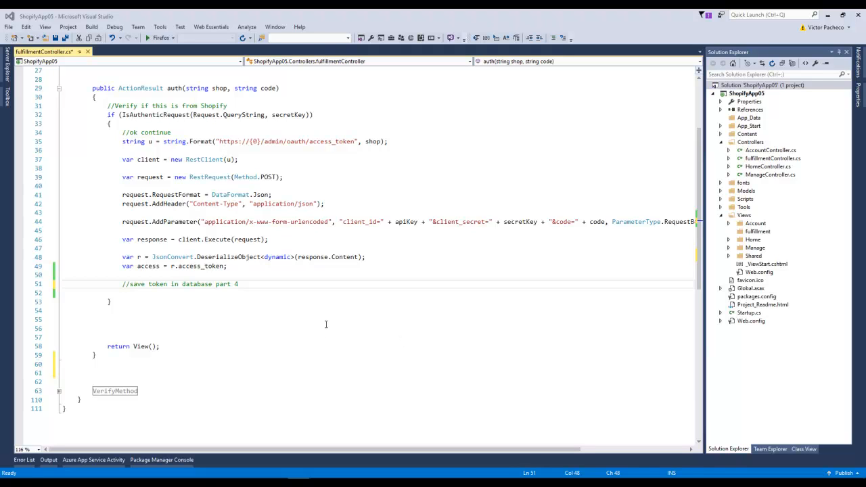
pyautogui.moveTo(303, 344)
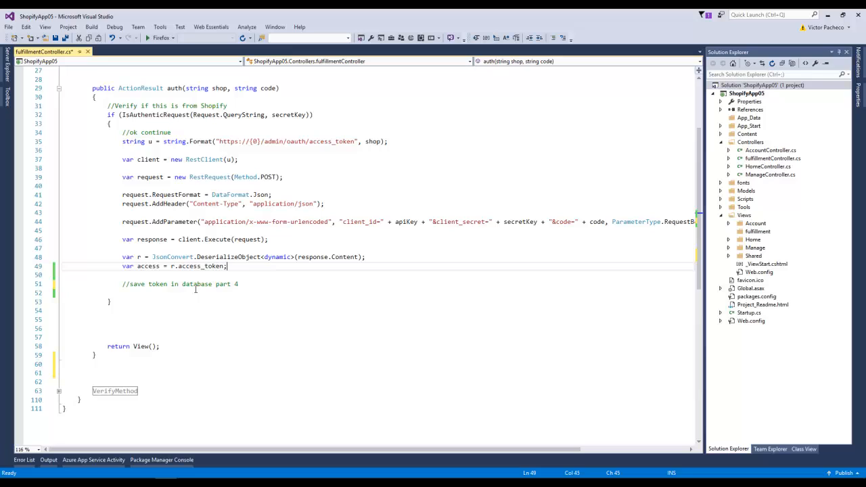
# Launch SQL Server Management Studio connected to the local SQLEXPRESS instance with Databases expanded.
pyautogui.doubleClick(200, 265)
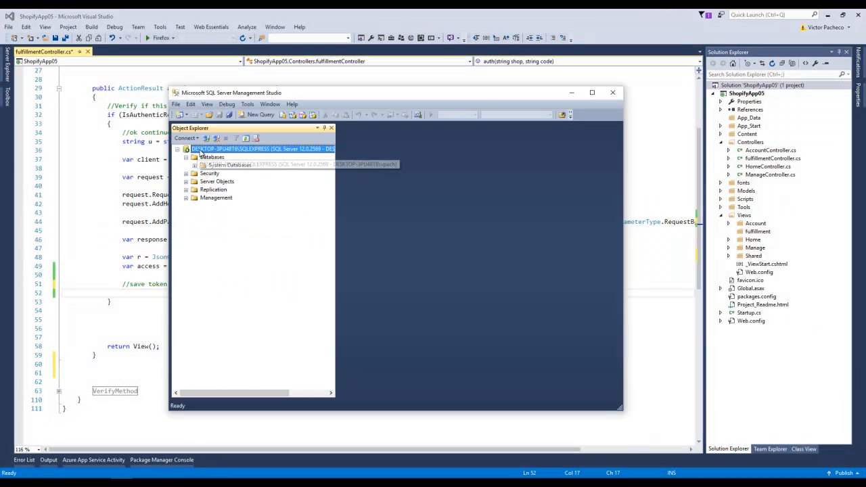
# Create a new database named FulfillmentDb on the local SQL Express server.
pyautogui.click(211, 156)
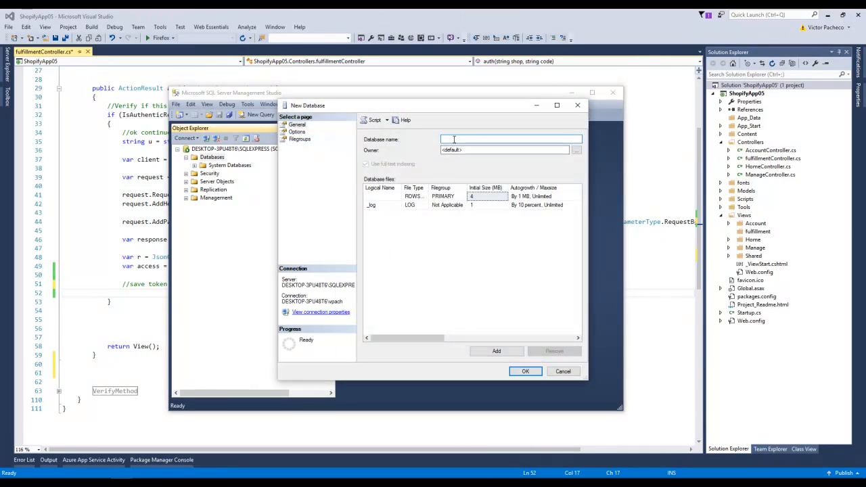
pyautogui.write('FulfillmentDb')
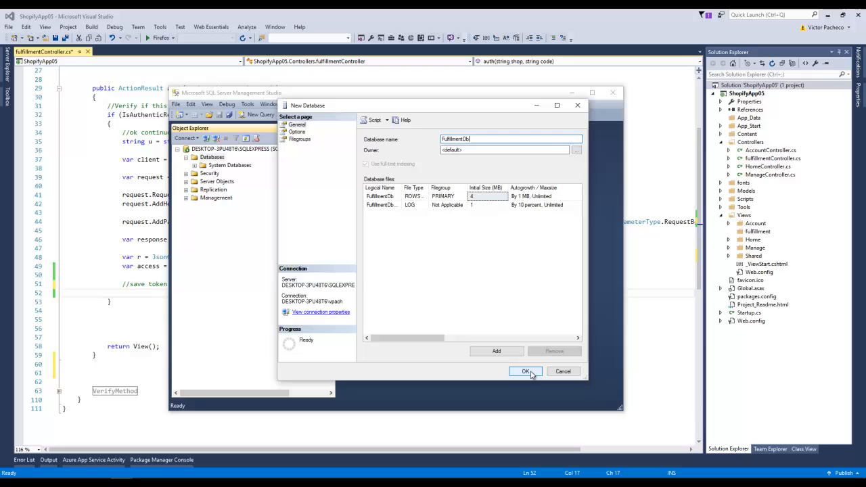
pyautogui.click(525, 370)
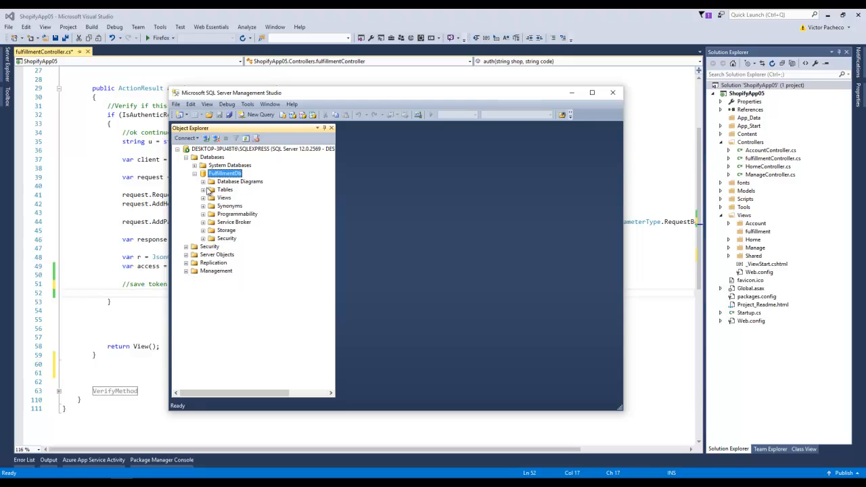
# Start a new table in FulfillmentDb with a rowid column of type int.
pyautogui.rightClick(224, 190)
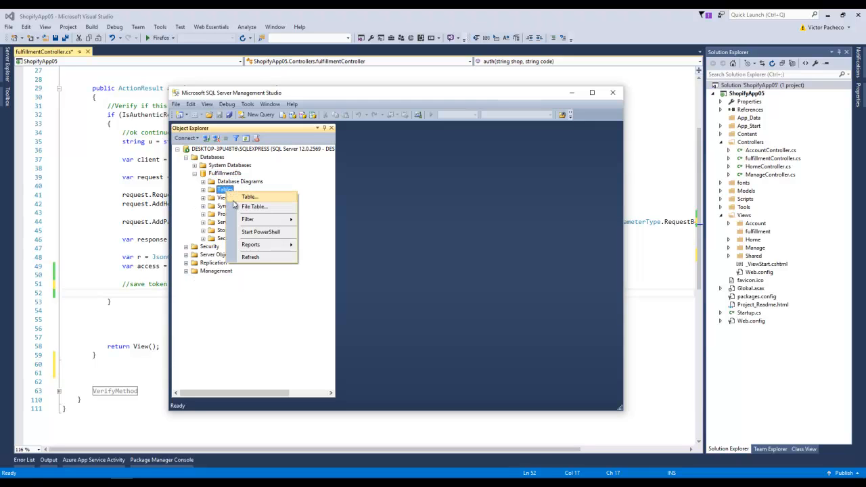
pyautogui.click(249, 197)
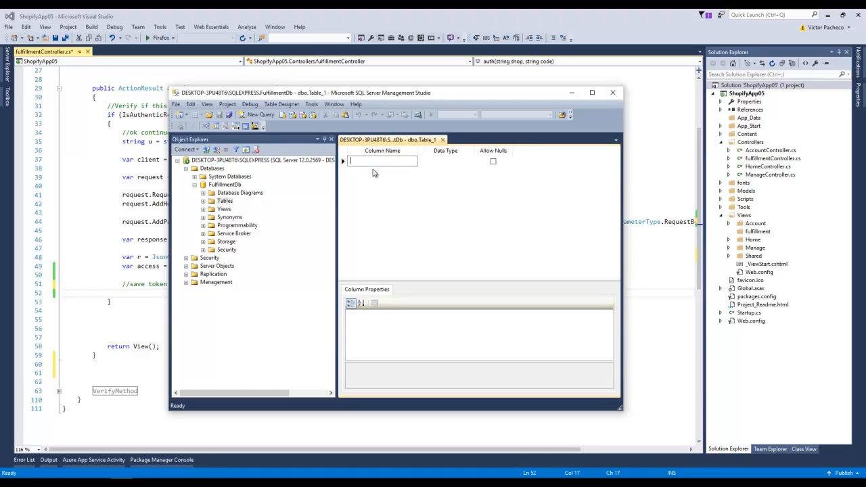
pyautogui.write('rowid')
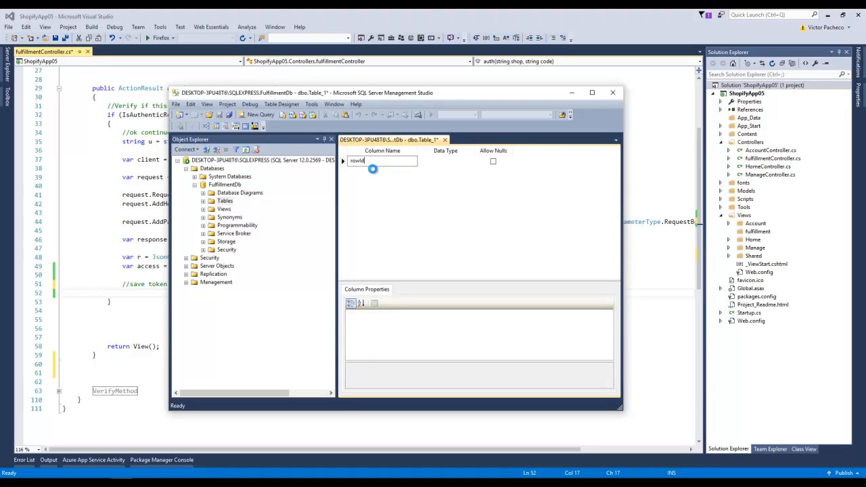
pyautogui.click(492, 161)
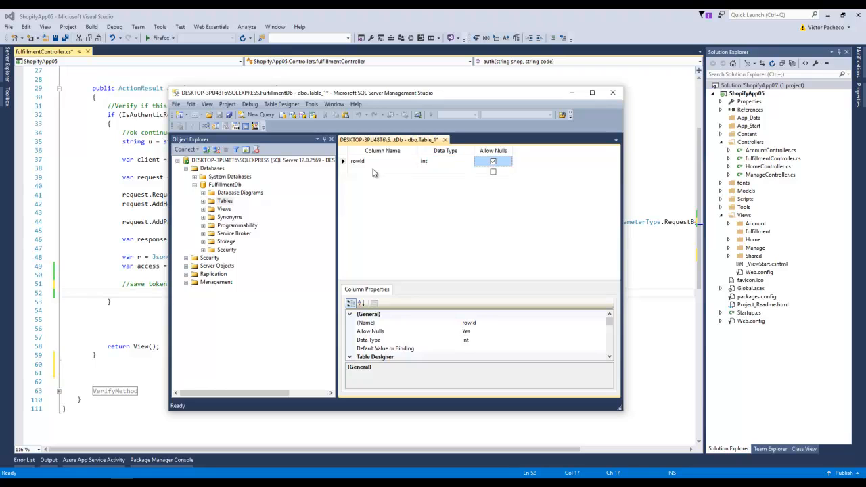
pyautogui.click(493, 161)
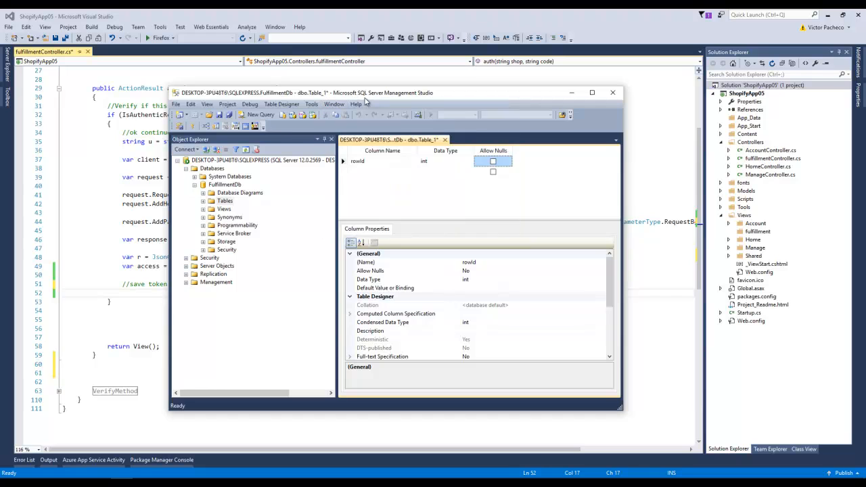
pyautogui.moveTo(362, 237)
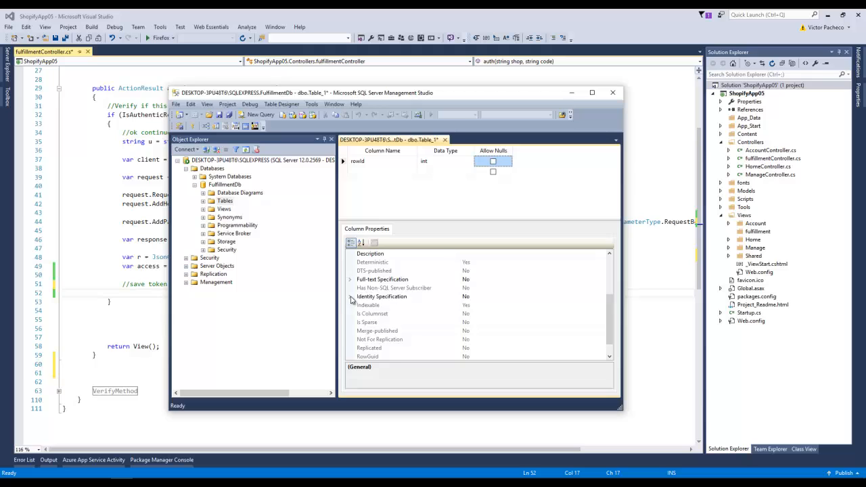
# Make rowid an identity column with default seed and increment, and set it as primary key.
pyautogui.click(350, 296)
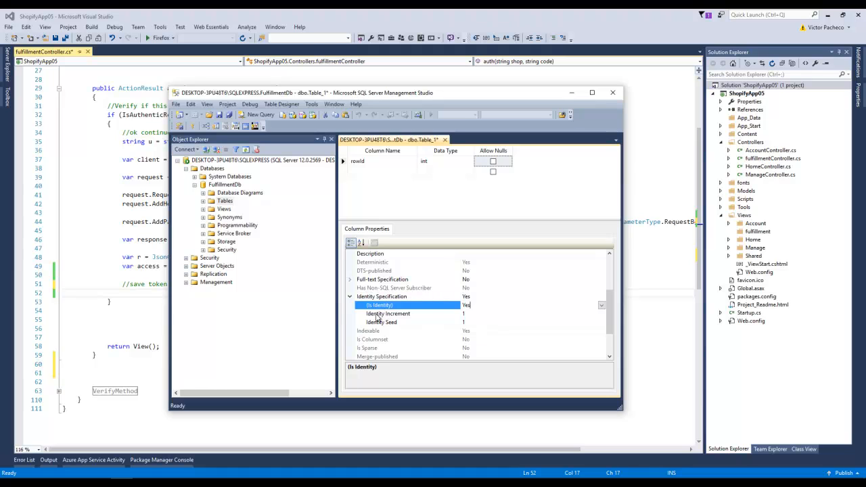
pyautogui.click(381, 322)
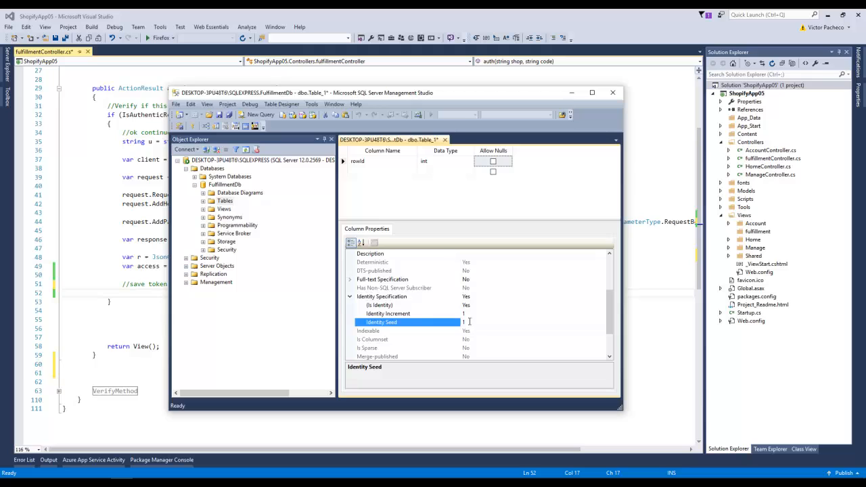
pyautogui.click(388, 314)
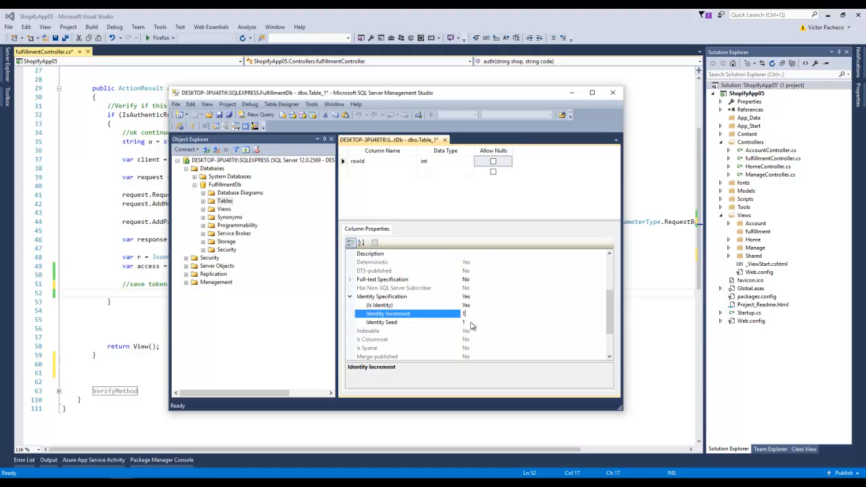
pyautogui.click(381, 322)
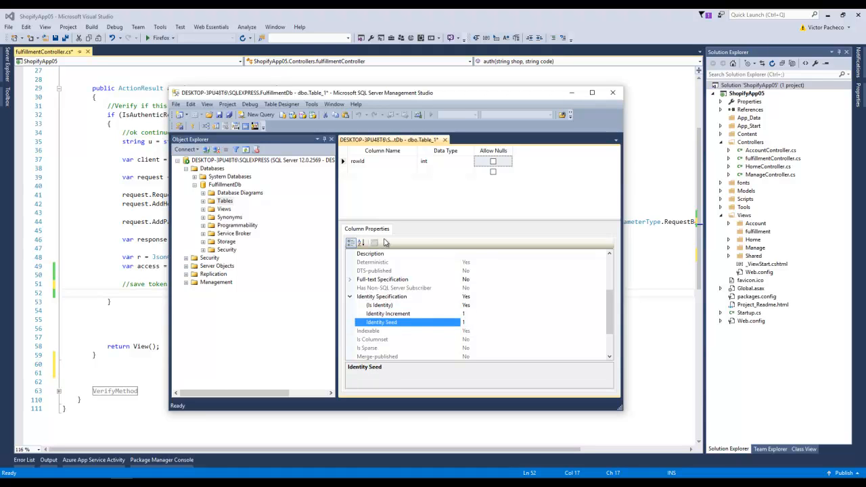
pyautogui.click(343, 161)
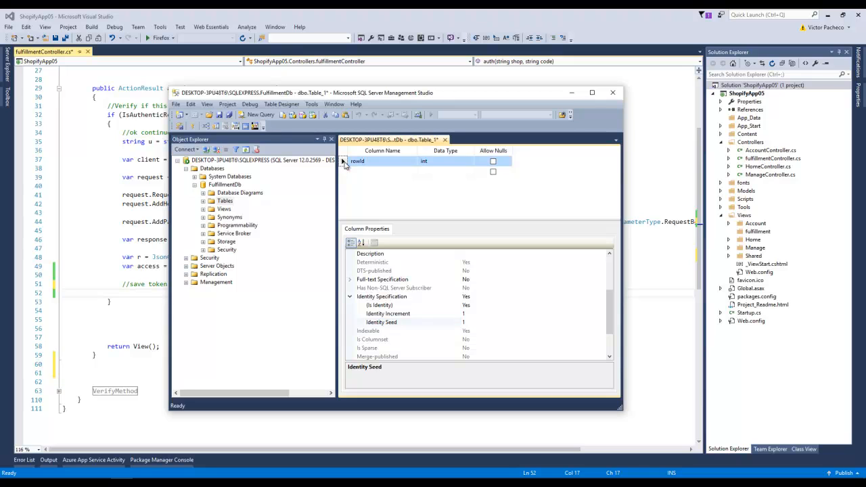
pyautogui.rightClick(358, 161)
pyautogui.write('nvarchar(200)')
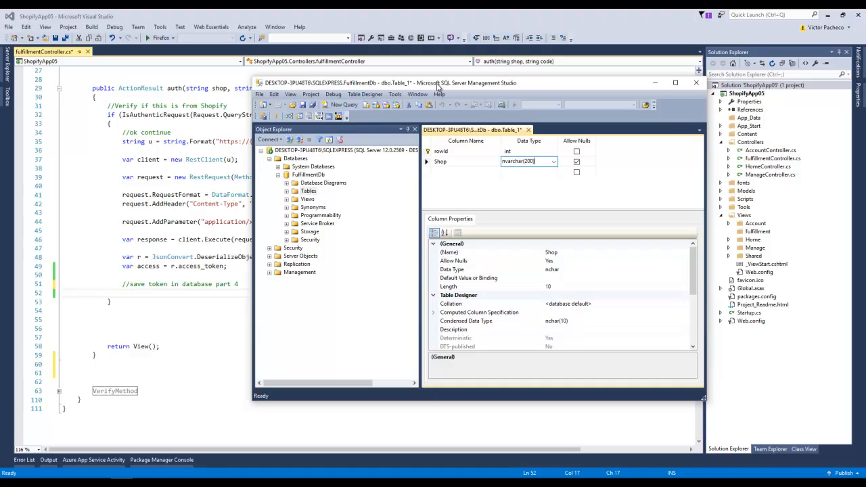
# Add a Token nvarchar(200) column below Shop.
pyautogui.click(577, 161)
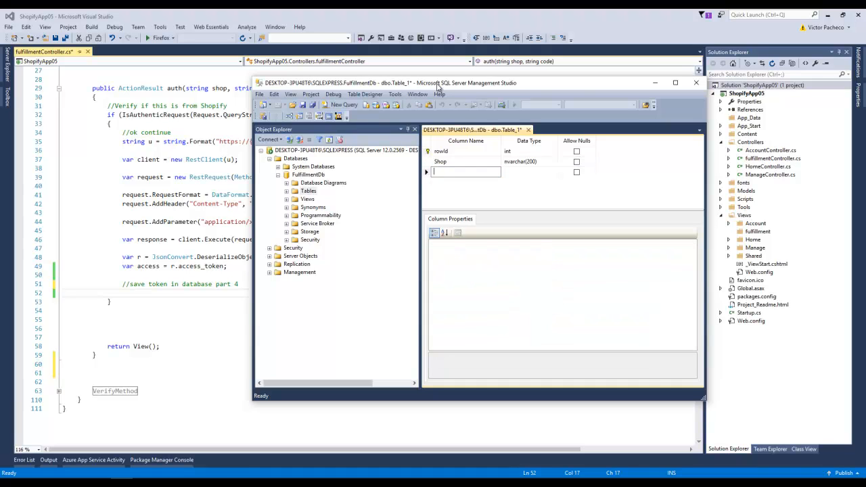
pyautogui.write('T')
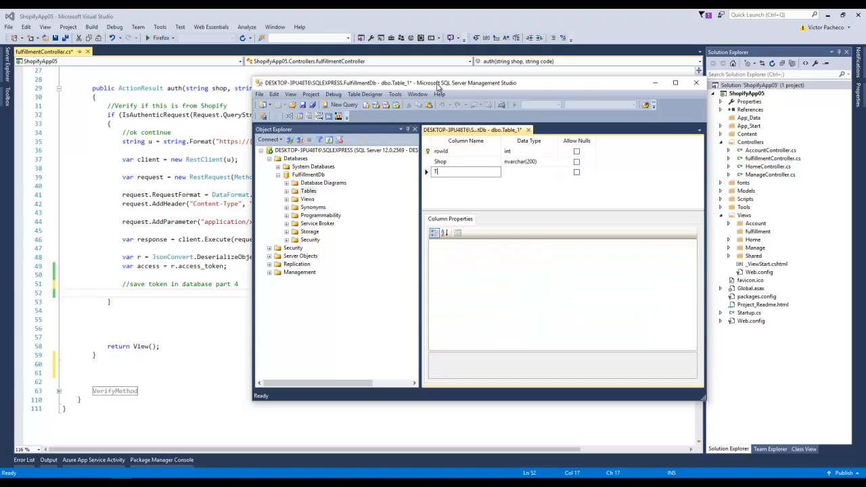
pyautogui.write('Token')
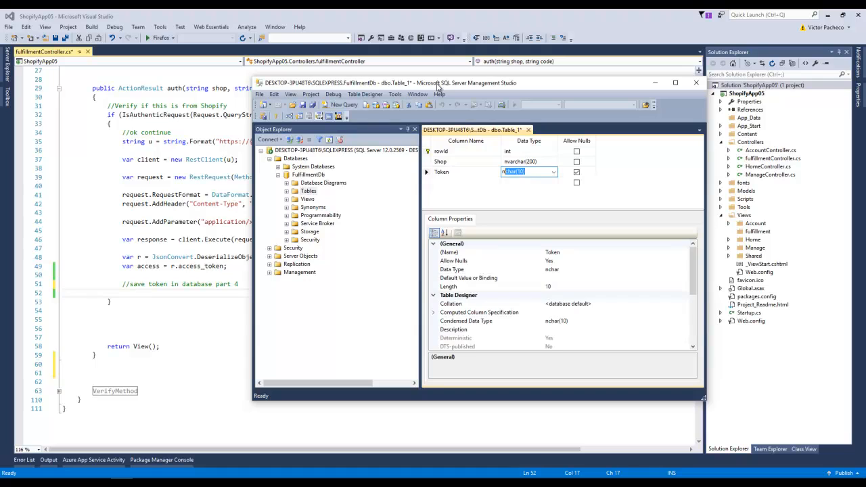
pyautogui.write('nvar')
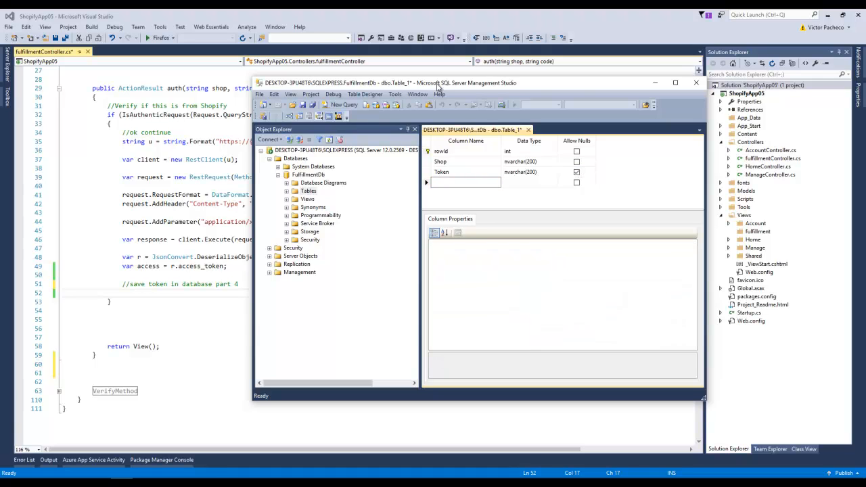
# Add InstallDate and UninstallDate datetime columns and begin typing a further column.
pyautogui.write('In')
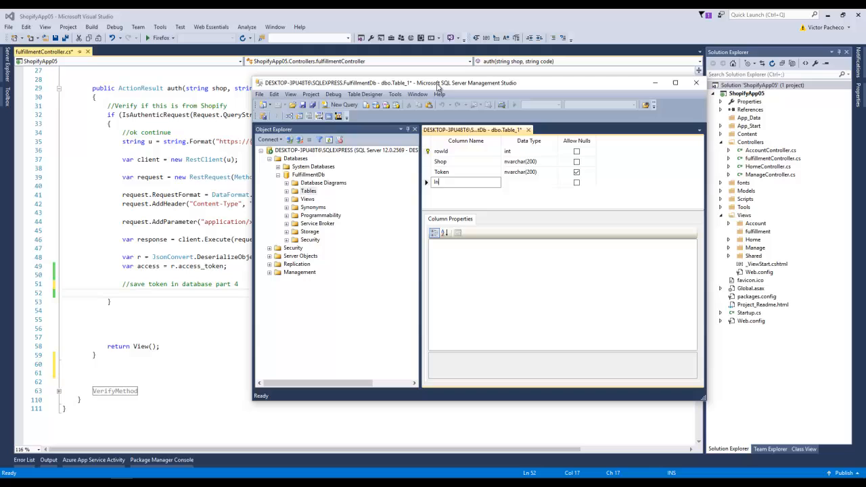
pyautogui.write('InstallDate')
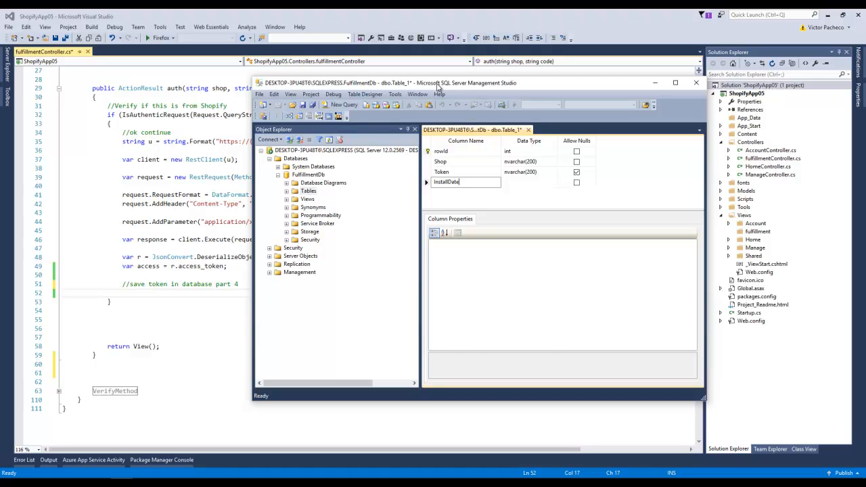
pyautogui.write('datetime')
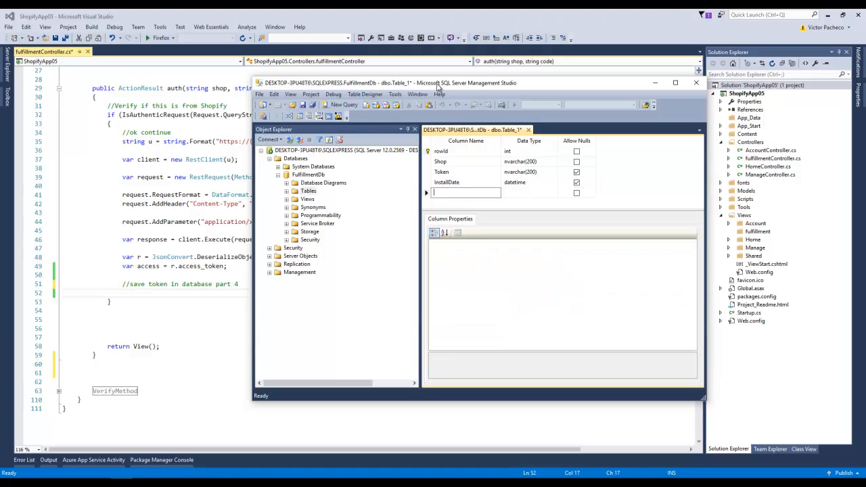
pyautogui.write('Re')
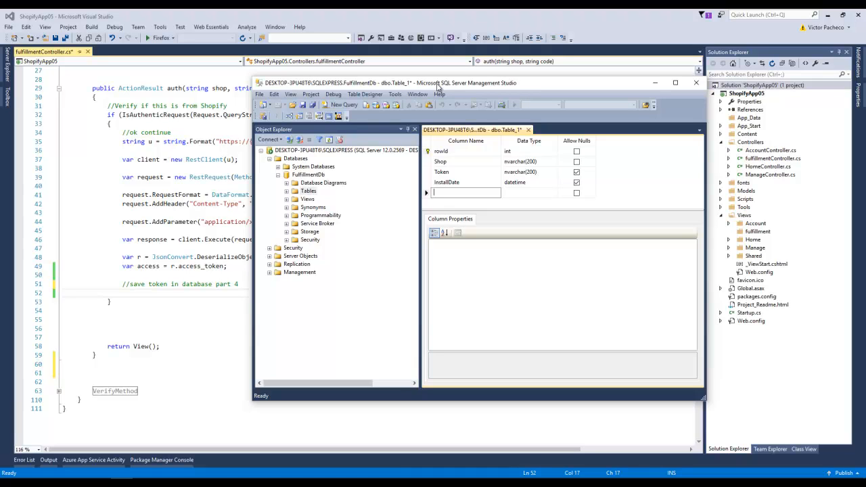
pyautogui.write('UninstallDate')
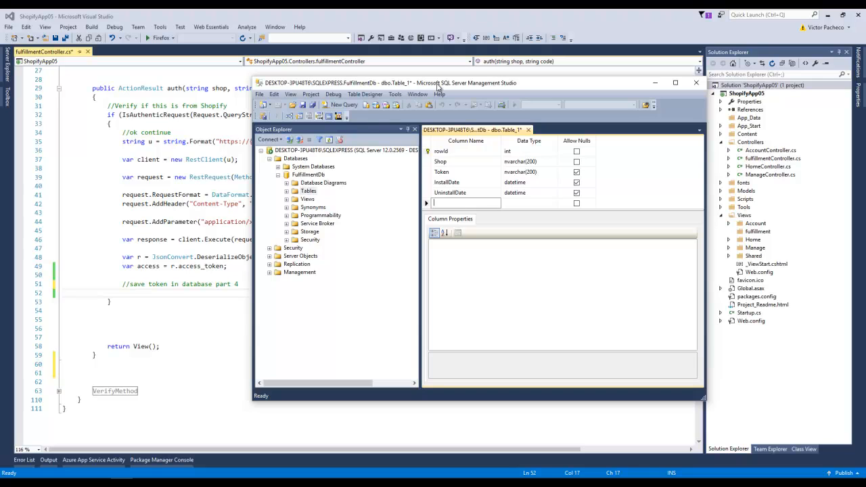
pyautogui.write('T')
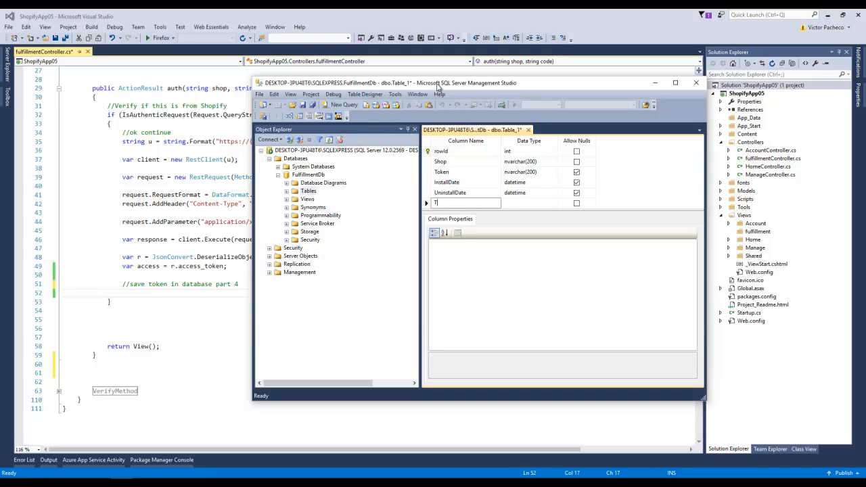
pyautogui.write('rial')
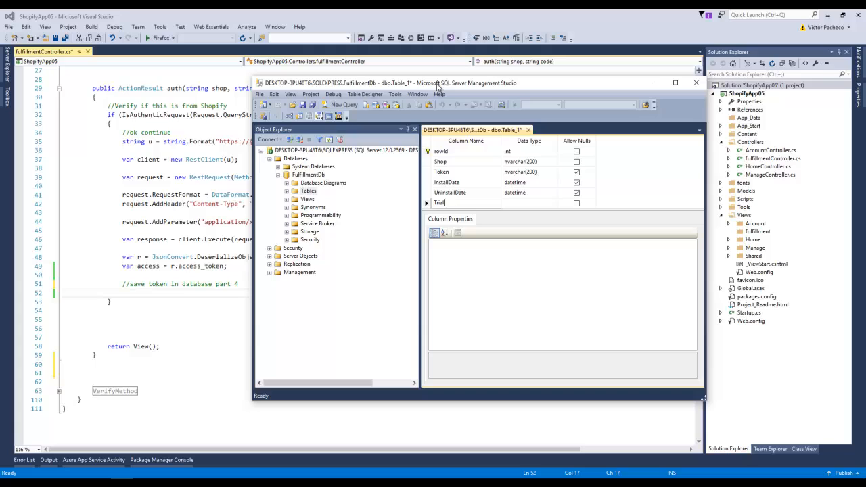
pyautogui.write('D')
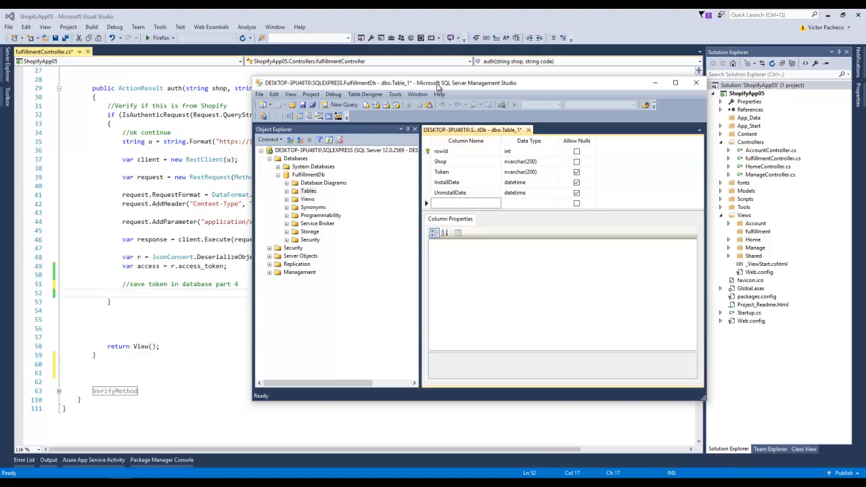
# Save the new table under the name ShopToken.
pyautogui.click(466, 182)
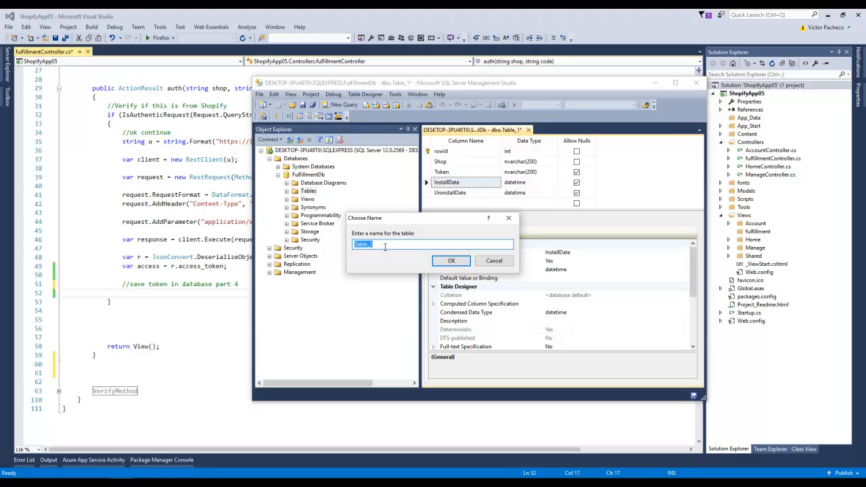
pyautogui.write('Customer')
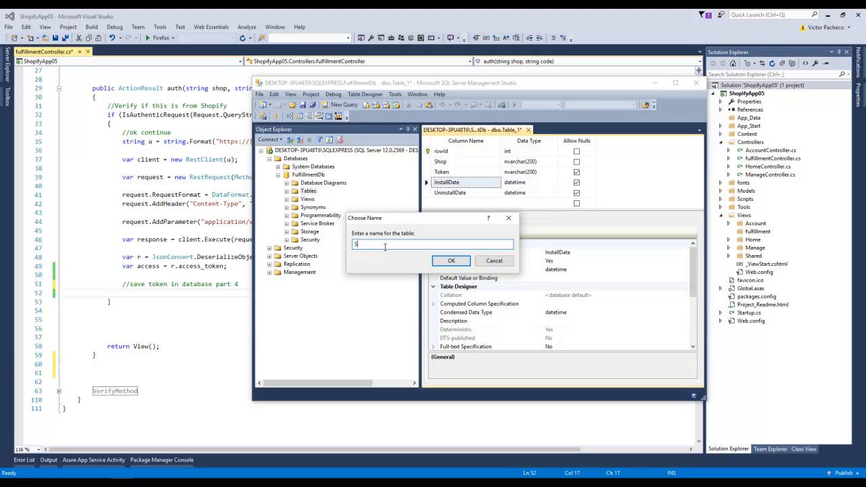
pyautogui.write('hopTokens')
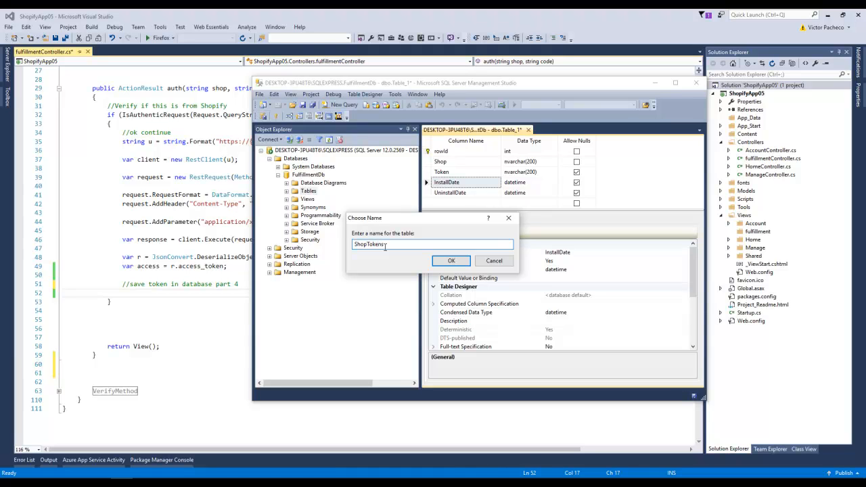
pyautogui.press('Backspace')
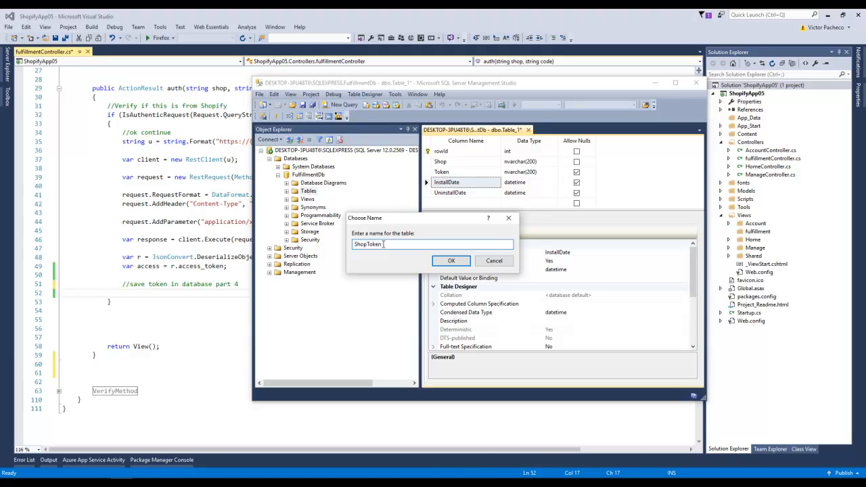
pyautogui.click(452, 260)
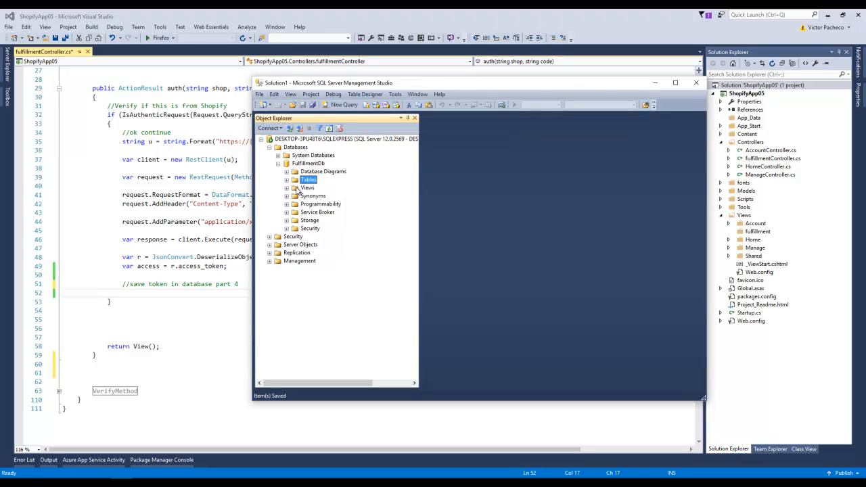
# Expand the FulfillmentDb tables to confirm dbo.ShopToken and view its options.
pyautogui.click(287, 178)
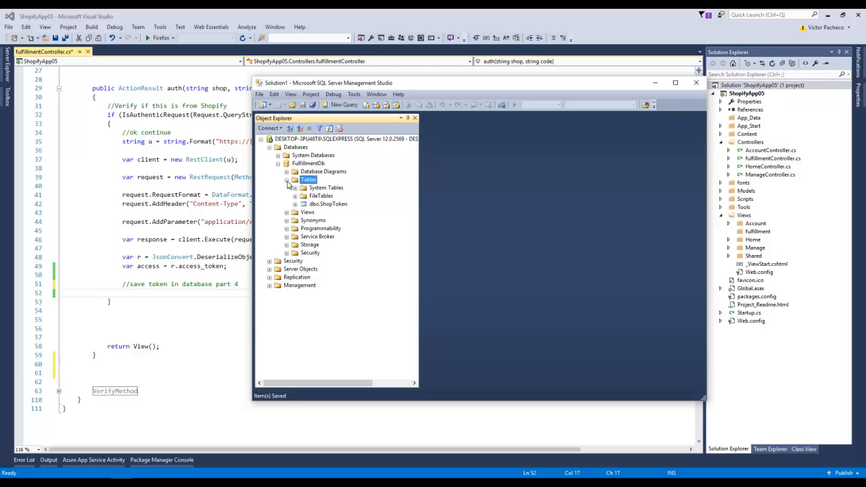
pyautogui.rightClick(327, 203)
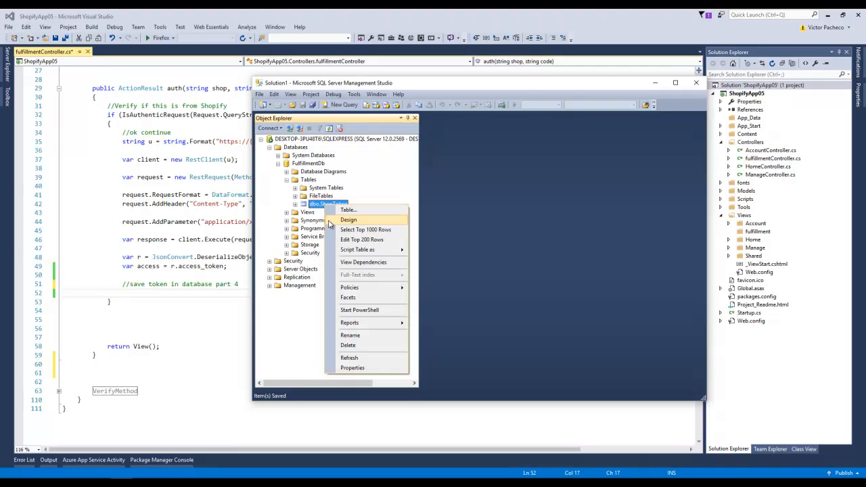
pyautogui.click(349, 219)
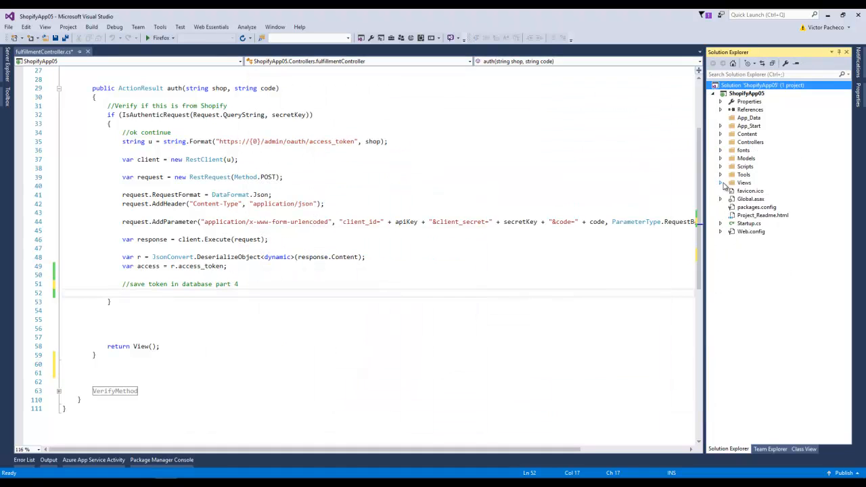
# Add a new folder named Data to the ShopifyApp05 project.
pyautogui.click(744, 173)
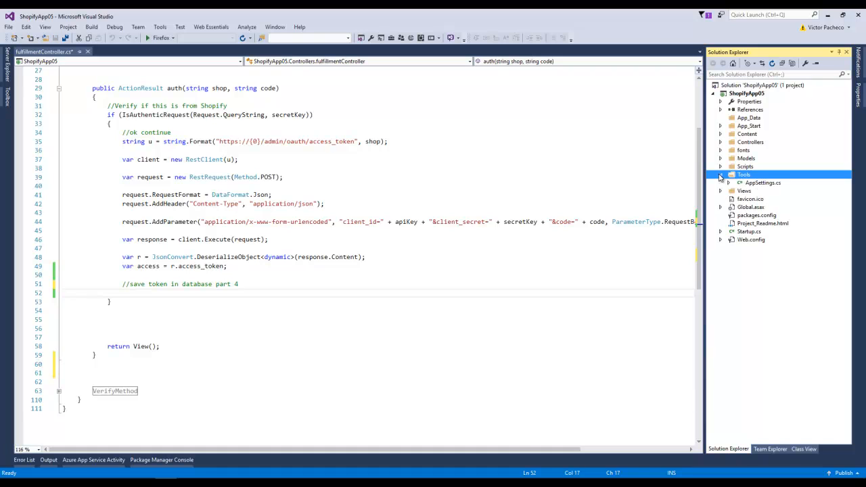
pyautogui.click(720, 175)
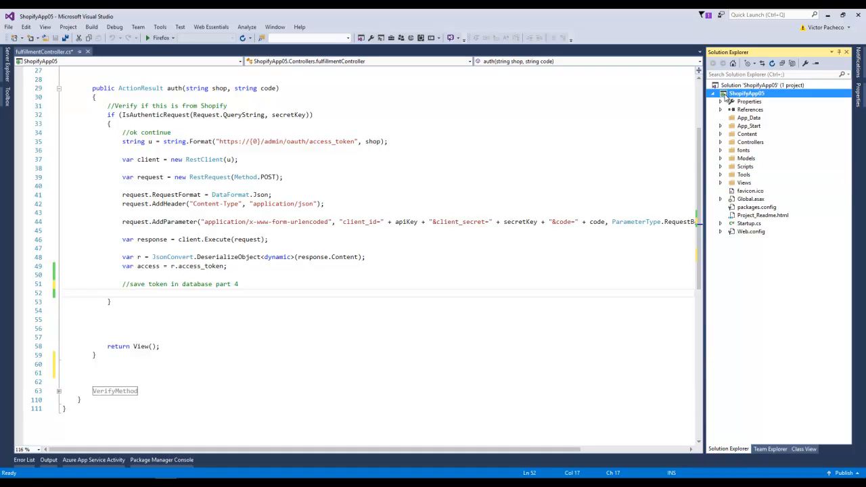
pyautogui.rightClick(747, 94)
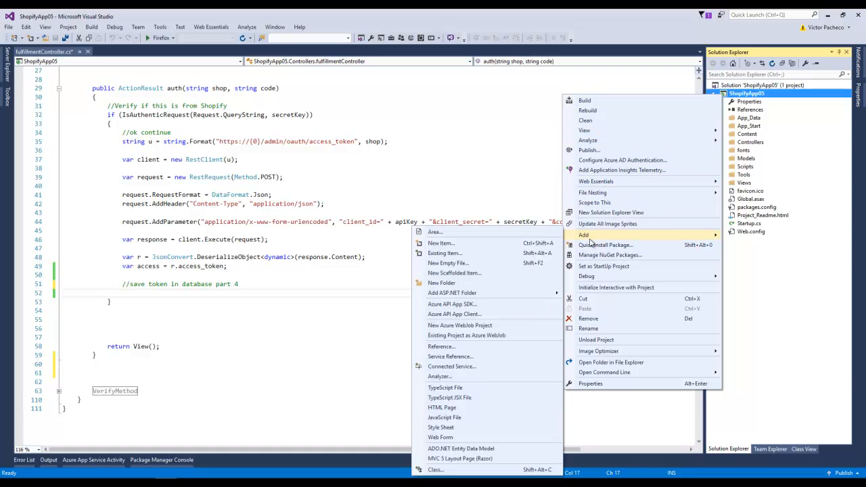
pyautogui.click(441, 282)
pyautogui.write('Data')
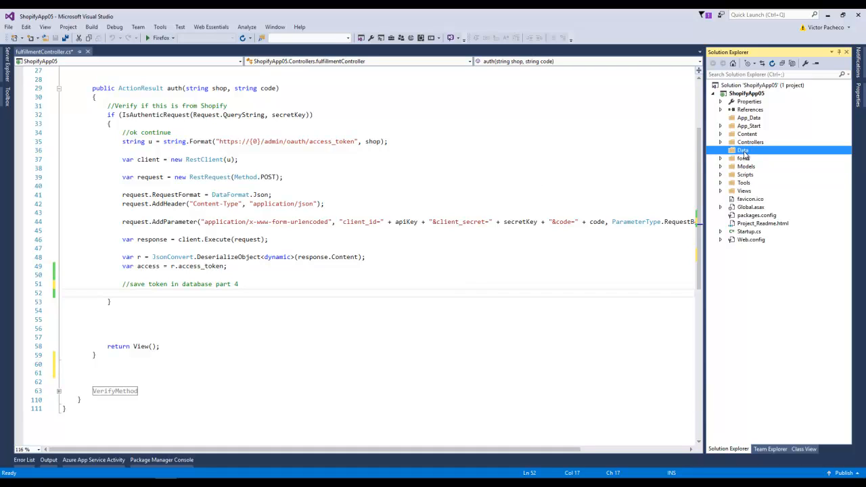
# Add an ADO.NET Entity Data Model named FulfillmentDbModel to the Data folder.
pyautogui.rightClick(743, 150)
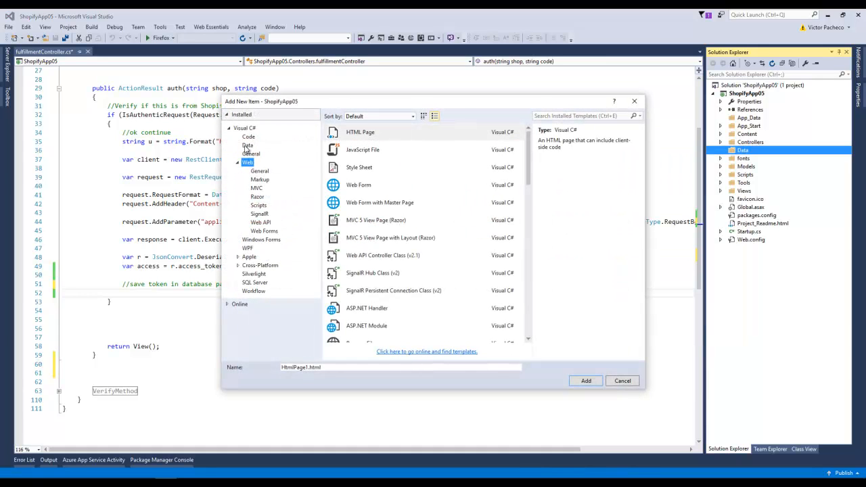
pyautogui.click(246, 145)
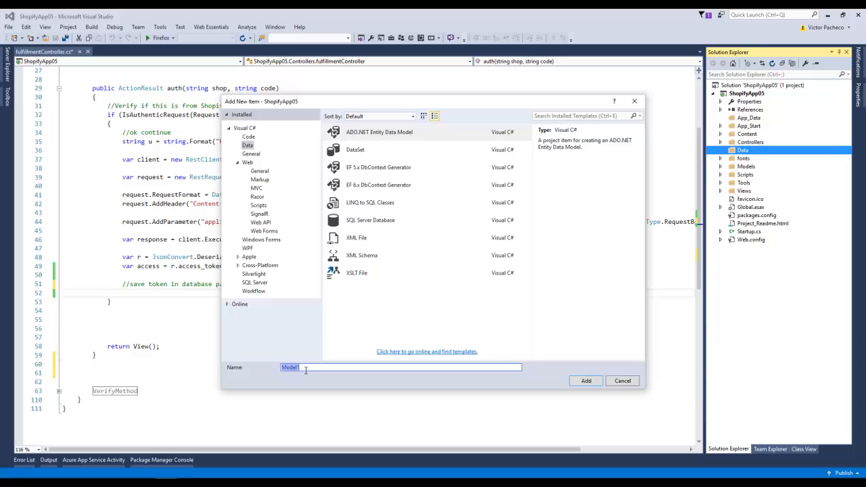
pyautogui.write('FulfillmentDb')
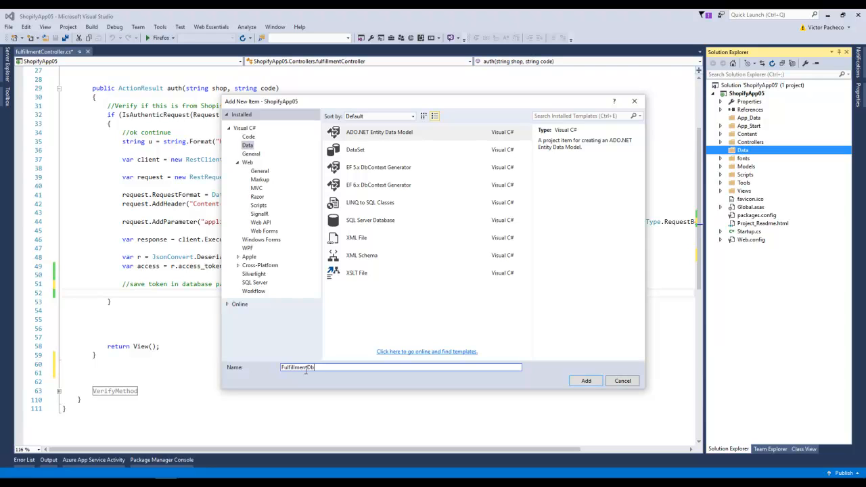
pyautogui.write('Model')
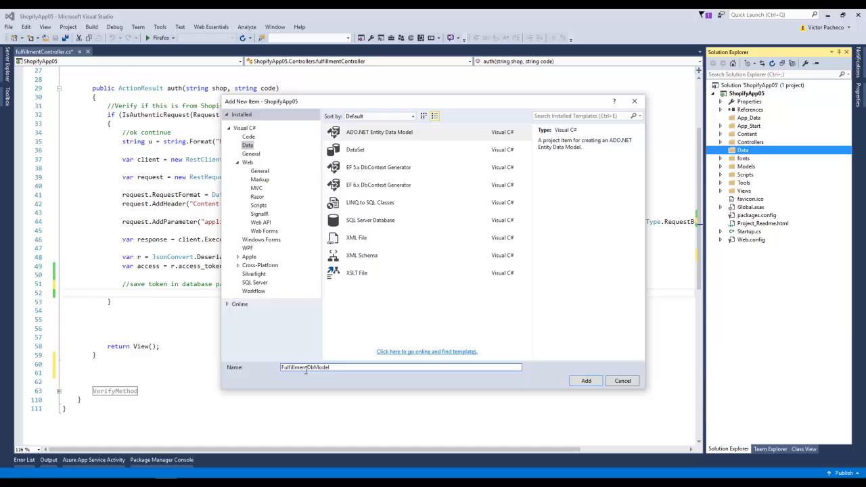
pyautogui.click(584, 380)
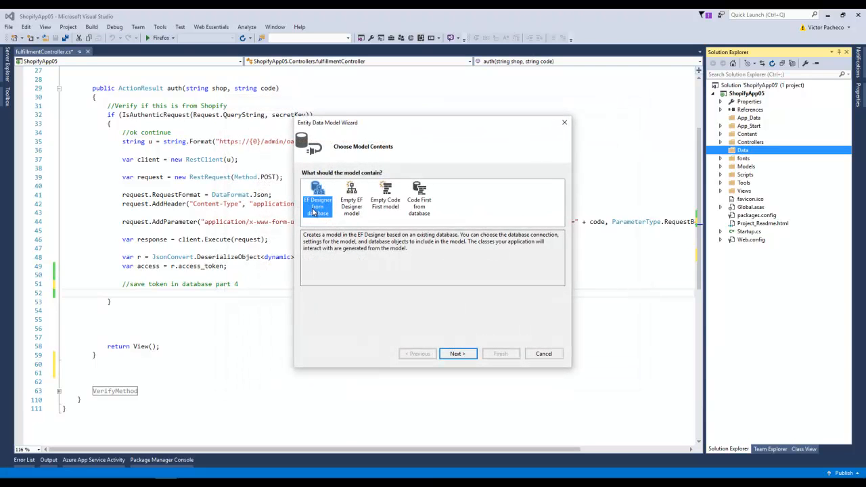
# Choose EF Designer from database and begin a new data connection in the wizard.
pyautogui.click(457, 353)
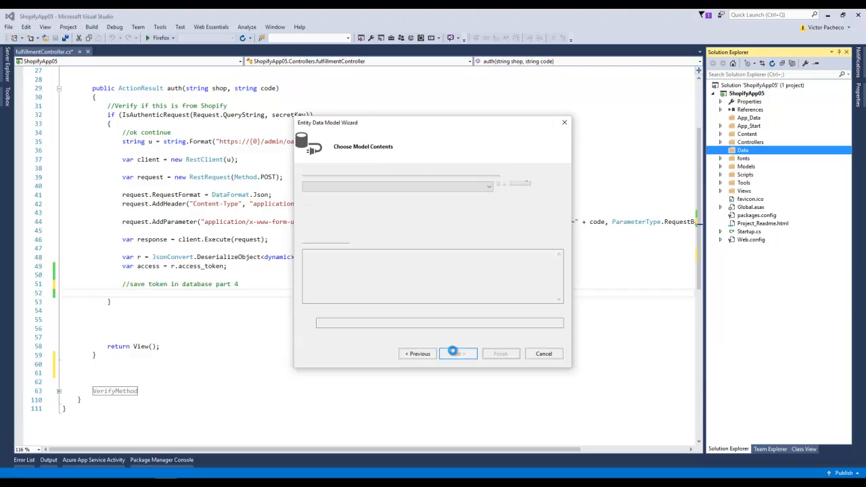
pyautogui.click(457, 354)
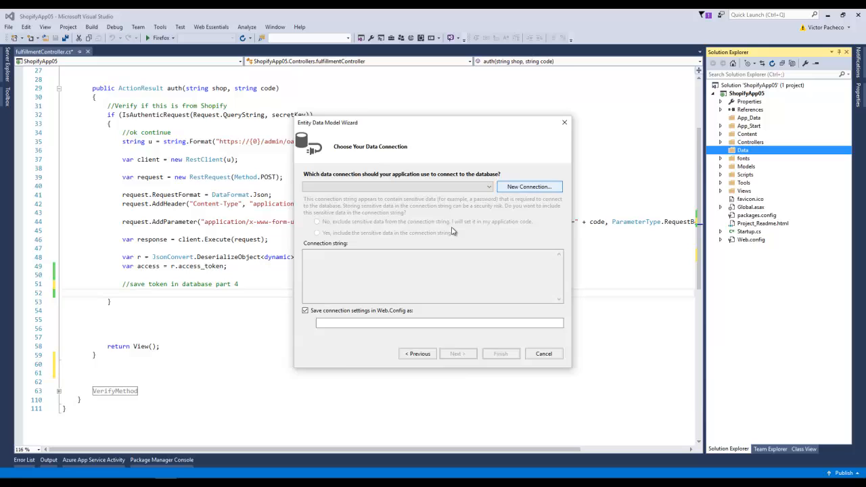
pyautogui.click(528, 187)
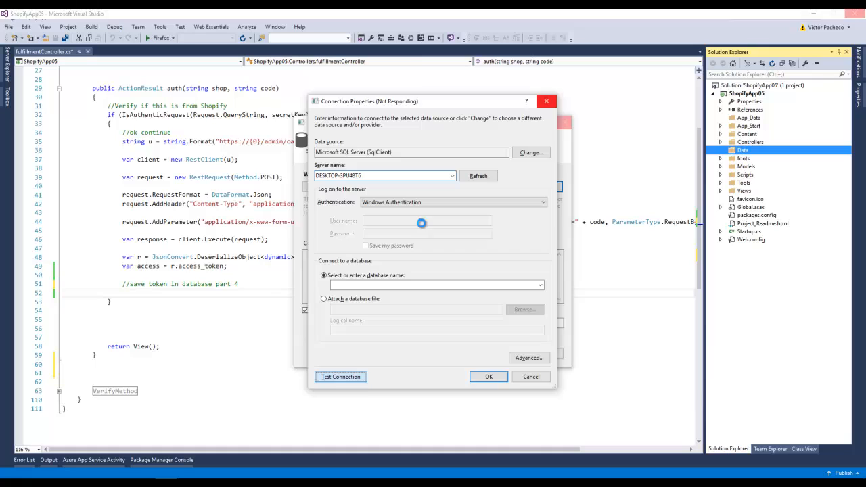
# Attempt the connection and dismiss the errors from the missing server name.
pyautogui.click(341, 376)
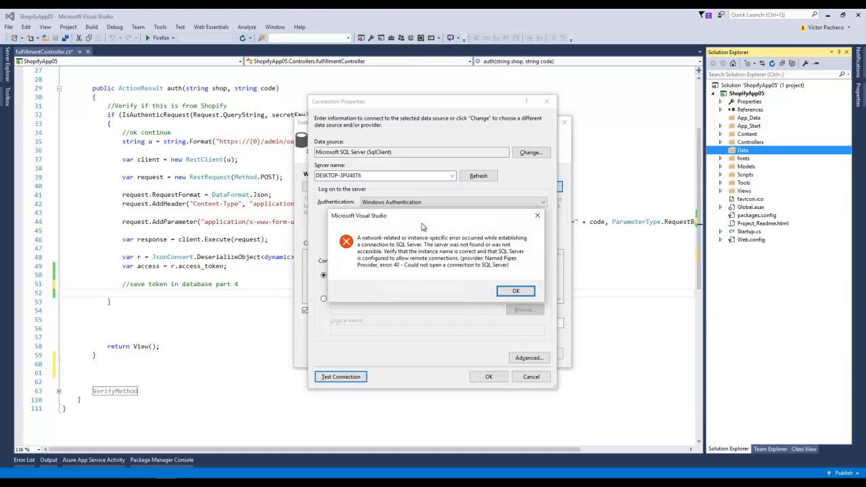
pyautogui.click(516, 290)
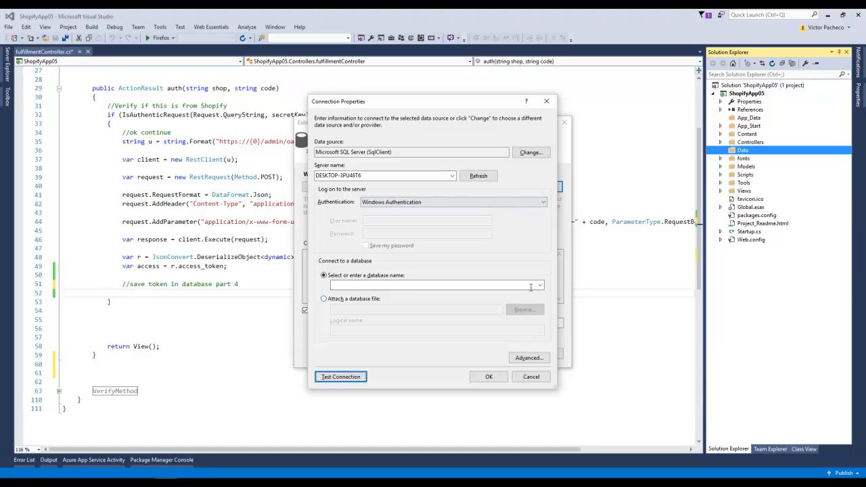
pyautogui.click(539, 284)
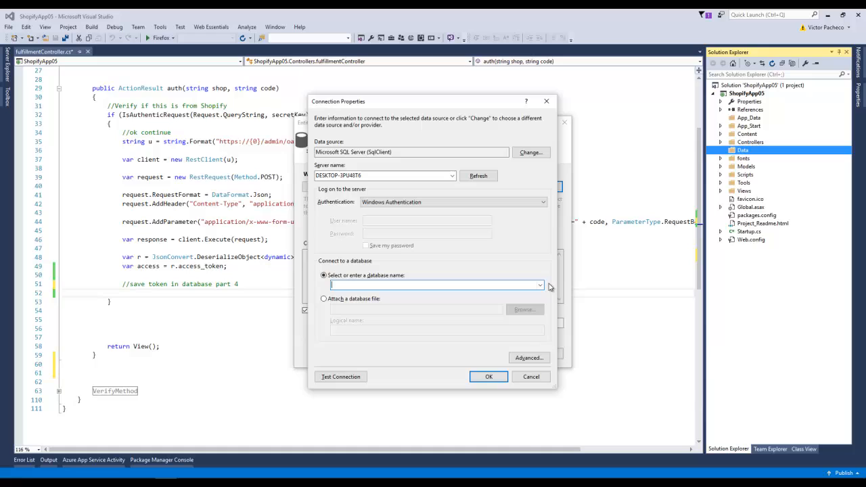
pyautogui.click(539, 284)
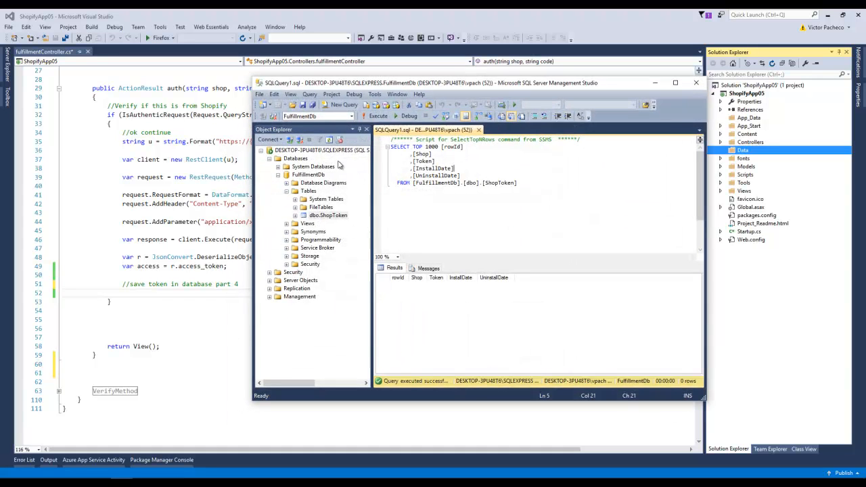
pyautogui.moveTo(596, 113)
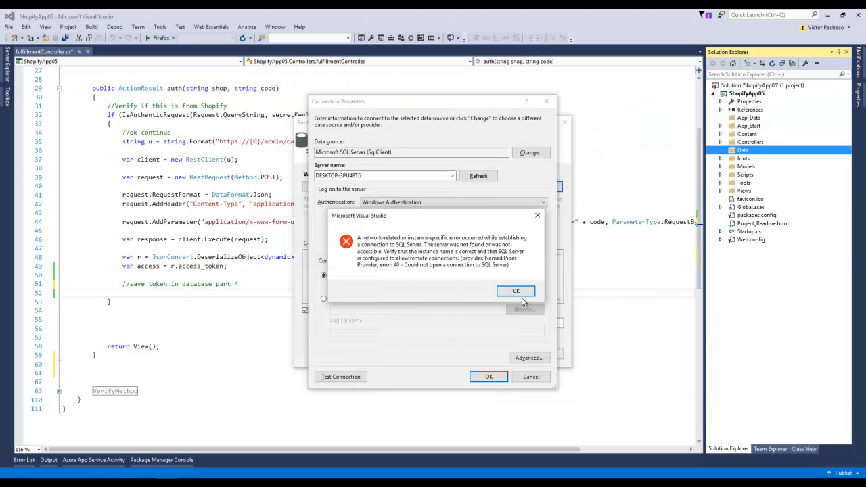
pyautogui.click(516, 291)
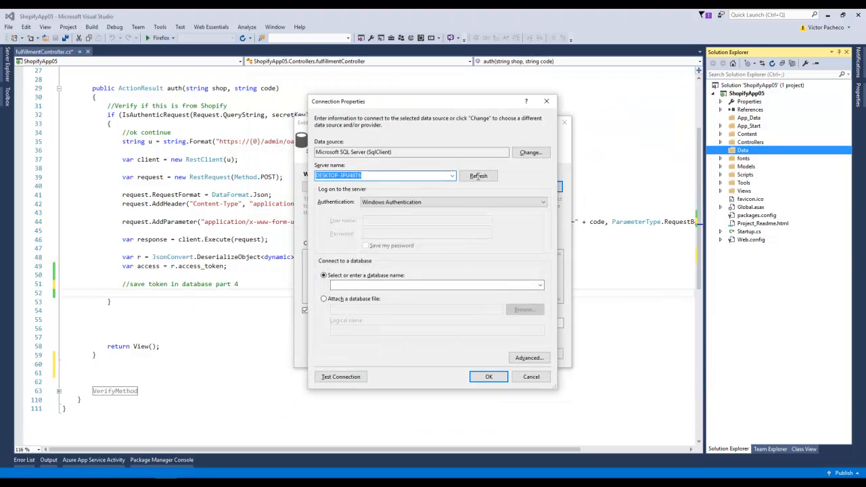
# Connect to FulfillmentDb on the local \SQLEXPRESS server using Windows Authentication.
pyautogui.click(384, 176)
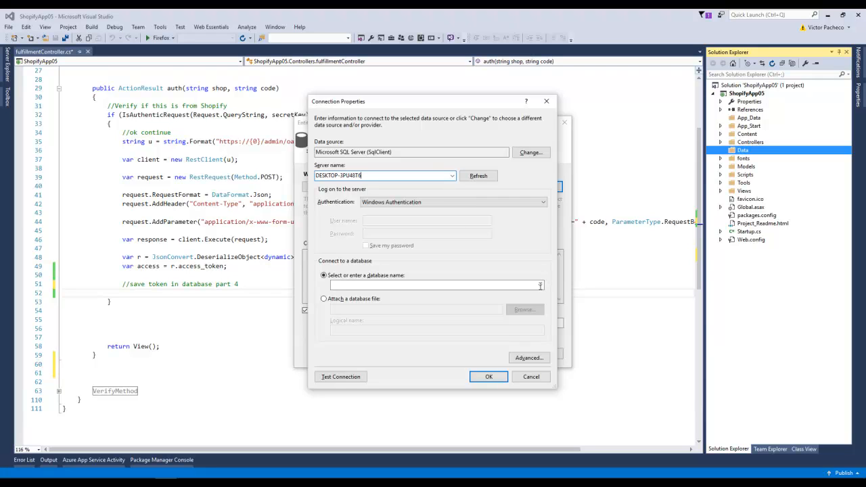
pyautogui.write('\\SQLEXPRESS')
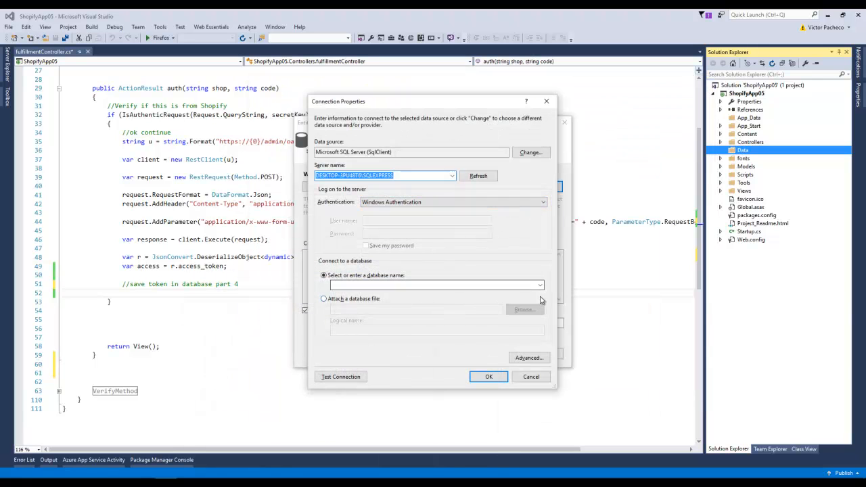
pyautogui.write('FulfillmentDb')
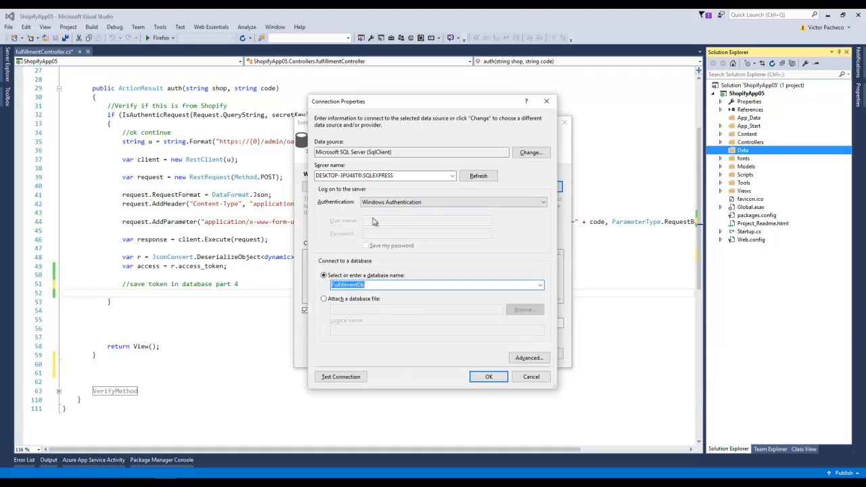
pyautogui.moveTo(417, 243)
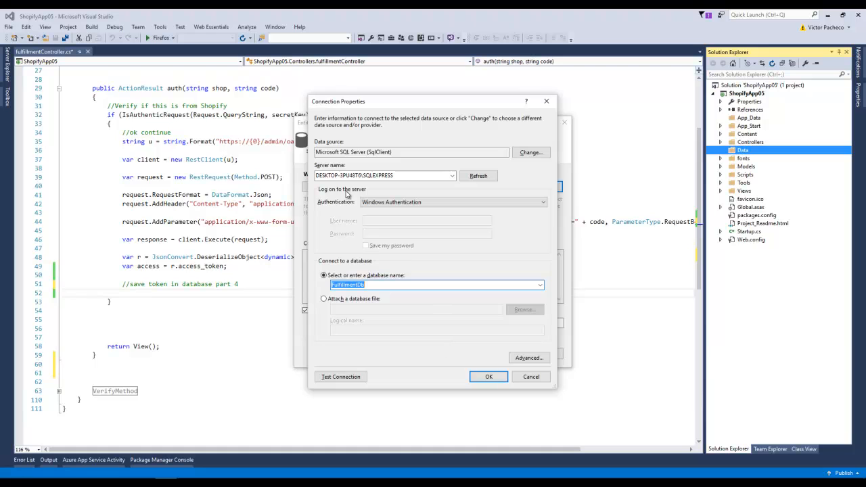
pyautogui.moveTo(350, 196)
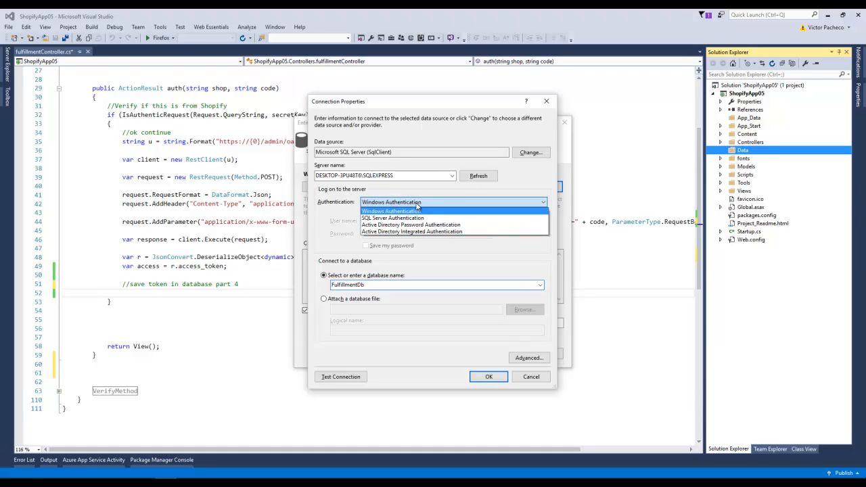
pyautogui.click(391, 211)
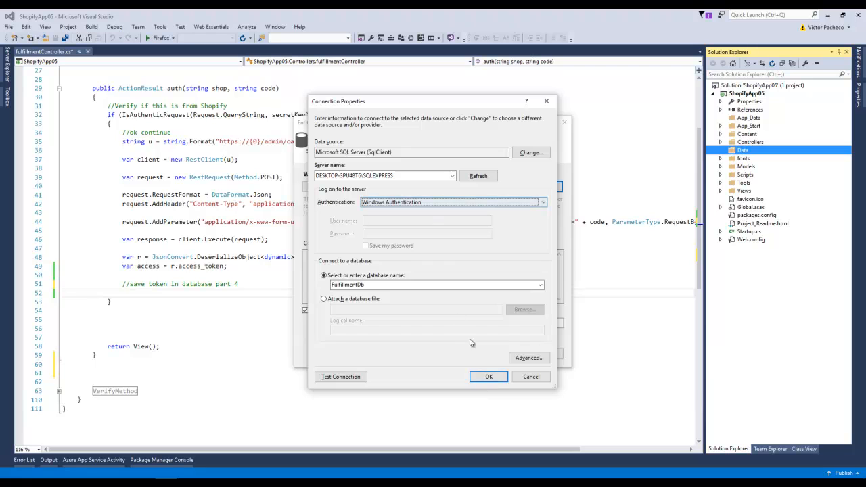
pyautogui.click(488, 376)
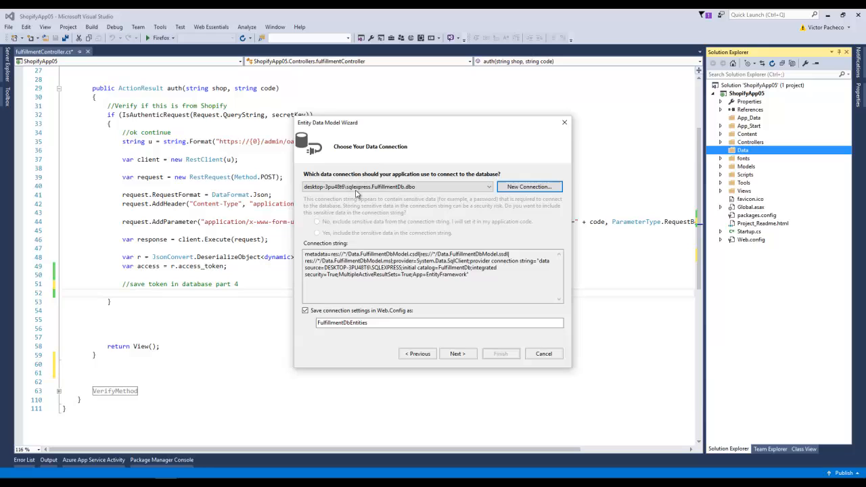
pyautogui.moveTo(481, 352)
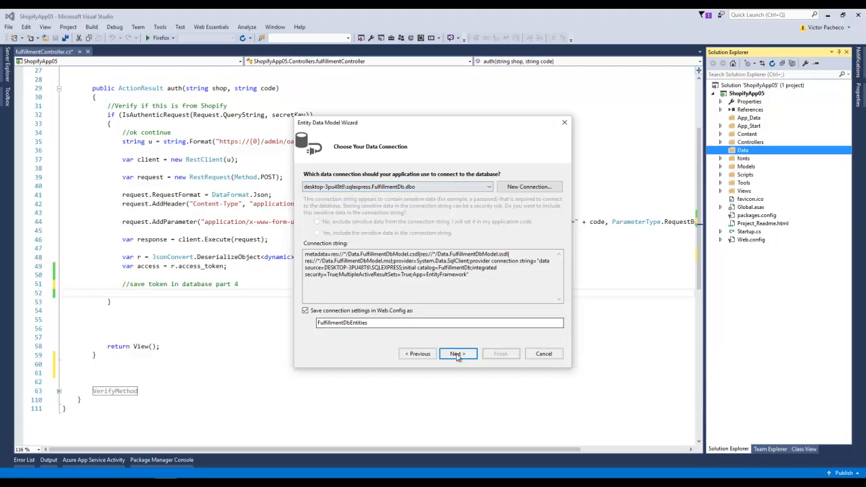
# Include all tables and finish generating FulfillmentDbModel.edmx with the ShopToken entity.
pyautogui.click(457, 354)
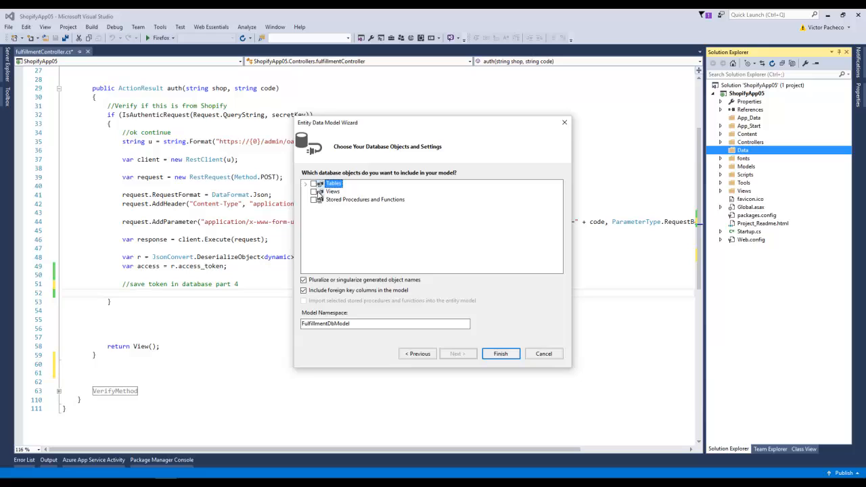
pyautogui.click(306, 184)
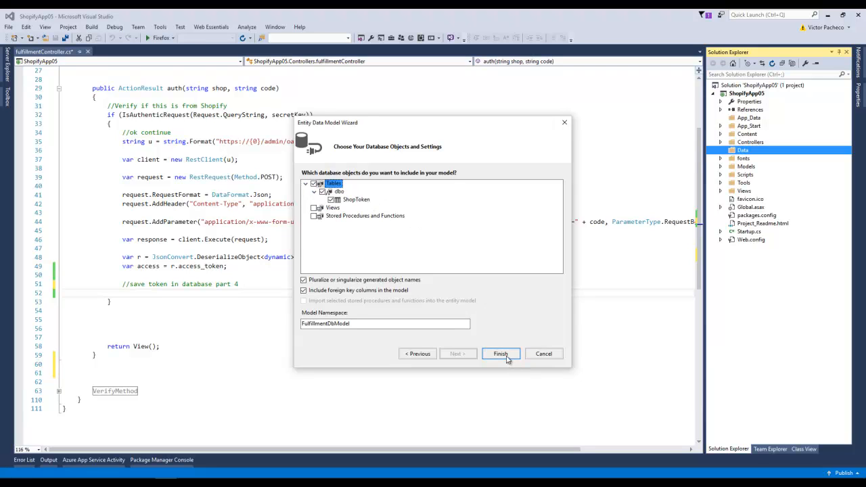
pyautogui.click(501, 353)
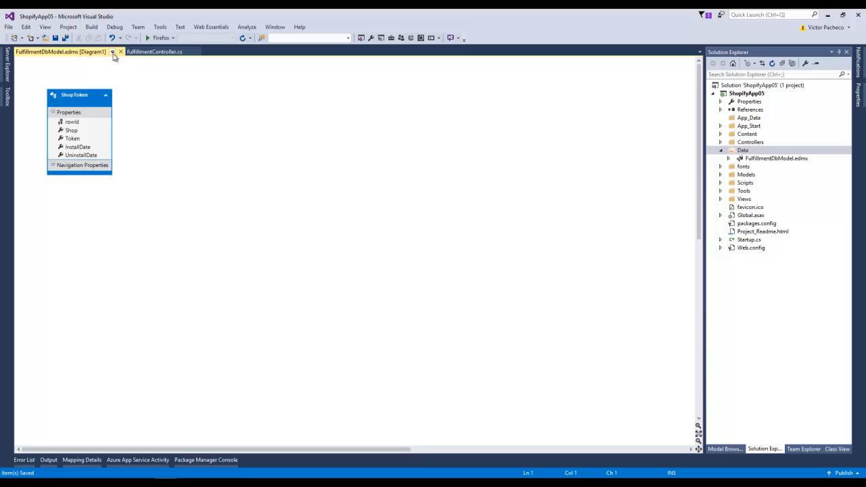
pyautogui.moveTo(121, 51)
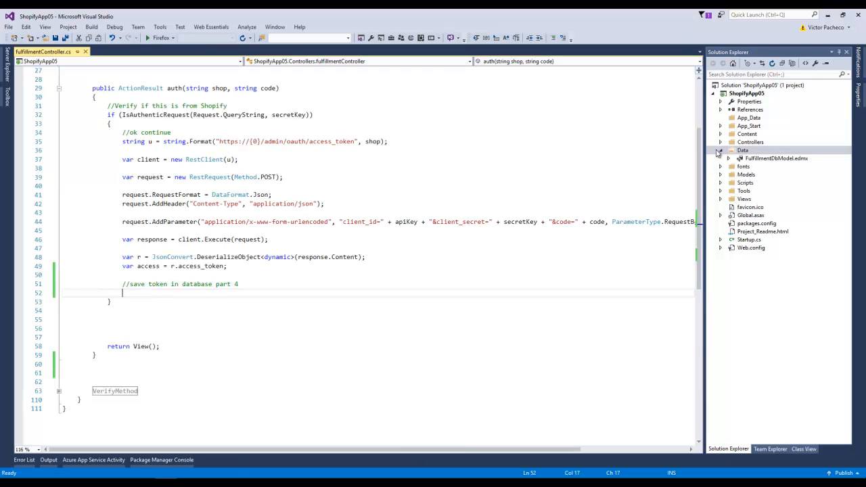
# Declare a private SaveShopToken(string shop, string token) method in FulfillmentController.cs.
pyautogui.click(720, 150)
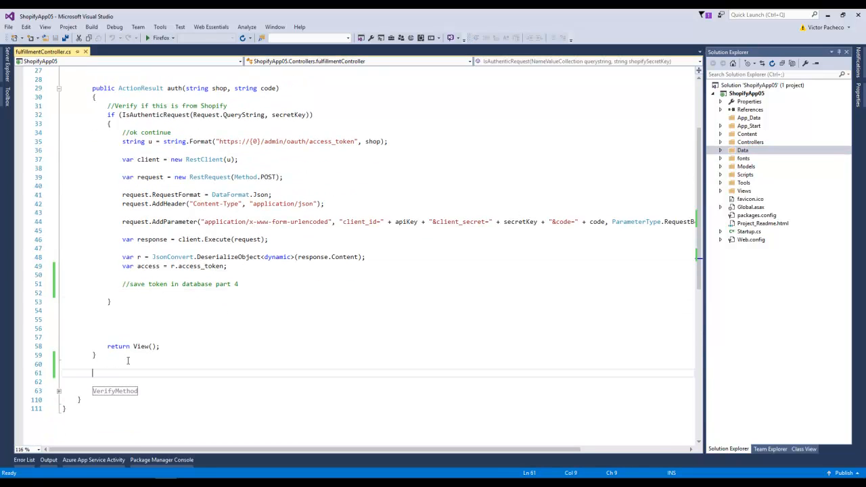
pyautogui.write('private void')
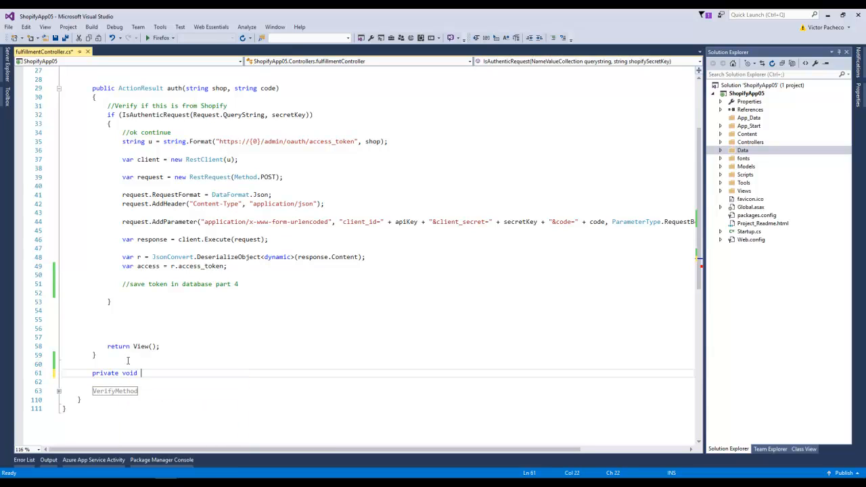
pyautogui.write('Sav')
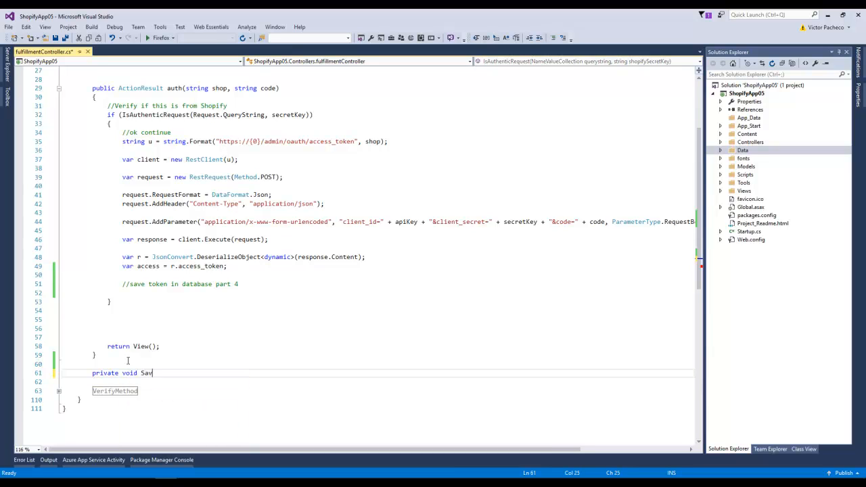
pyautogui.write('eShop')
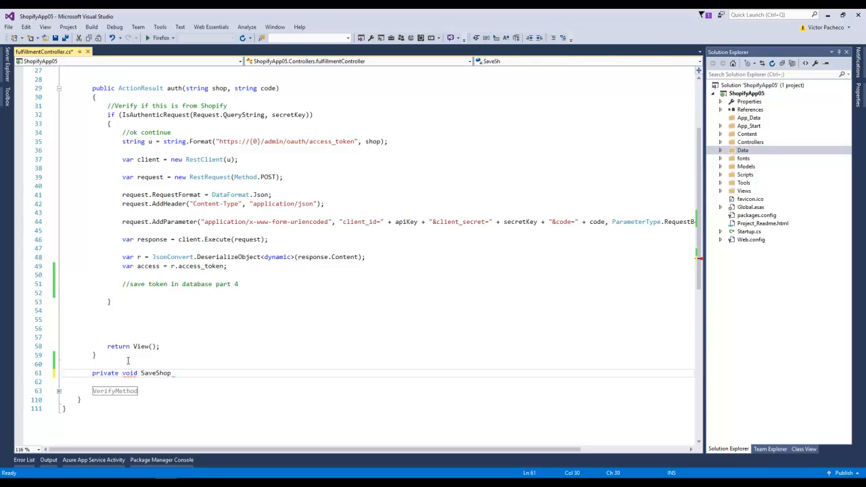
pyautogui.write('Token(s')
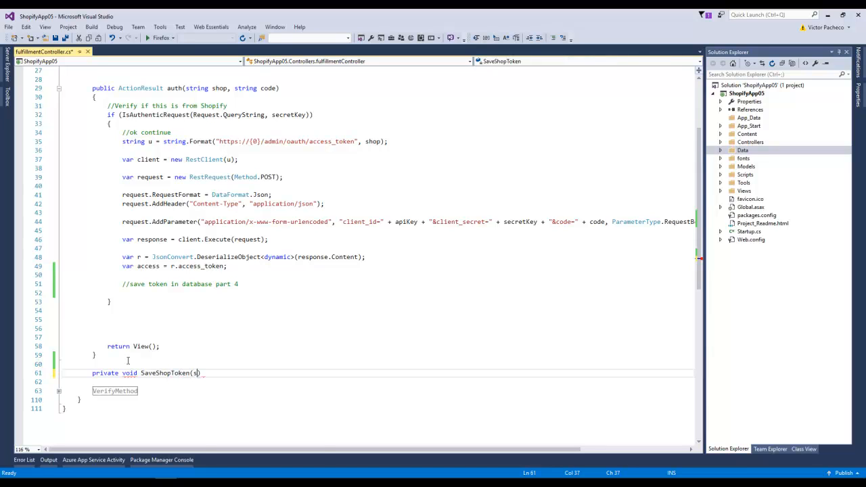
pyautogui.write('tring shop,')
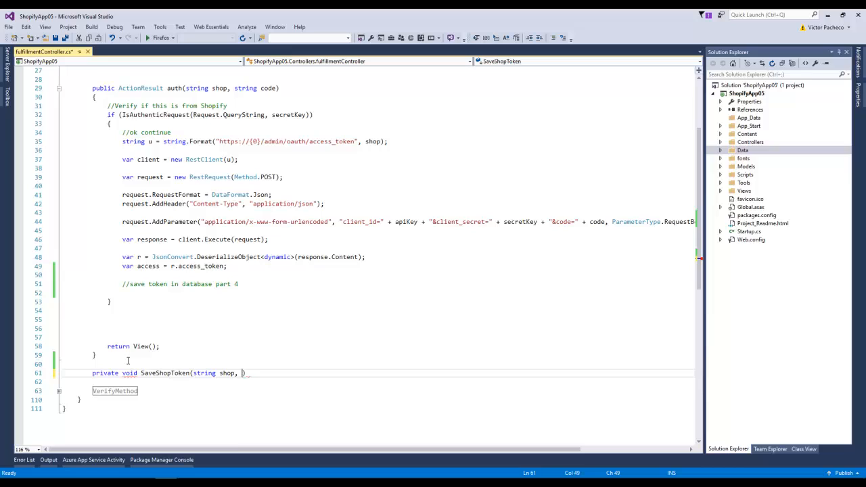
pyautogui.write('string token')
pyautogui.write('{')
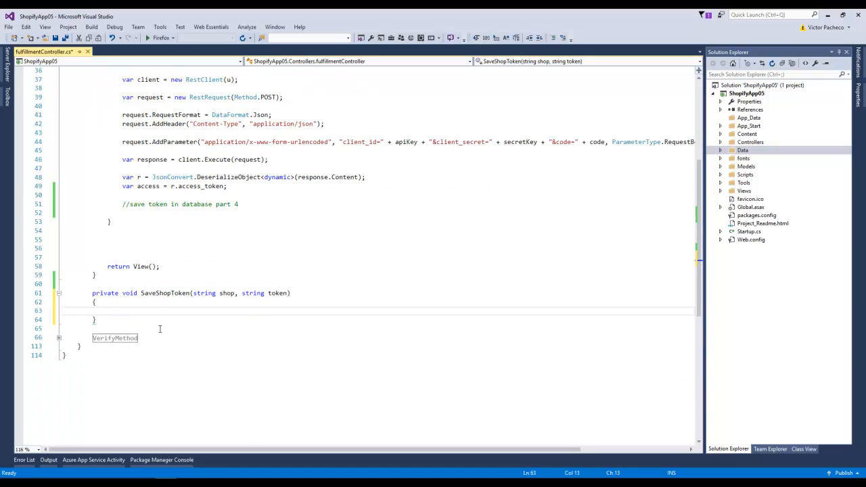
# Begin the method body with using (var con = new Ful… creating the database context.
pyautogui.write('using (resource)')
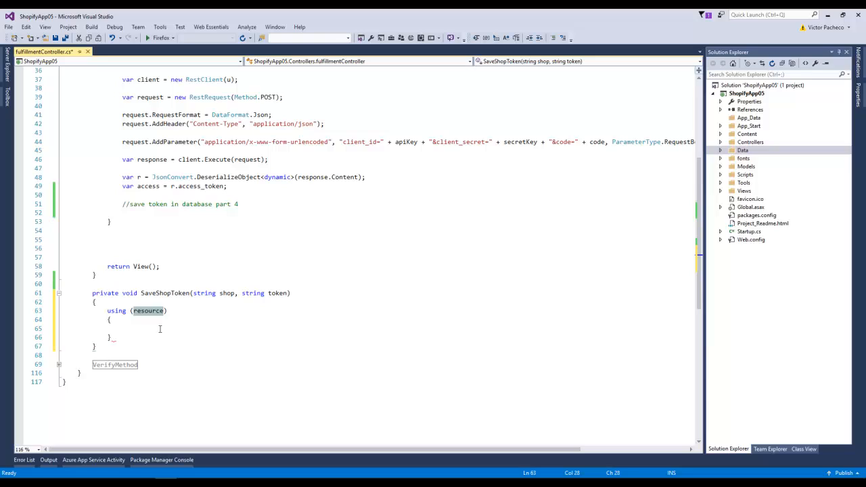
pyautogui.write('var con = new')
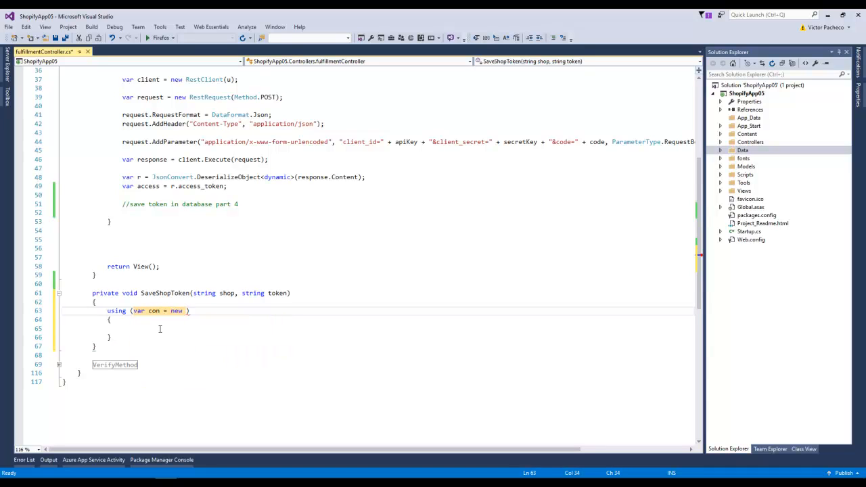
pyautogui.write('Ful')
pyautogui.write('using')
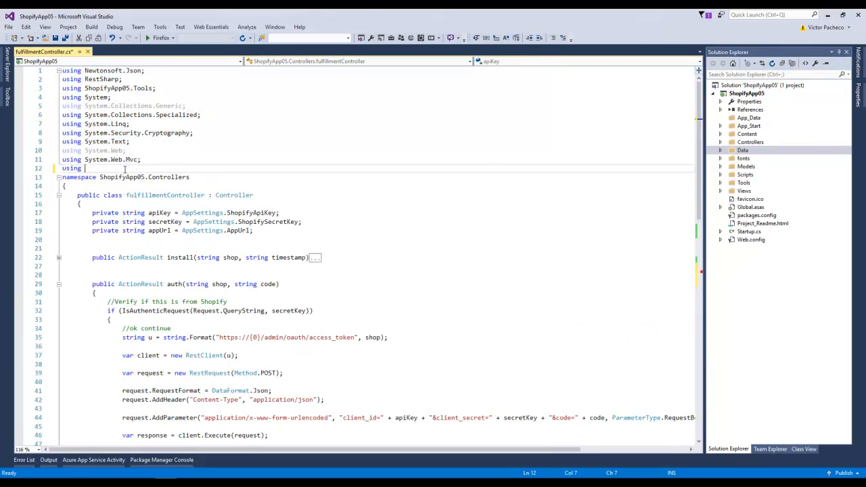
# Reference ShopifyApp05.Data and set up the SaveShopToken using block with the data context.
pyautogui.write('Sh')
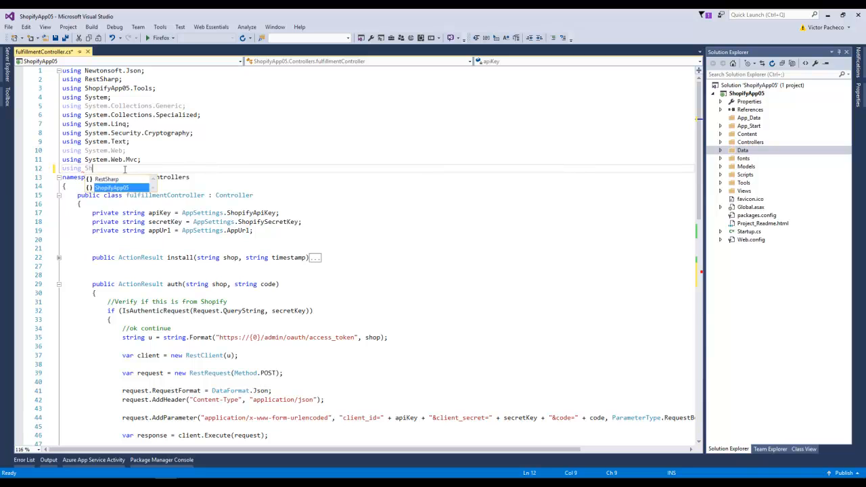
pyautogui.write('ShopifyApp05.')
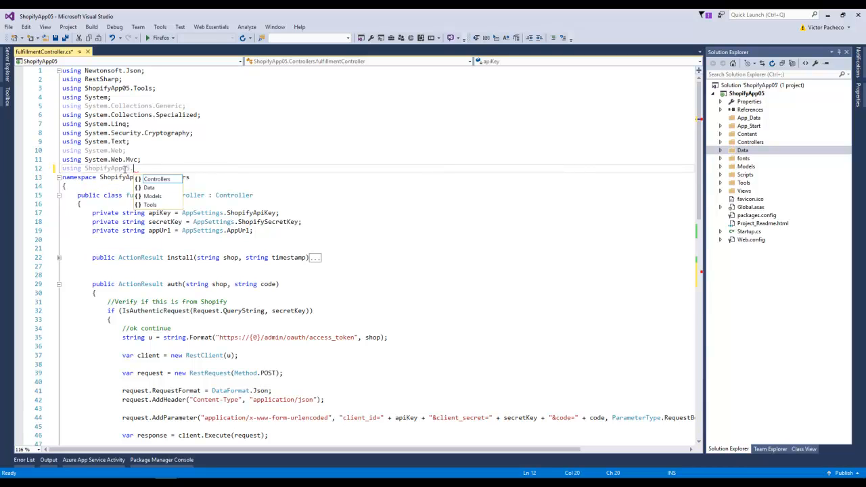
pyautogui.write('.Data;')
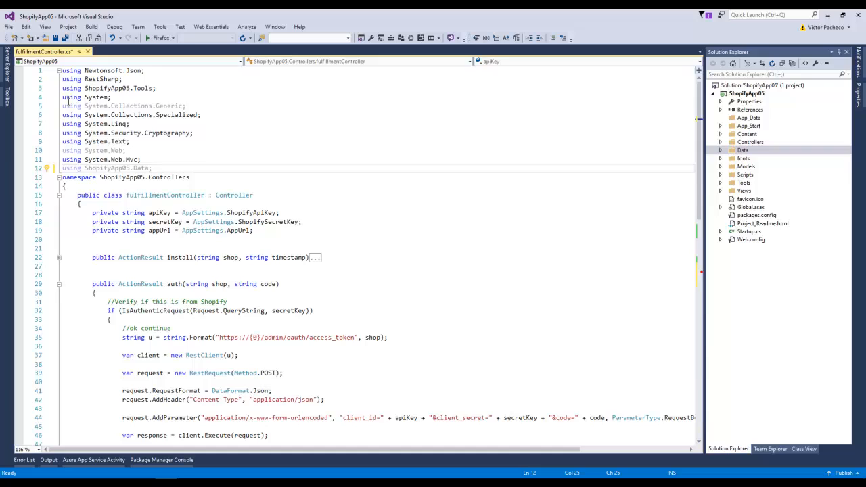
pyautogui.scroll(-3)
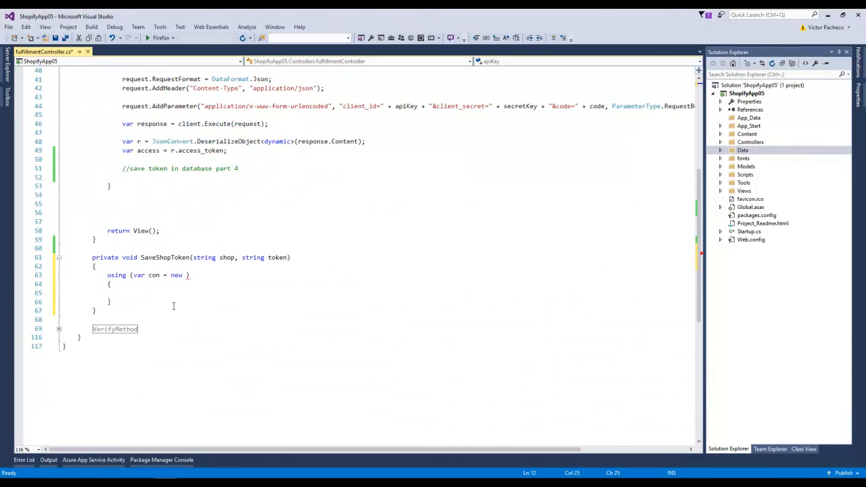
pyautogui.write('FulfillmentDbEntities(')
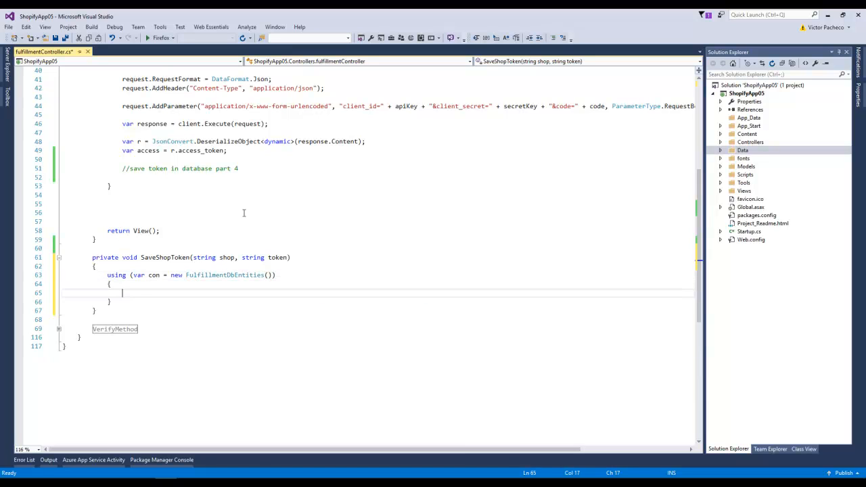
pyautogui.press('ctrl+s')
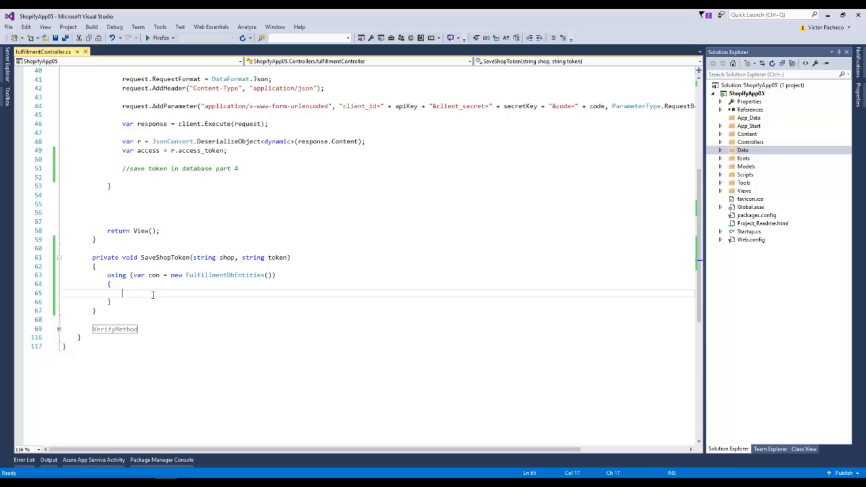
# Add if(con.ShopTokens.Any(c=>c.Shop == shop)) to detect an existing shop row.
pyautogui.write('//f')
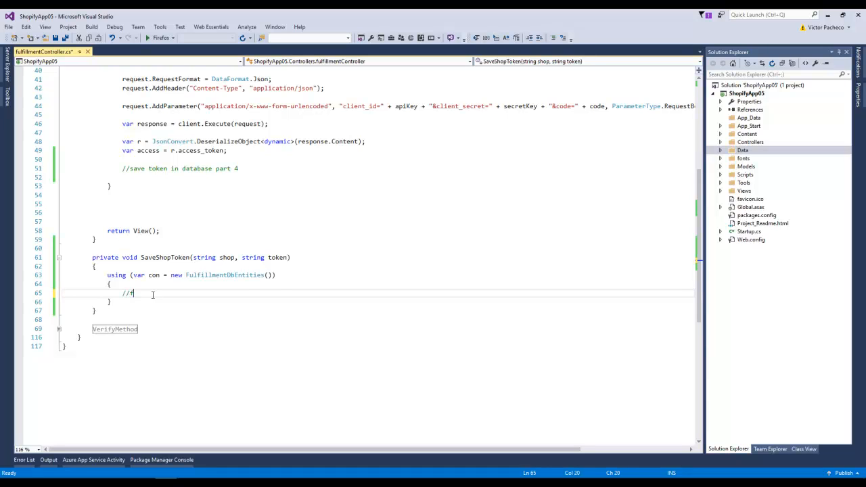
pyautogui.write('if this is a new shop')
pyautogui.write('if(')
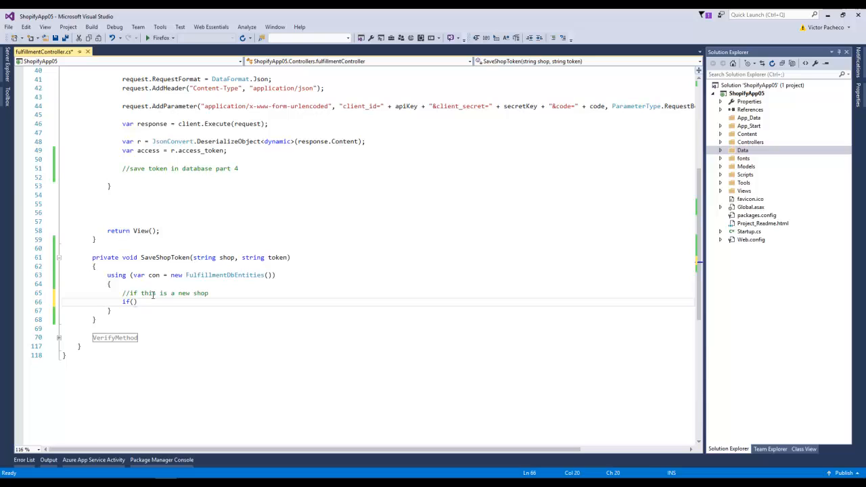
pyautogui.write('con.')
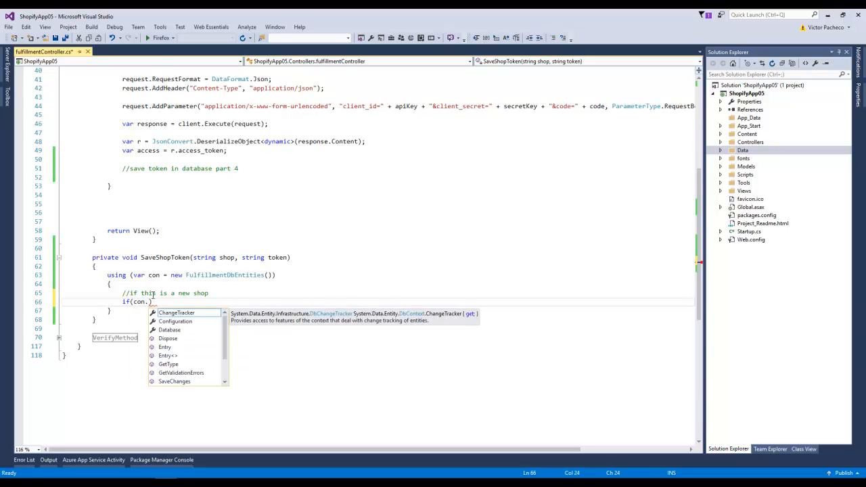
pyautogui.write('ShopTokens.')
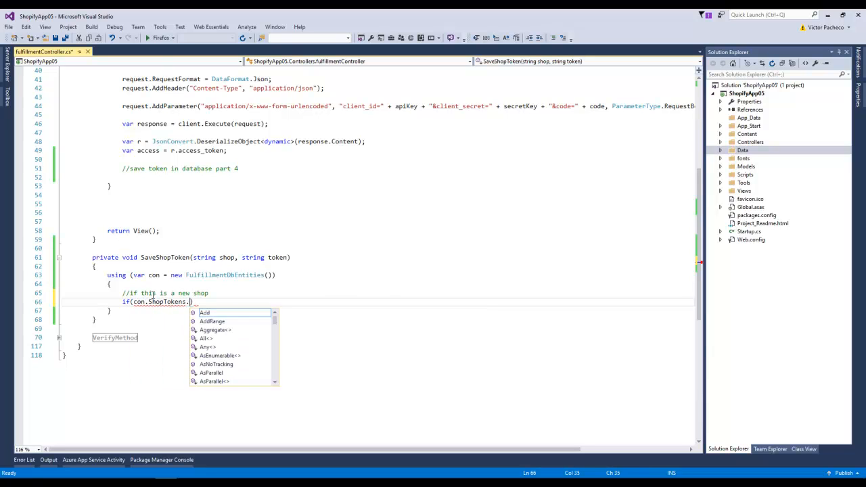
pyautogui.write('Any(c=>c')
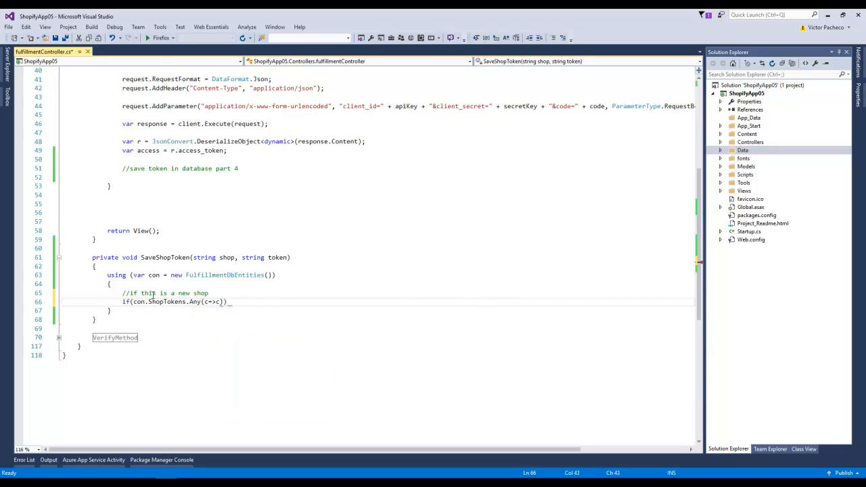
pyautogui.write('.Shop')
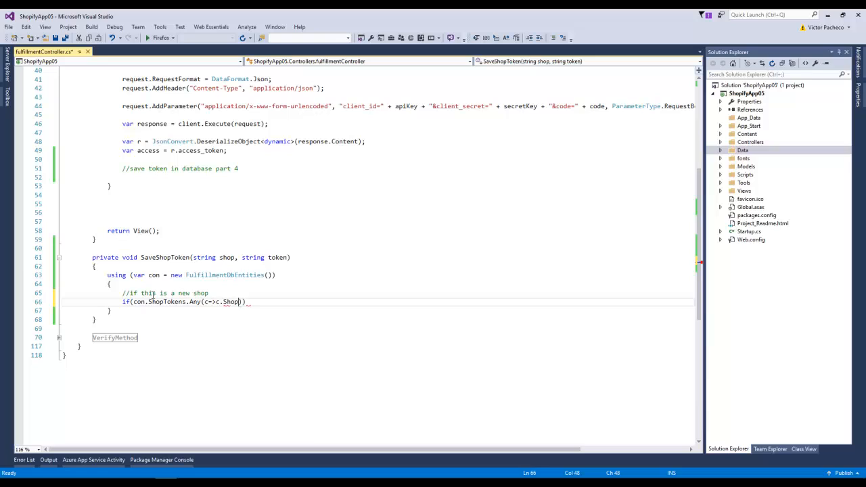
pyautogui.write('== shop')
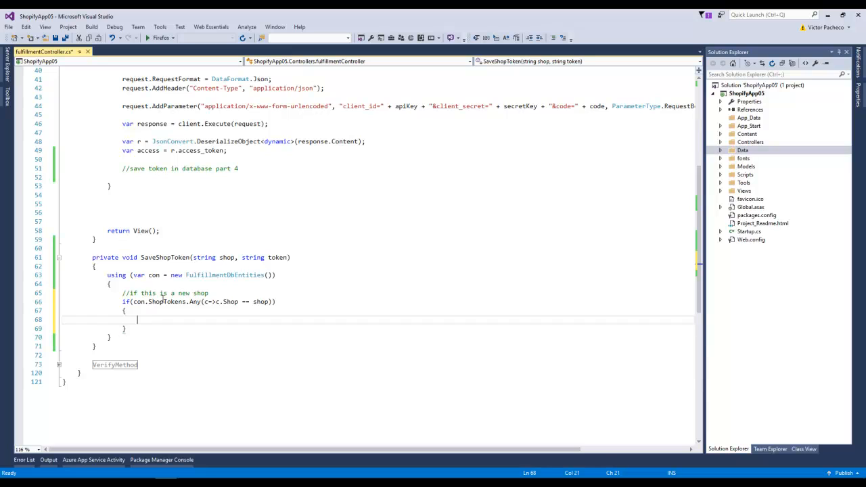
# Leave a //update comment inside the if block for the existing-shop case.
pyautogui.click(268, 301)
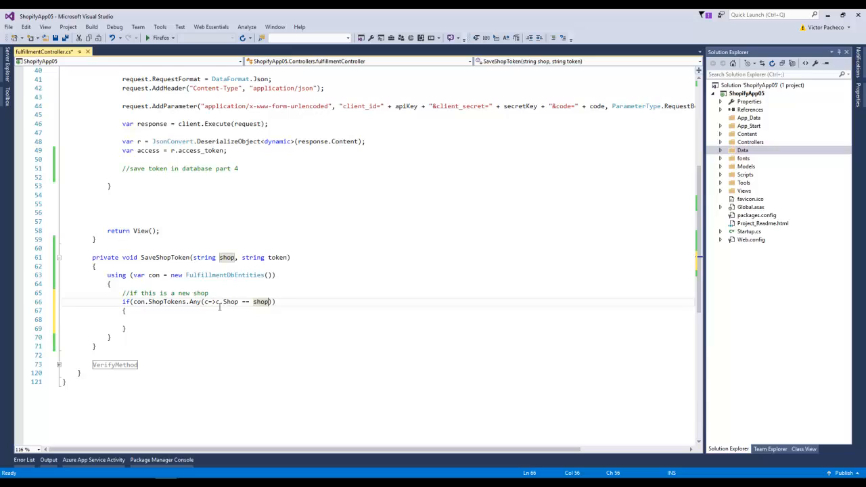
pyautogui.write('//')
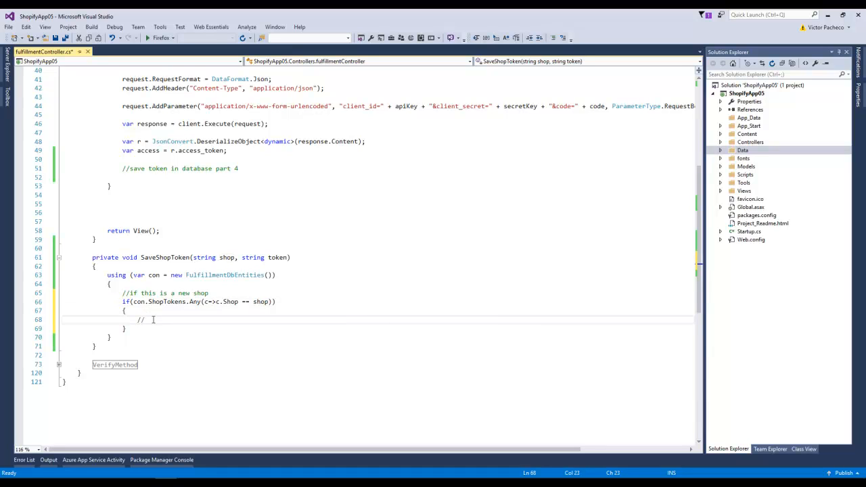
pyautogui.write('up')
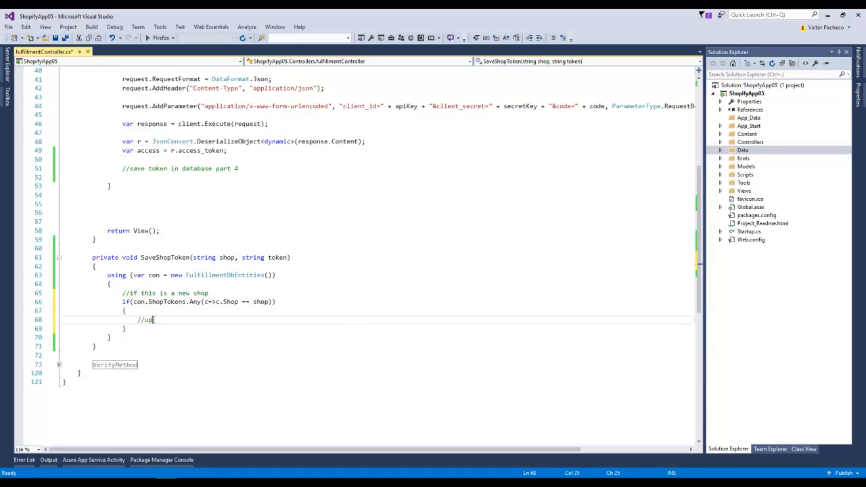
pyautogui.write('date')
pyautogui.click(376, 329)
pyautogui.write('else')
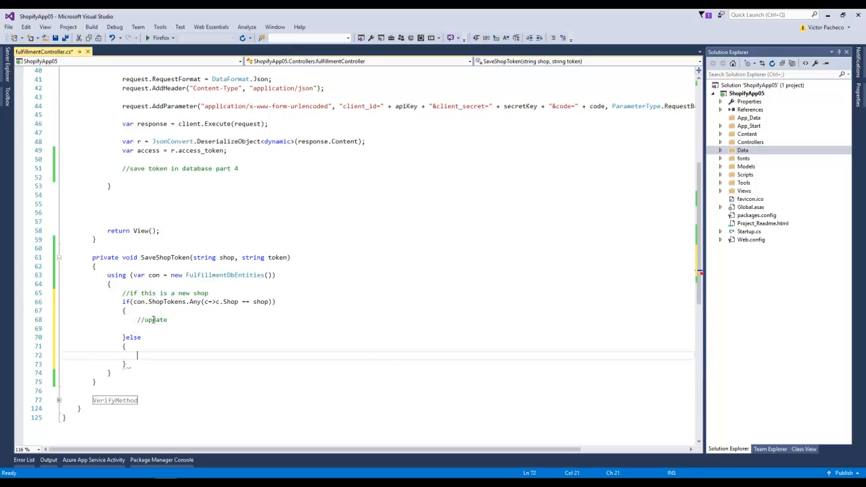
# Start the else branch with con.ShopTokens.Add(new ShopToken { }) for a new shop.
pyautogui.write('//new shop')
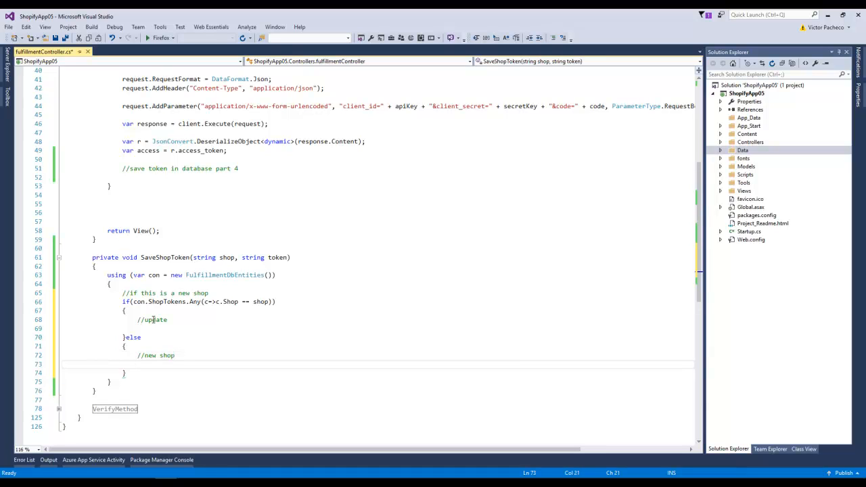
pyautogui.write('else')
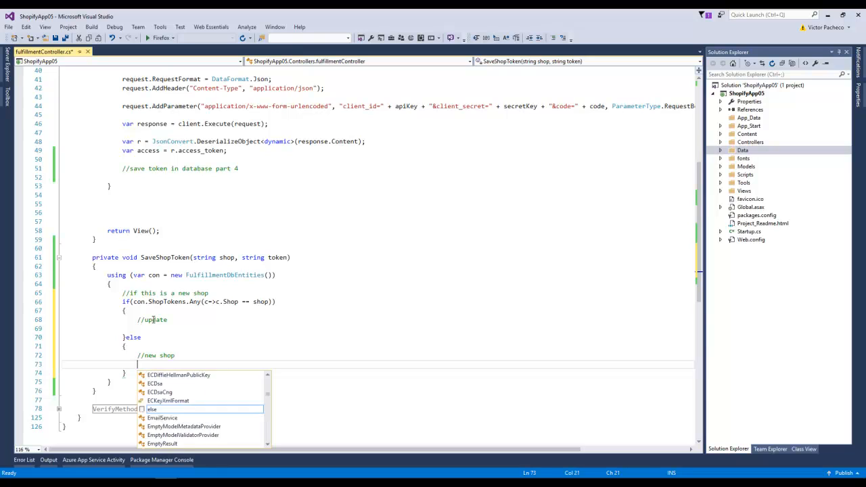
pyautogui.write('con.')
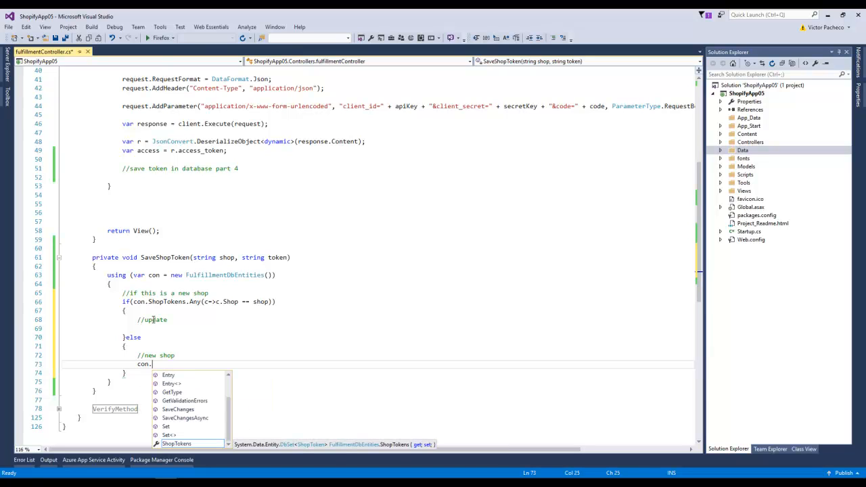
pyautogui.write('ShopTokens.Add')
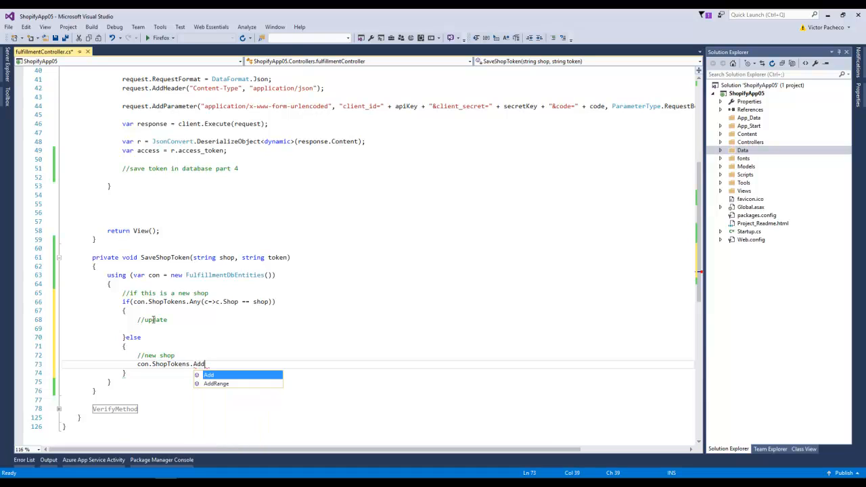
pyautogui.write('(new ShopToken')
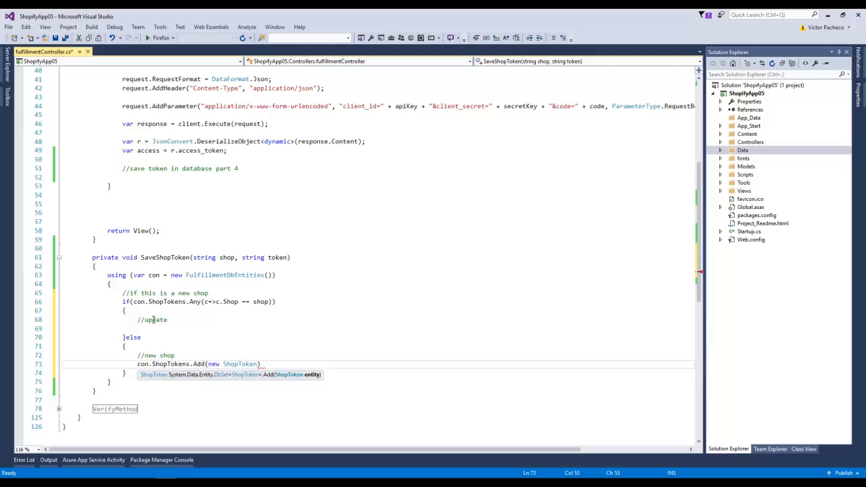
pyautogui.write('{ }')
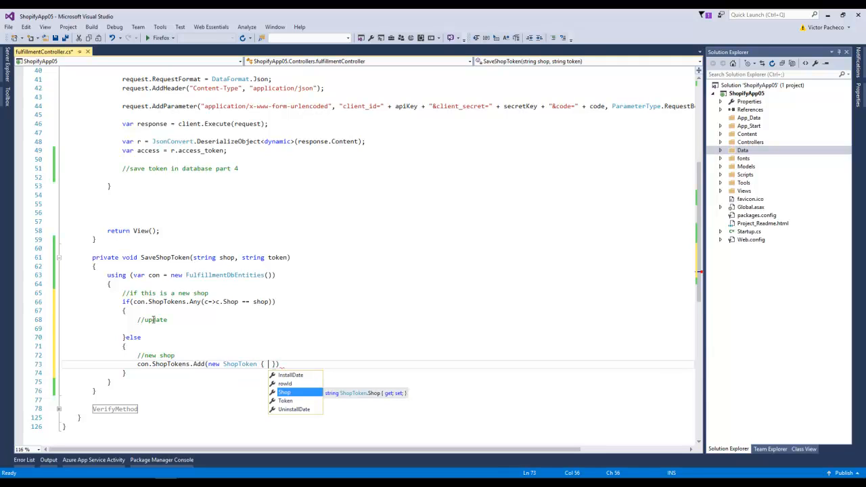
# Fill the ShopToken with Shop = shop, Token = token and InstallDate = DateTime.Now.
pyautogui.write('Shop = shop,')
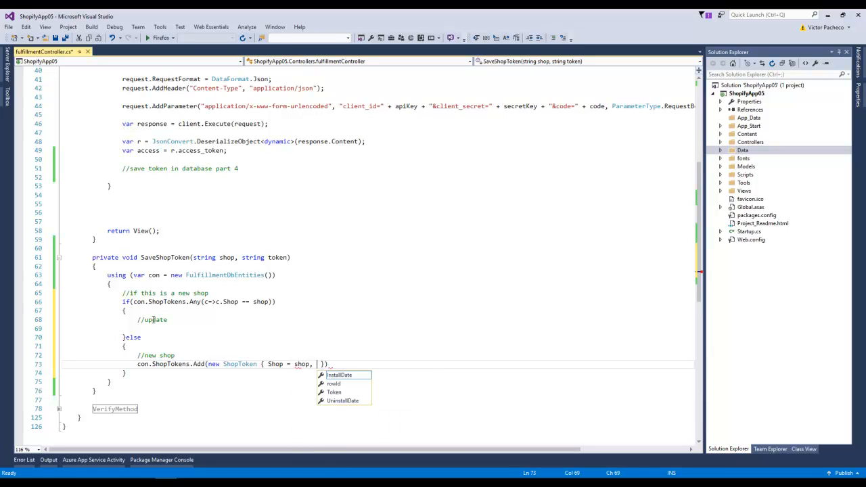
pyautogui.write('Token =')
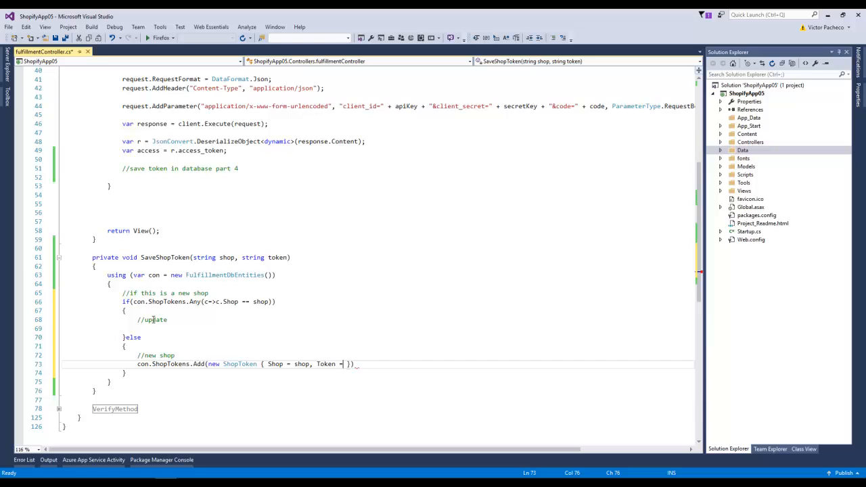
pyautogui.write('token,')
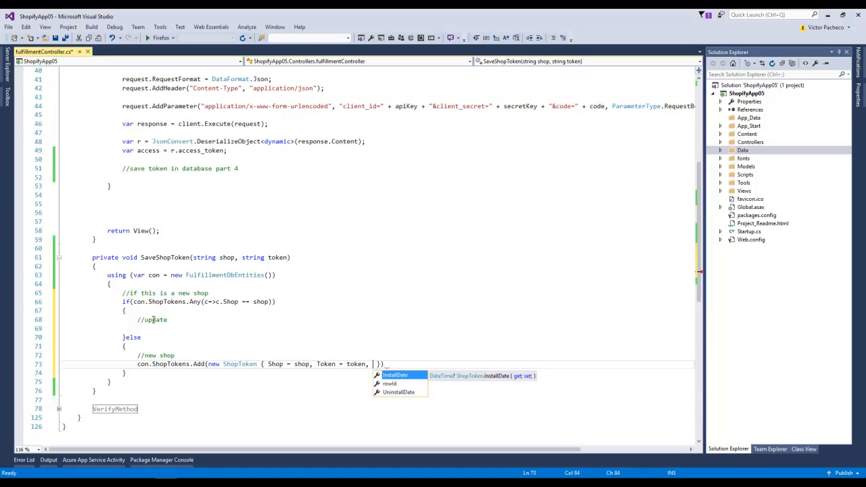
pyautogui.write('InstallDate =')
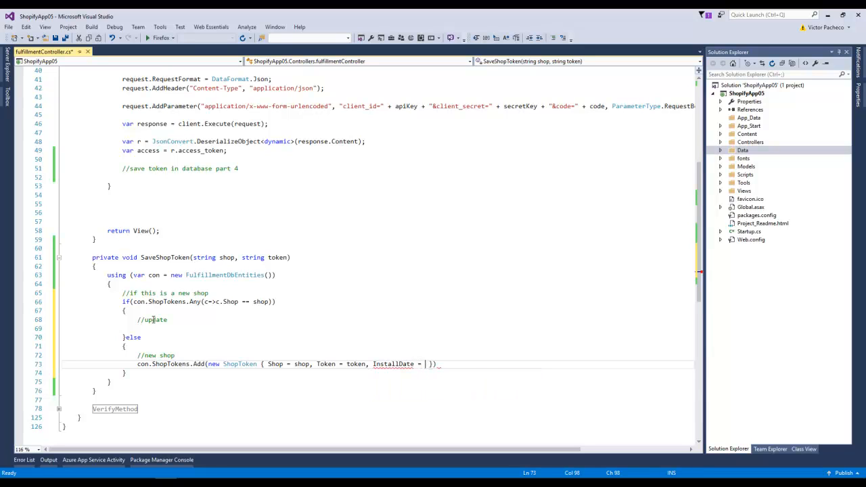
pyautogui.write('DateTime.Now')
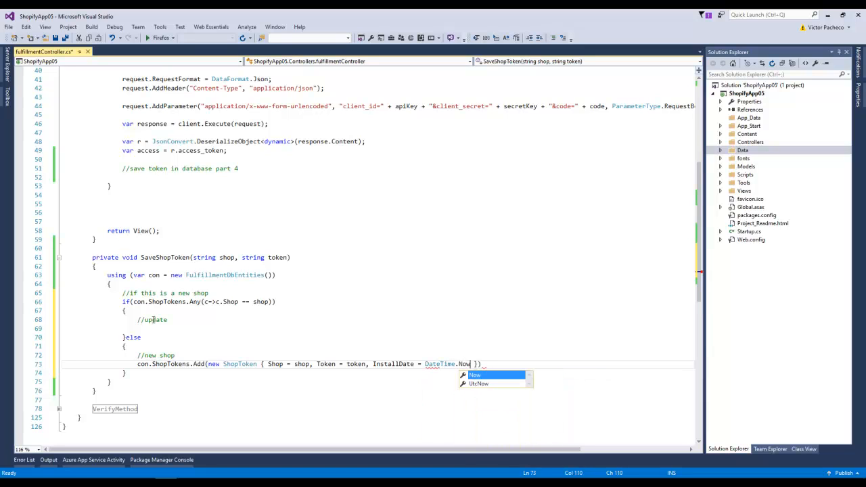
pyautogui.write(',')
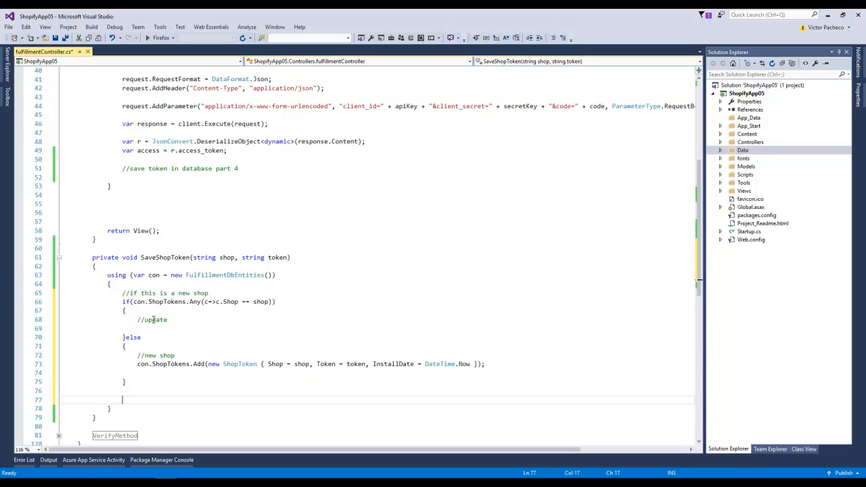
# Finish with con.SaveChanges(); to persist the new token row.
pyautogui.write('con.SaveChanges(')
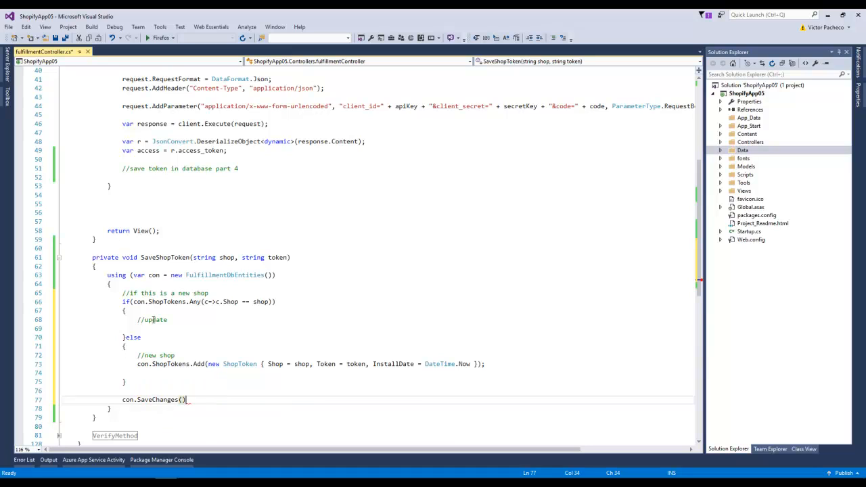
pyautogui.write(';')
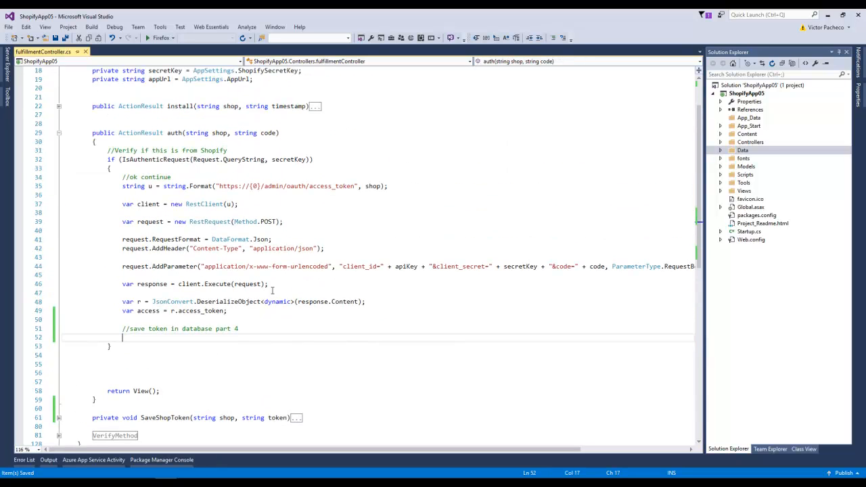
# Call SaveShopToken(shop, accessToken); in the auth action after getting the token.
pyautogui.write('SaveShopToken(')
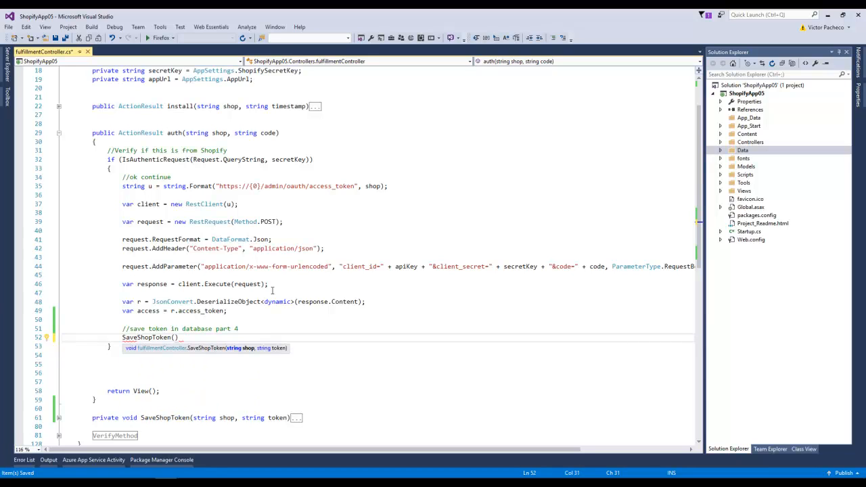
pyautogui.write('shop,')
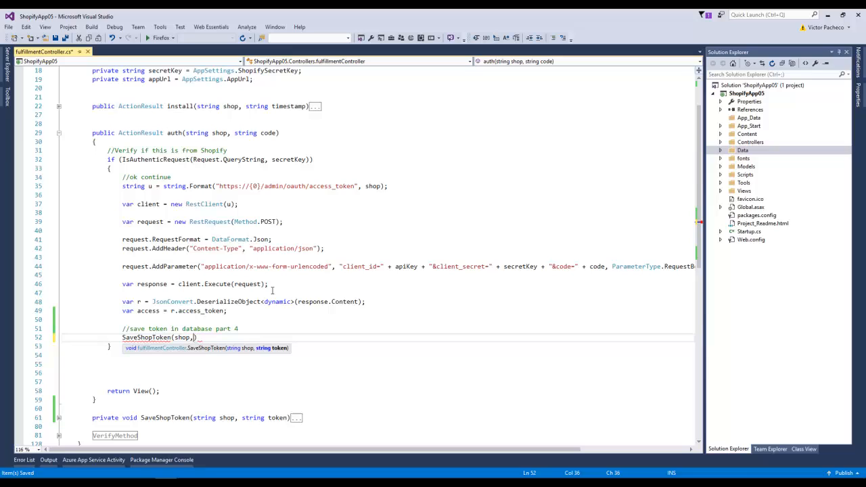
pyautogui.write('accessToken')
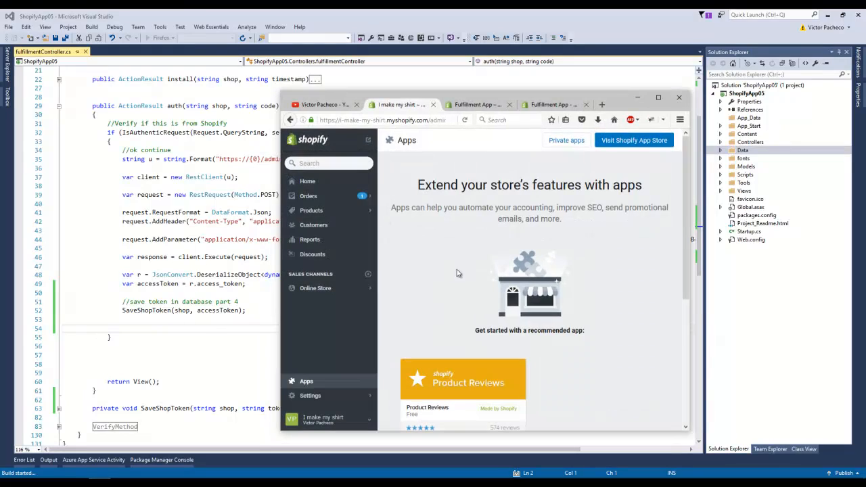
# Install the Fulfillment App on the i-make-my-shirt store, landing on the redirect_uri OAuth error.
pyautogui.scroll(-3)
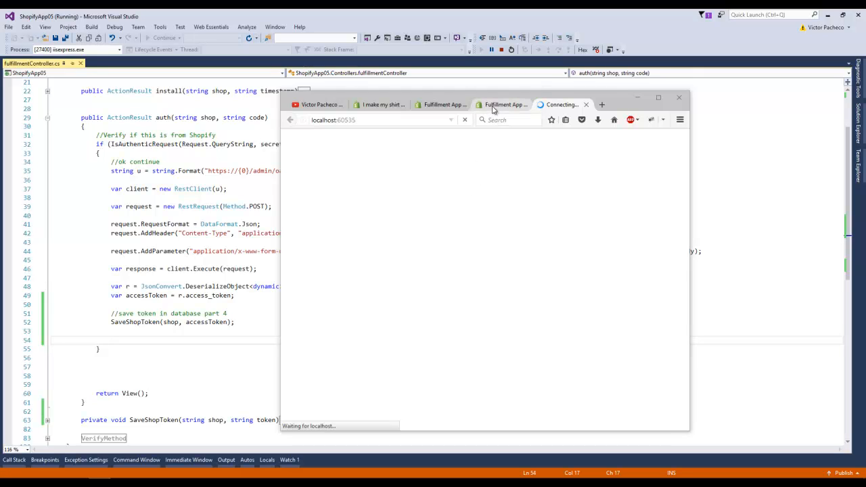
pyautogui.moveTo(504, 104)
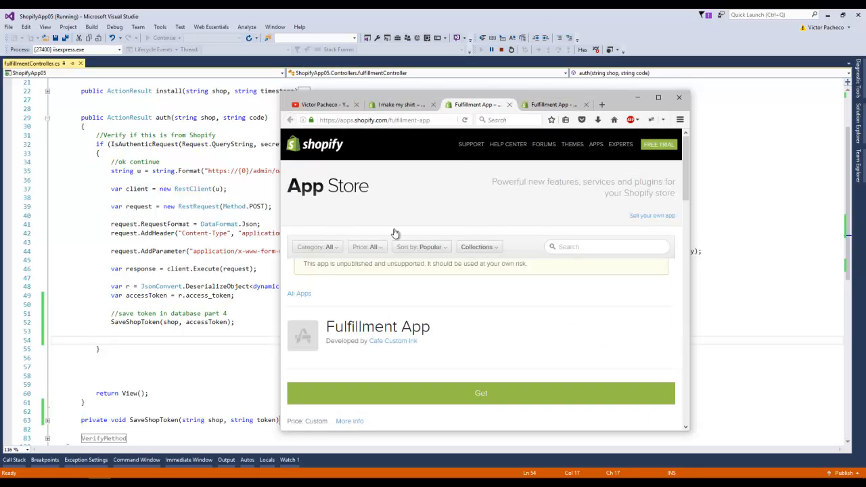
pyautogui.click(480, 392)
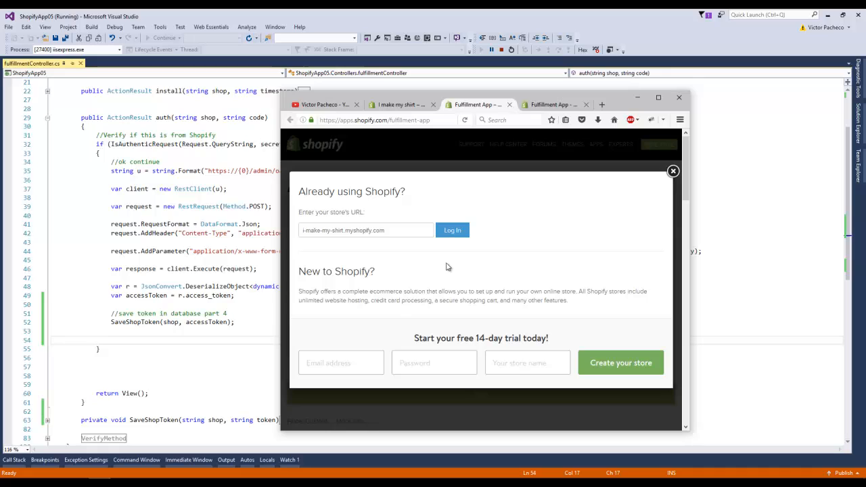
pyautogui.click(452, 230)
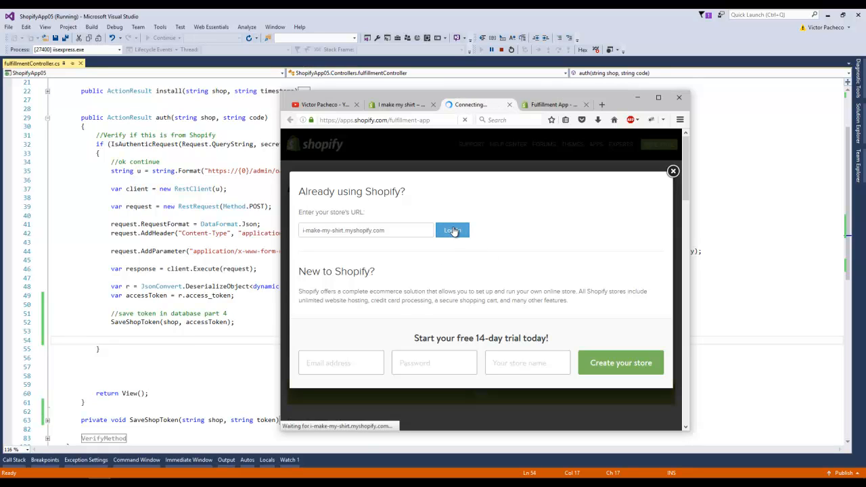
pyautogui.click(452, 230)
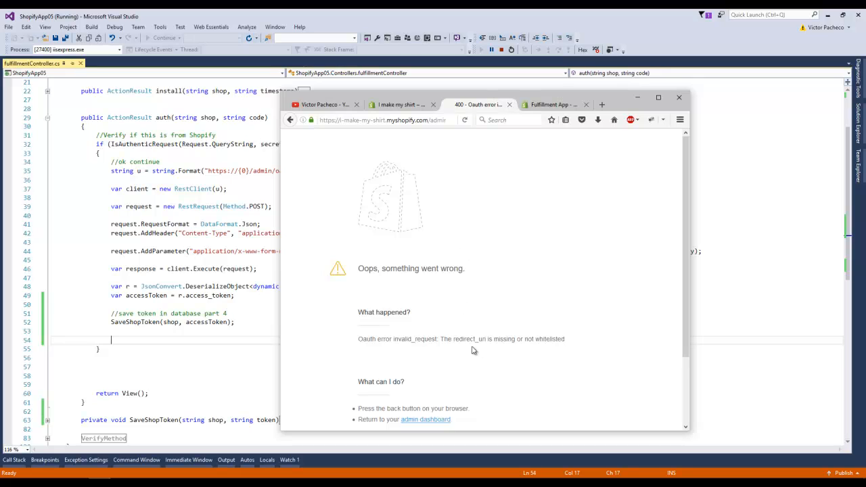
pyautogui.click(381, 119)
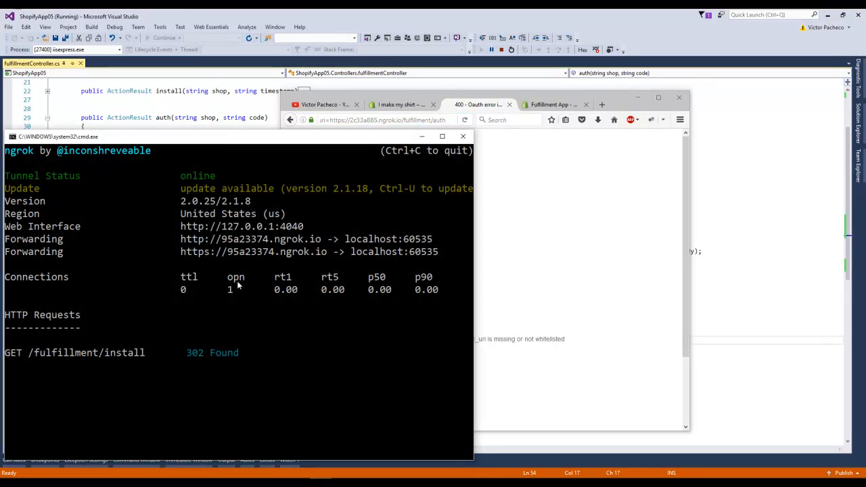
pyautogui.moveTo(241, 248)
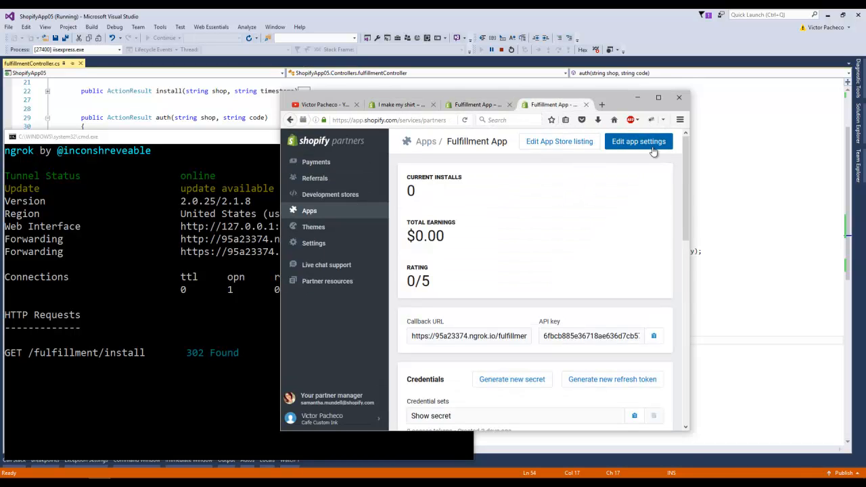
# Edit the Fulfillment App settings, confirm the ngrok App URL and /fulfillment/auth redirection URL, and save.
pyautogui.click(638, 142)
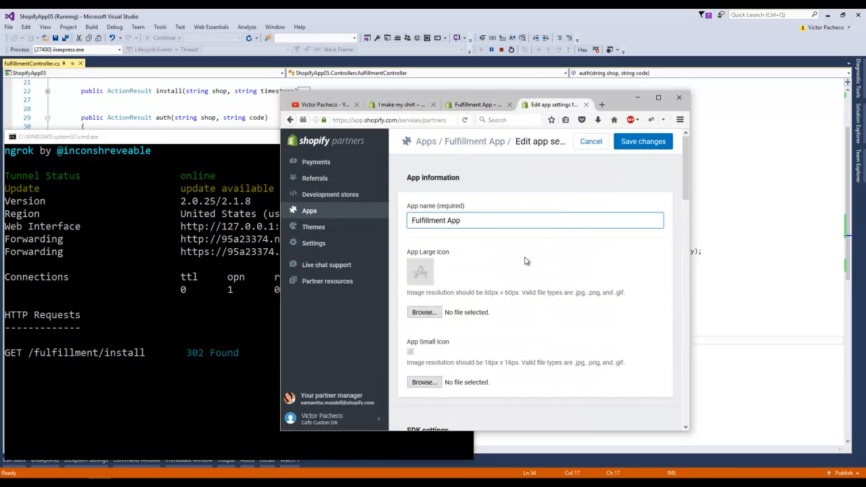
pyautogui.scroll(-3)
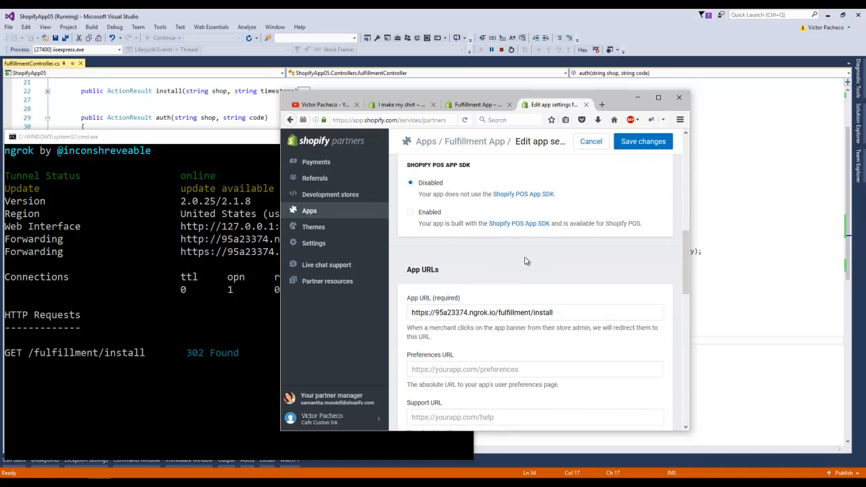
pyautogui.scroll(-3)
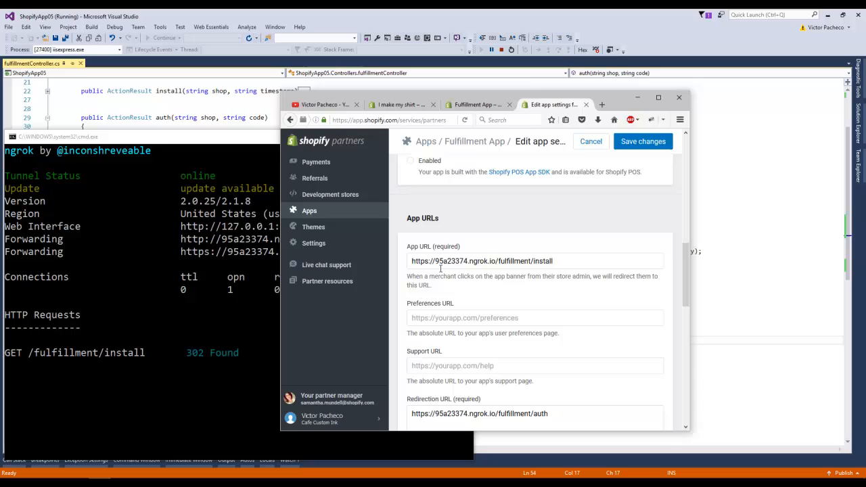
pyautogui.moveTo(464, 268)
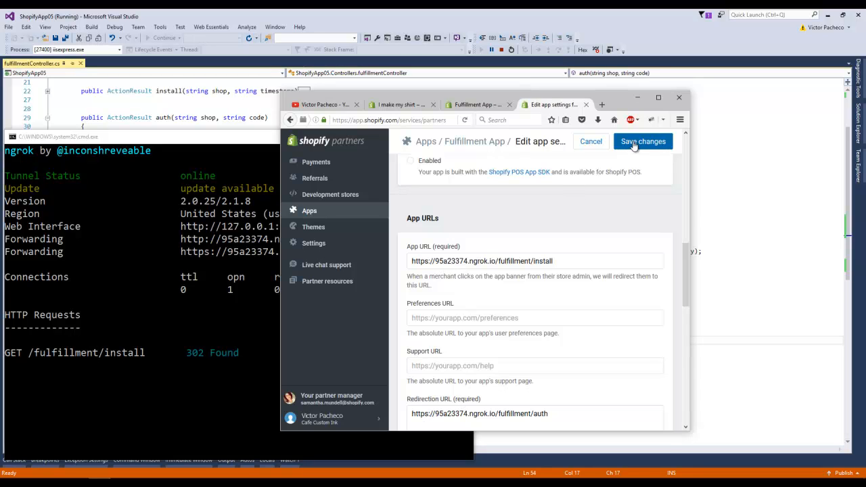
pyautogui.click(642, 141)
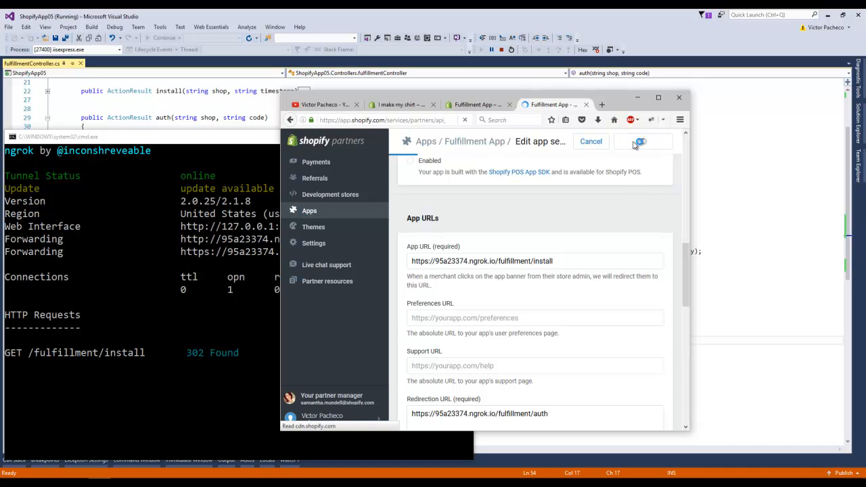
pyautogui.click(640, 142)
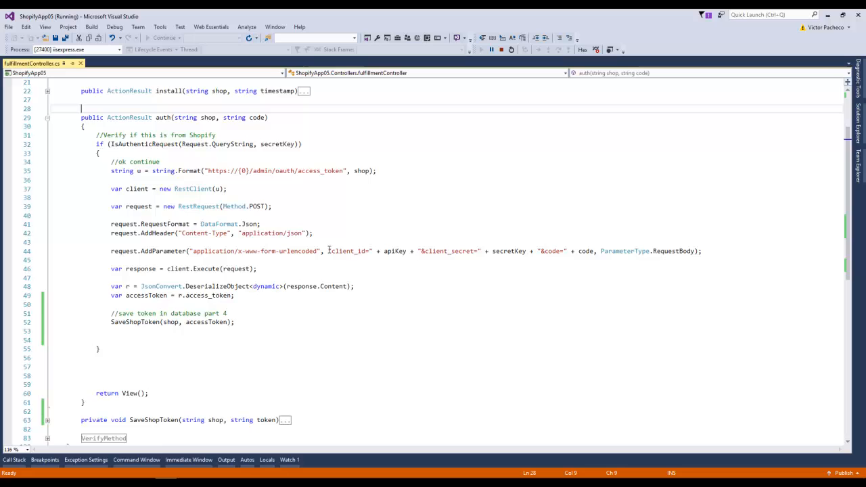
# Replace AppSettings.AppUrl with the literal ngrok host string, checking the subdomain against Partners.
pyautogui.scroll(3)
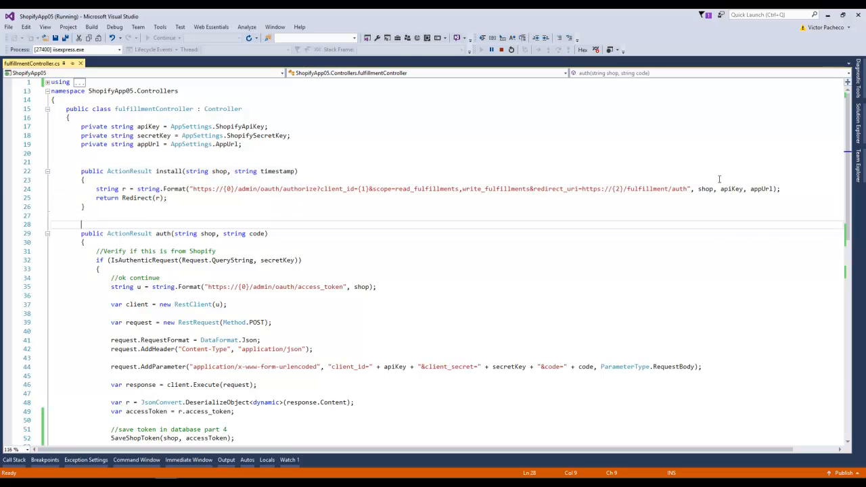
pyautogui.doubleClick(227, 143)
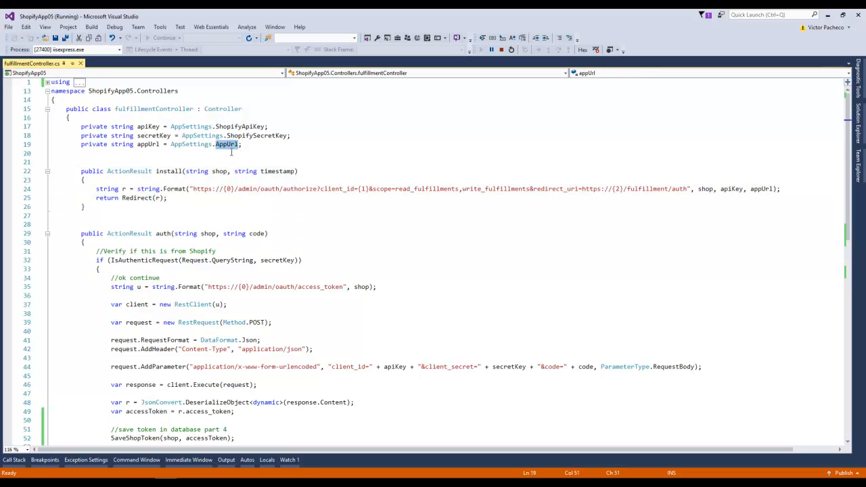
pyautogui.moveTo(190, 143)
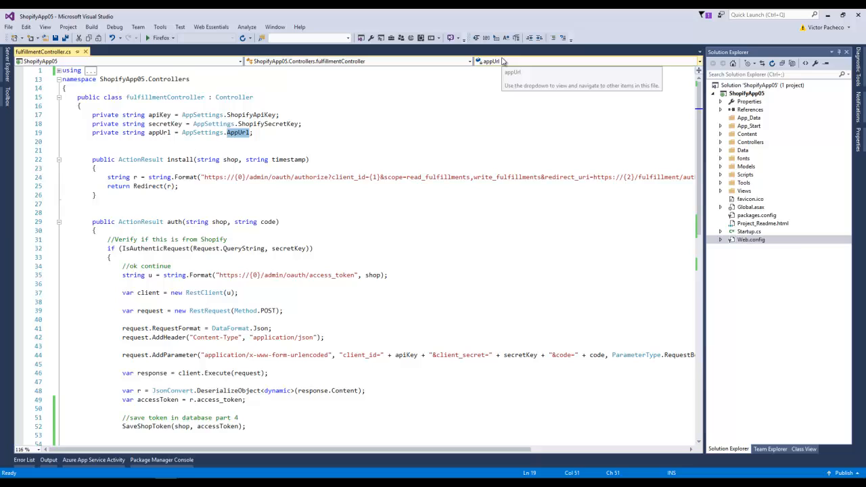
pyautogui.write('""')
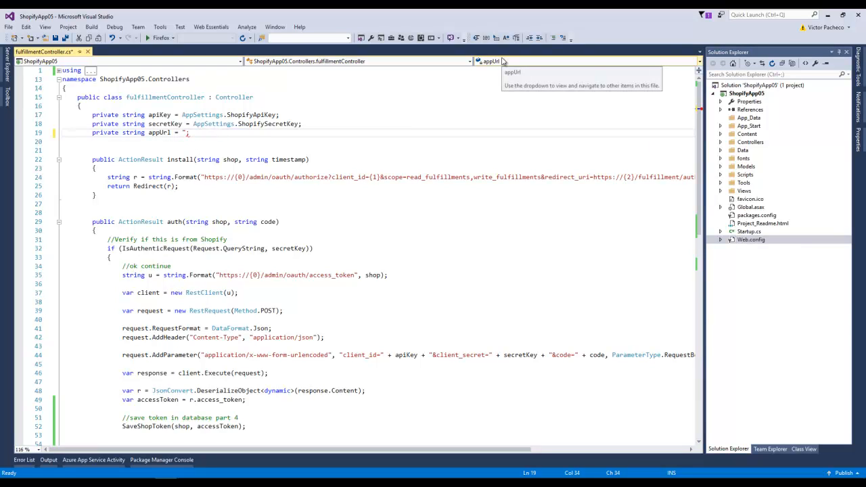
pyautogui.write('2c33a885.ngrok.io')
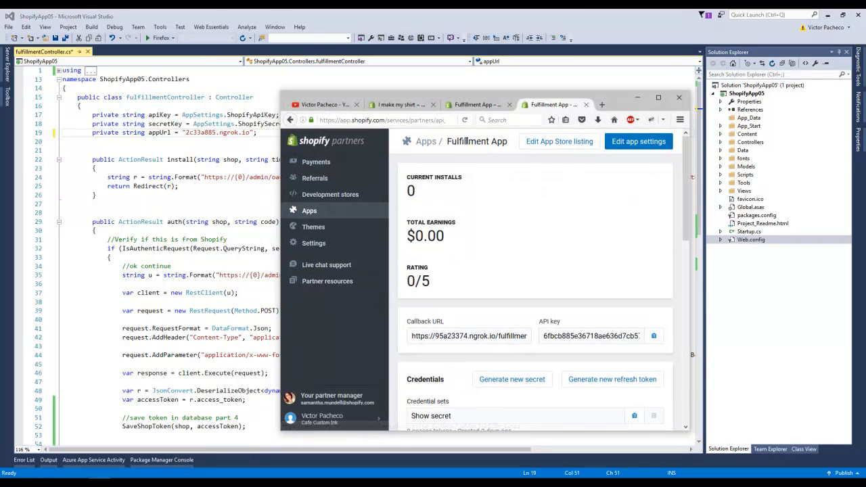
pyautogui.doubleClick(447, 335)
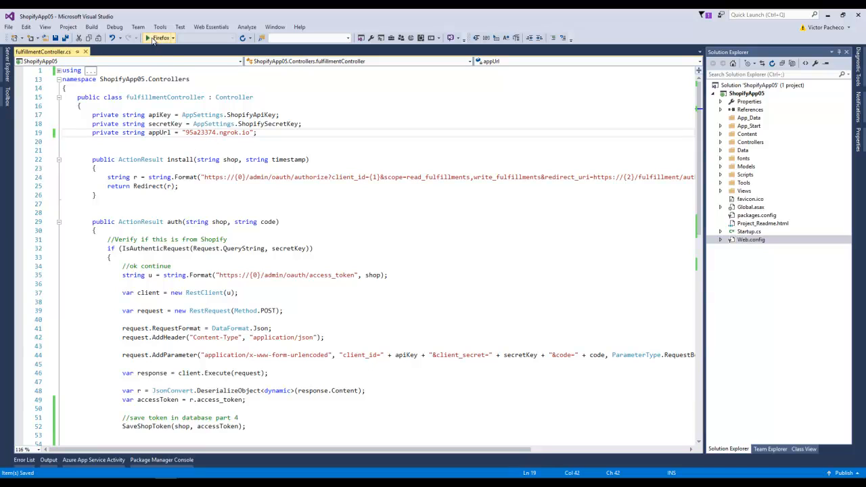
# Start debugging and log in to the i-make-my-shirt store in the browser.
pyautogui.click(148, 37)
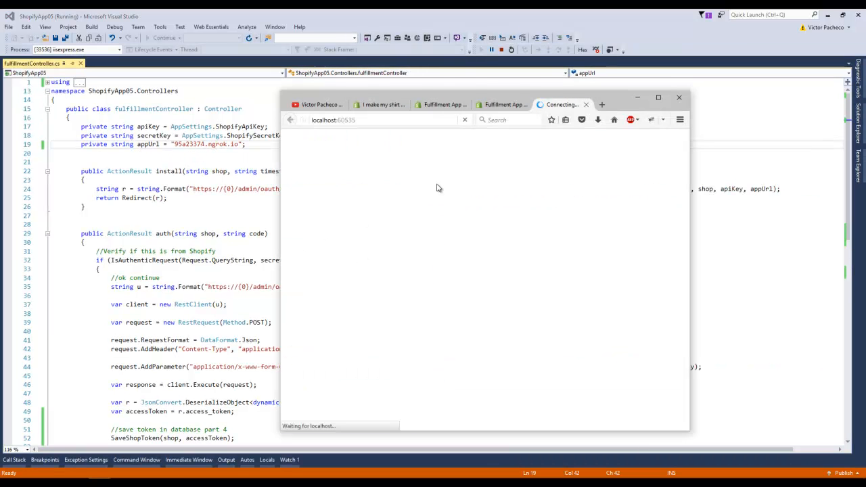
pyautogui.moveTo(501, 227)
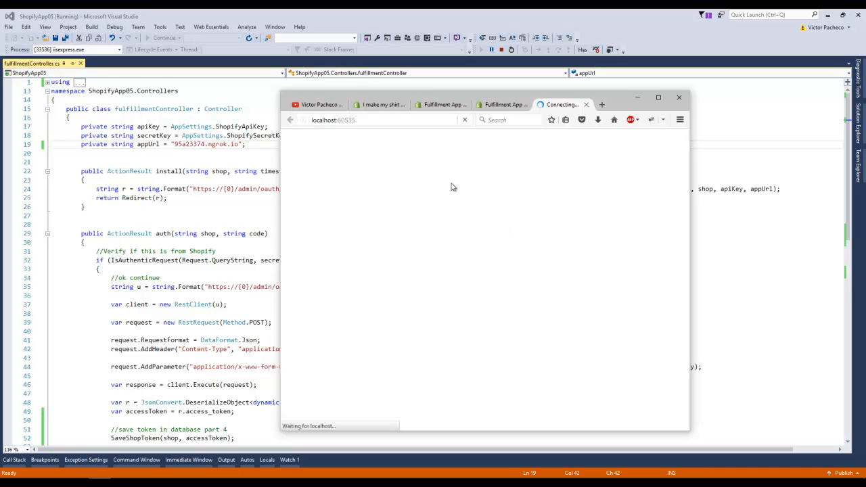
pyautogui.moveTo(533, 198)
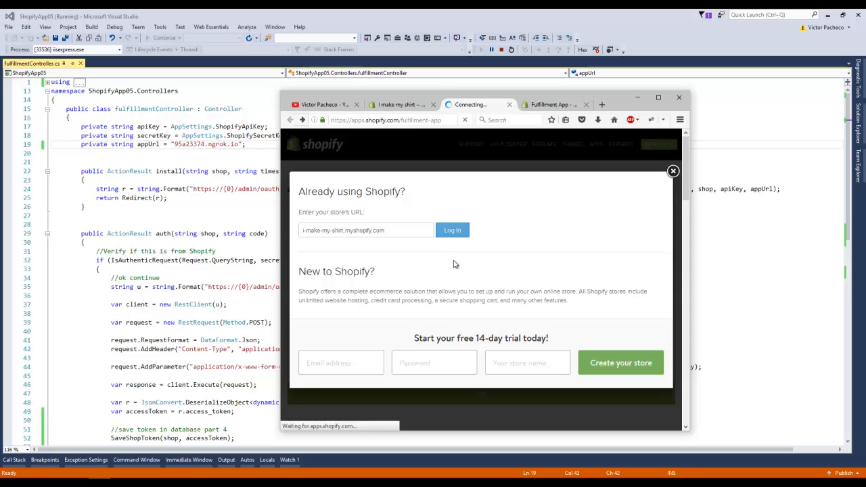
pyautogui.click(452, 230)
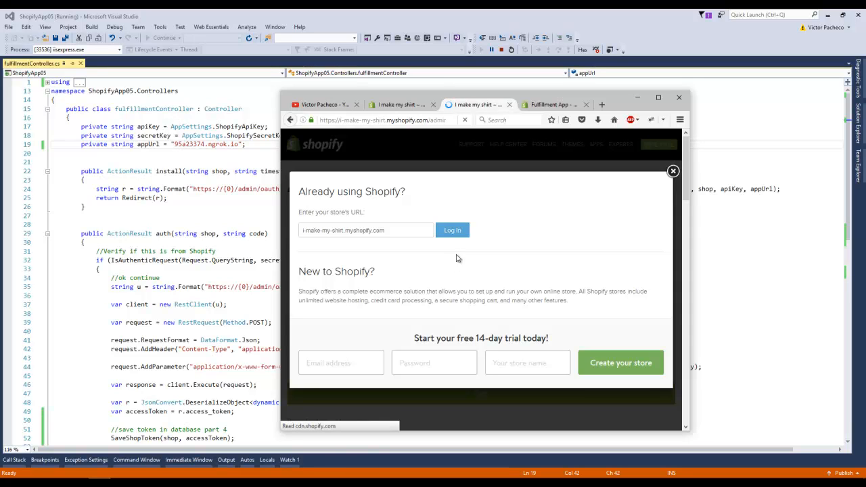
pyautogui.click(452, 230)
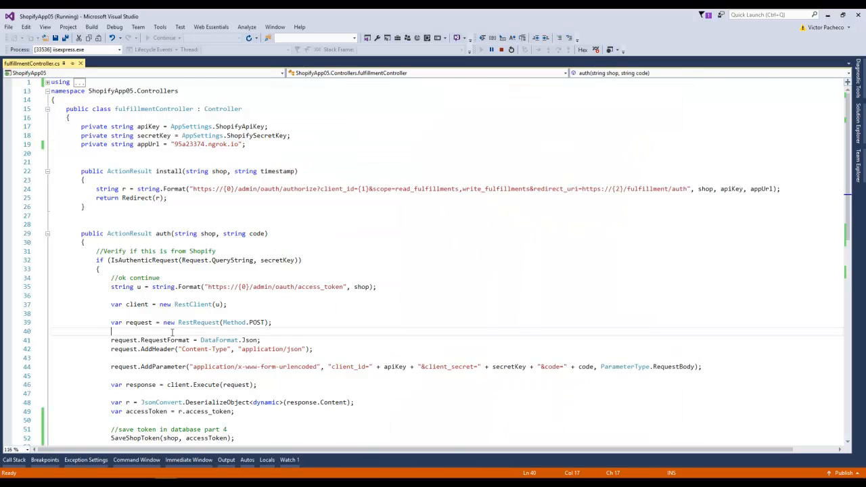
# Set a breakpoint on the ShopTokens.Add line and install the Fulfillment App.
pyautogui.scroll(-3)
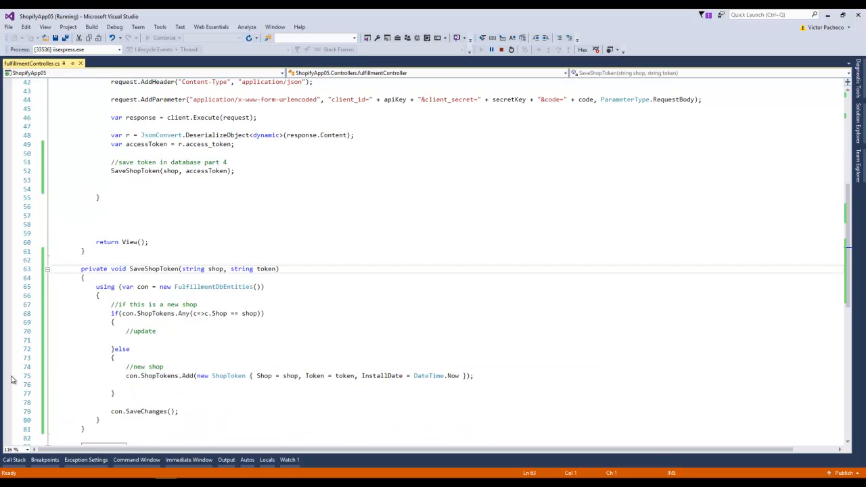
pyautogui.click(7, 376)
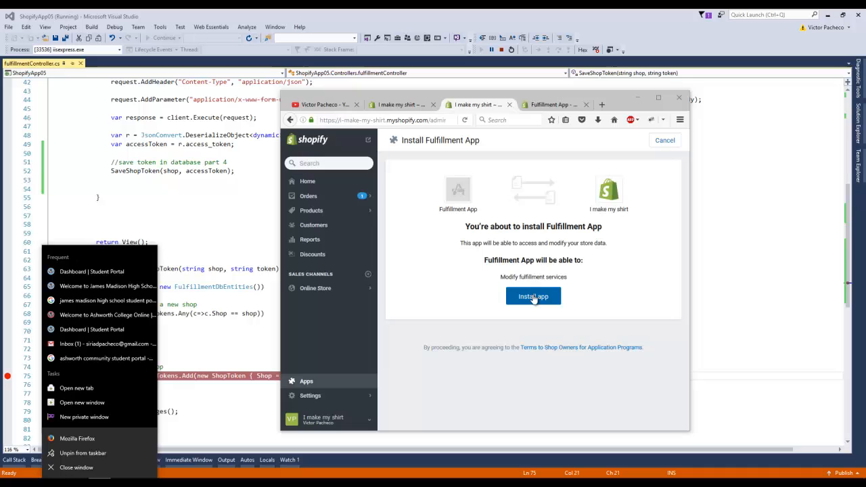
pyautogui.click(533, 296)
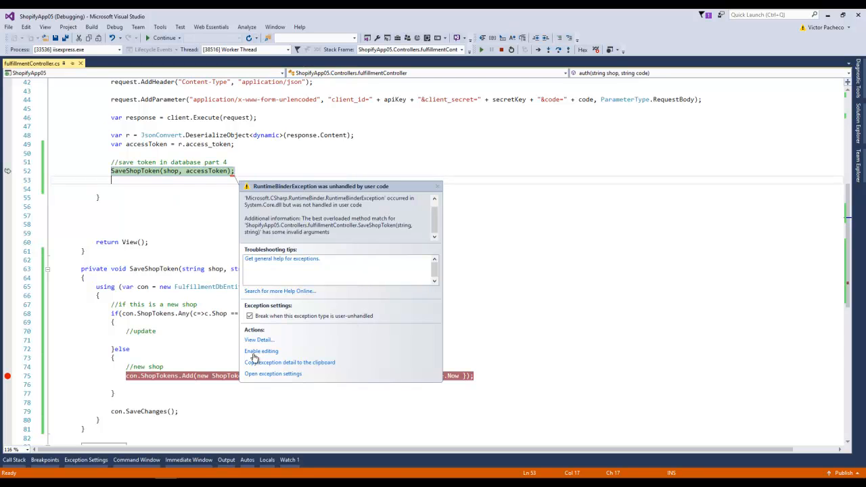
# Enable editing after the RuntimeBinderException at SaveShopToken and stop debugging.
pyautogui.click(258, 338)
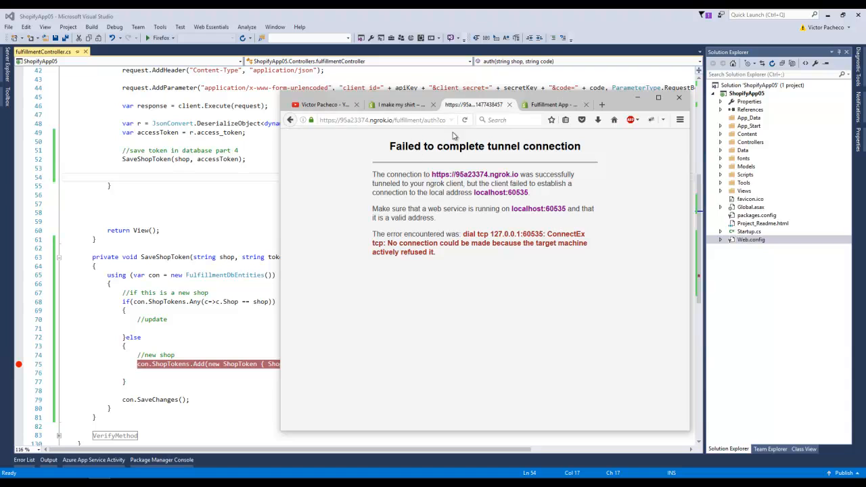
# Delete Fulfillment App from the store's Apps page and close the browser.
pyautogui.click(399, 105)
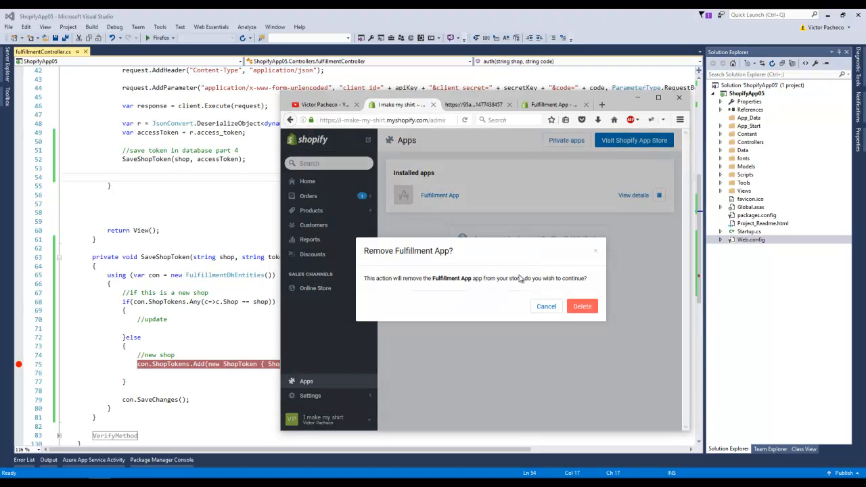
pyautogui.click(582, 306)
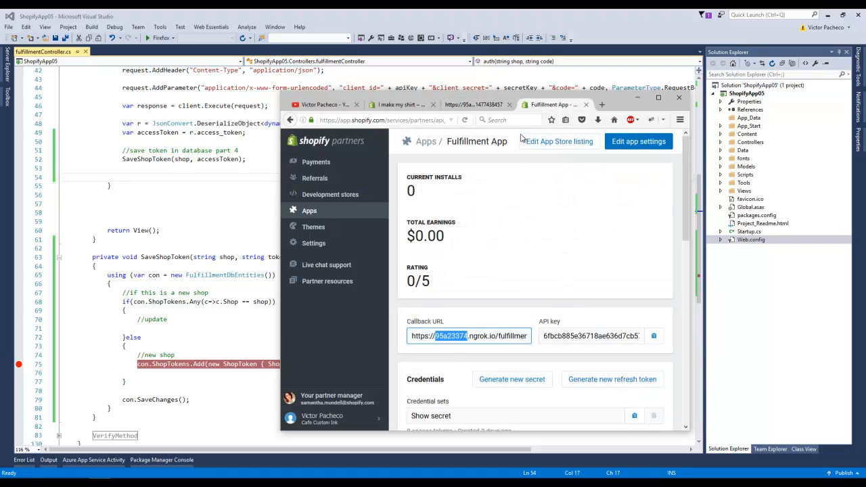
pyautogui.click(474, 104)
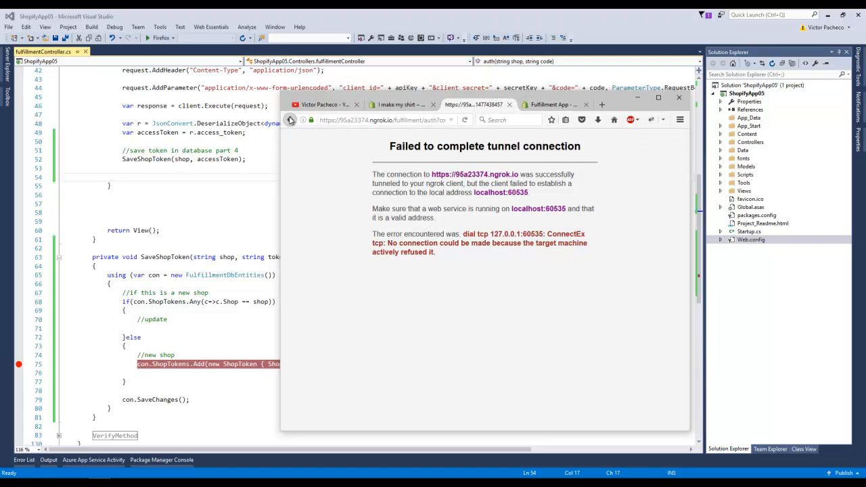
pyautogui.click(290, 119)
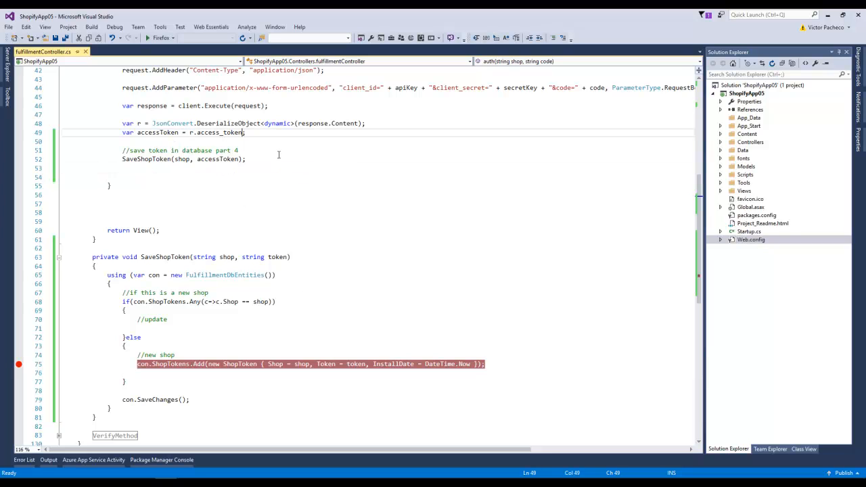
pyautogui.moveTo(290, 162)
pyautogui.write('(string)')
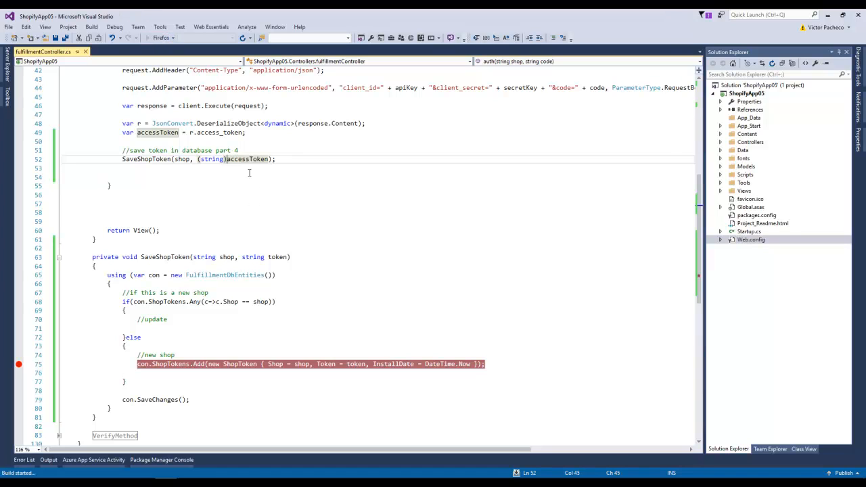
pyautogui.moveTo(303, 203)
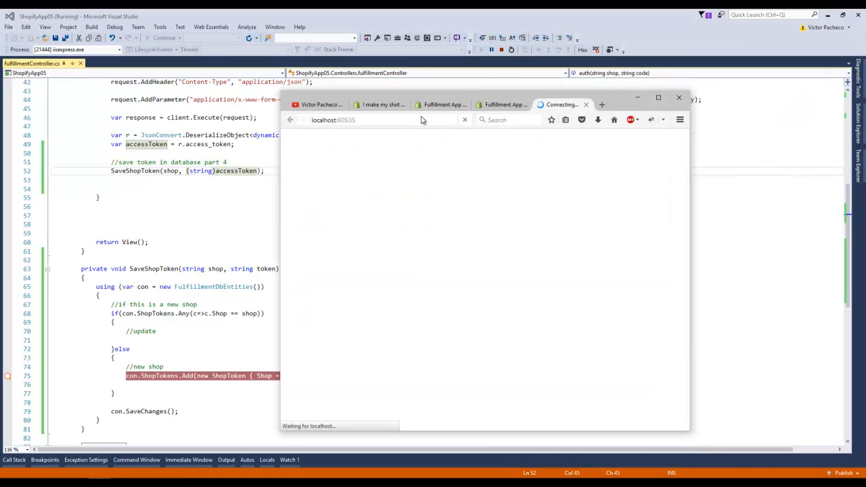
# Get the Fulfillment App, log in to the store and approve install, hitting the ShopTokens.Add breakpoint.
pyautogui.click(440, 105)
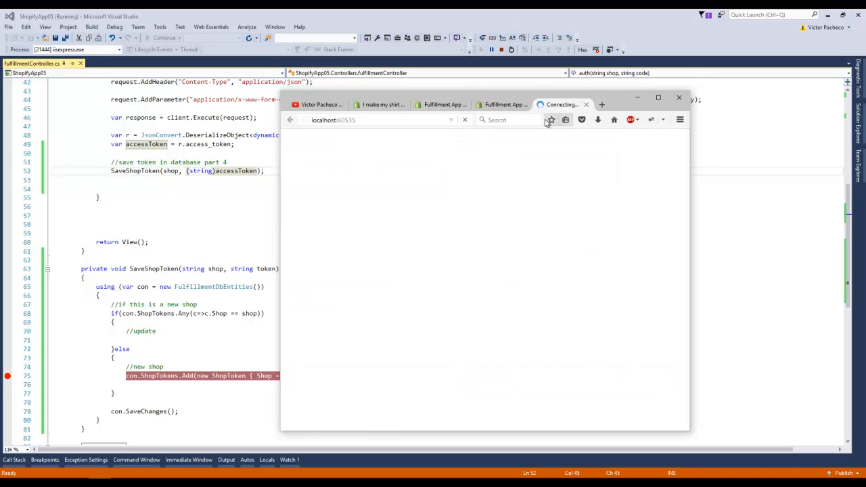
pyautogui.moveTo(551, 119)
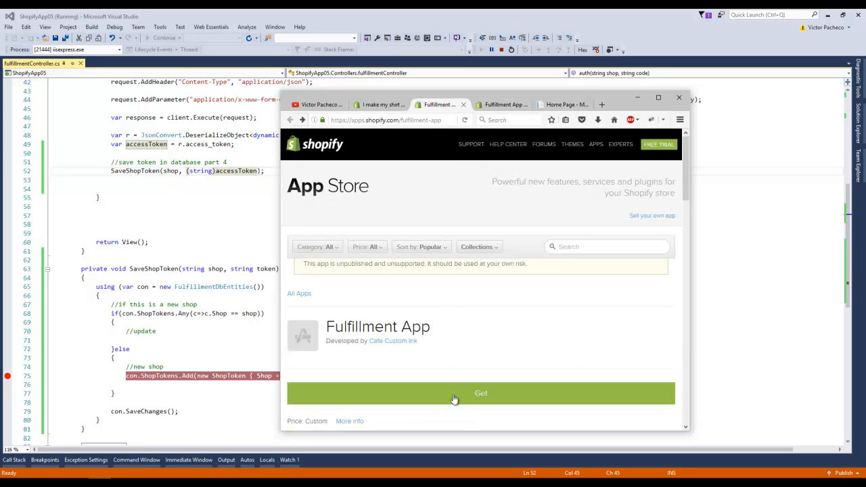
pyautogui.click(480, 392)
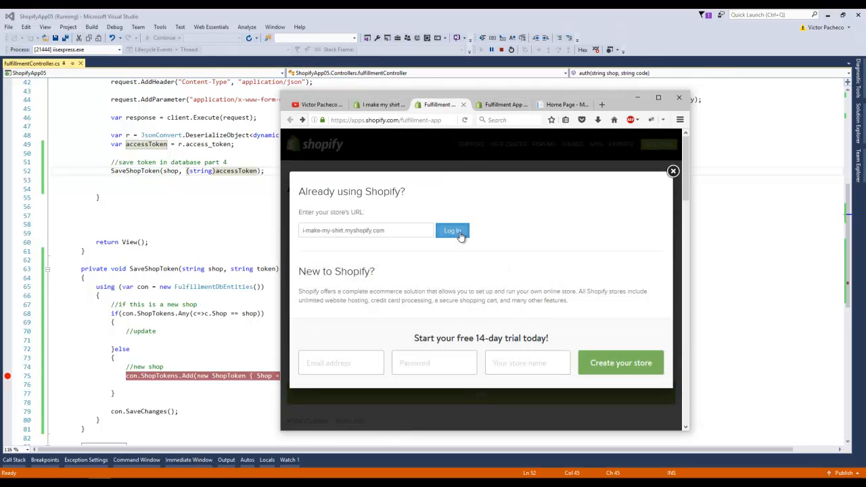
pyautogui.click(452, 230)
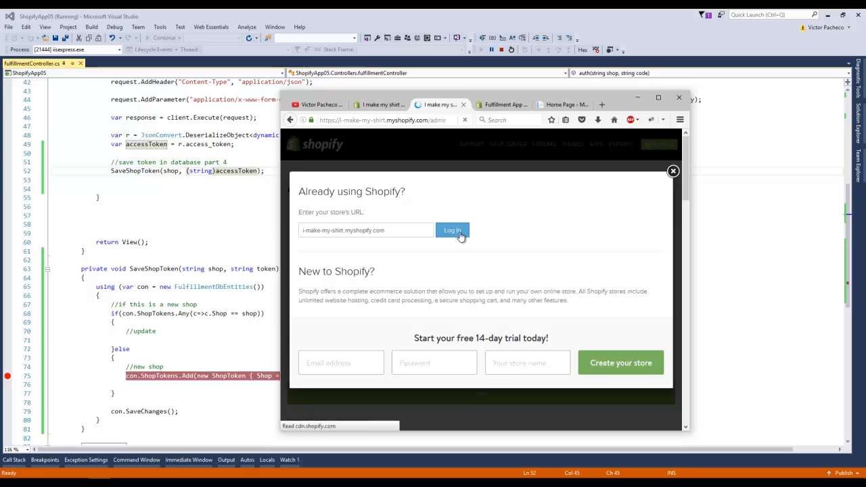
pyautogui.click(452, 230)
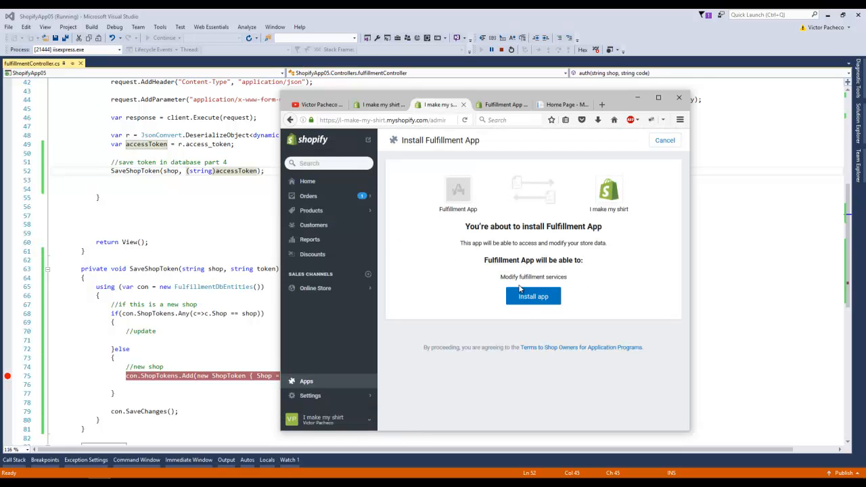
pyautogui.click(533, 296)
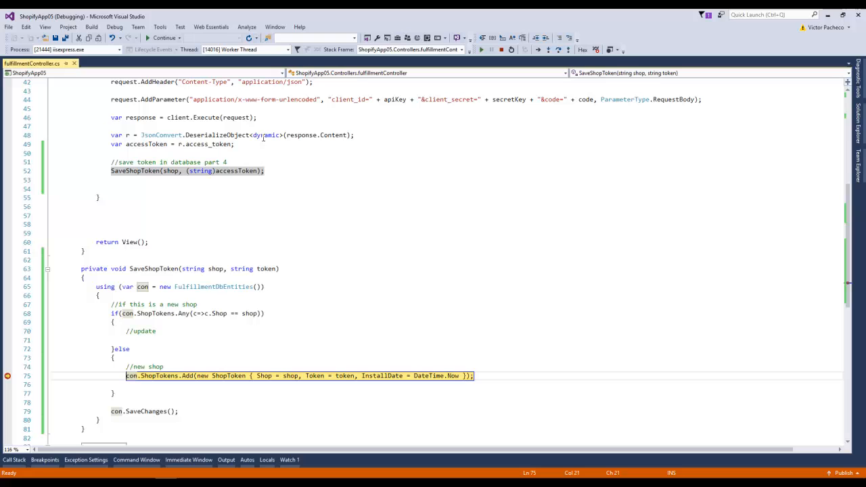
# Break at return View() and continue past the token save.
pyautogui.scroll(-3)
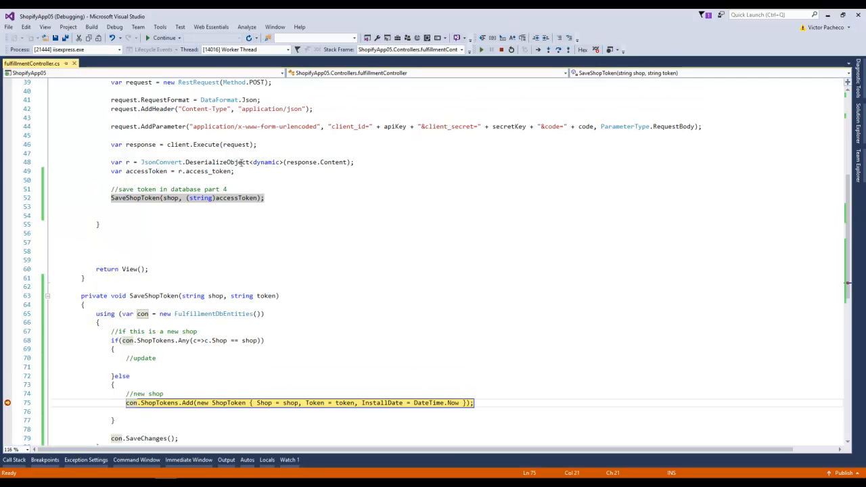
pyautogui.moveTo(268, 225)
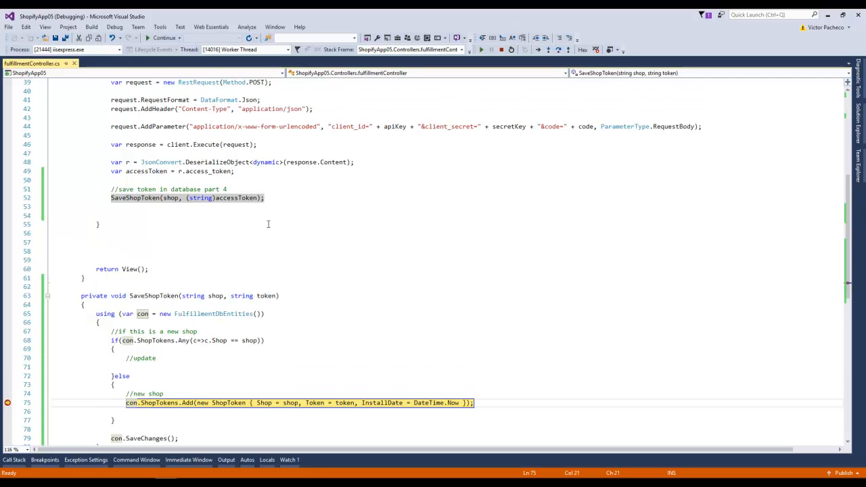
pyautogui.moveTo(208, 215)
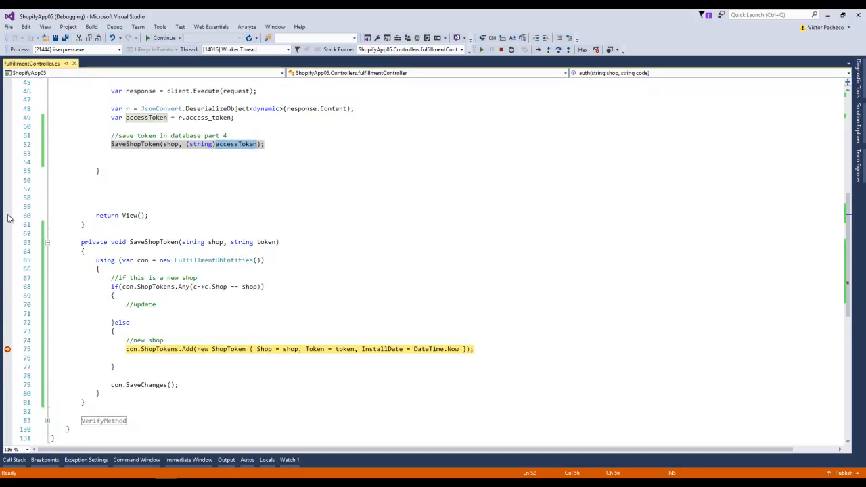
pyautogui.click(163, 38)
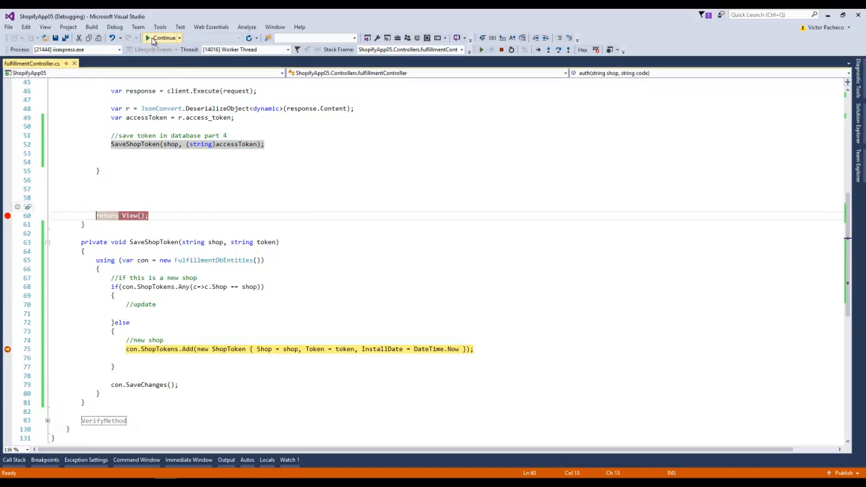
pyautogui.click(162, 37)
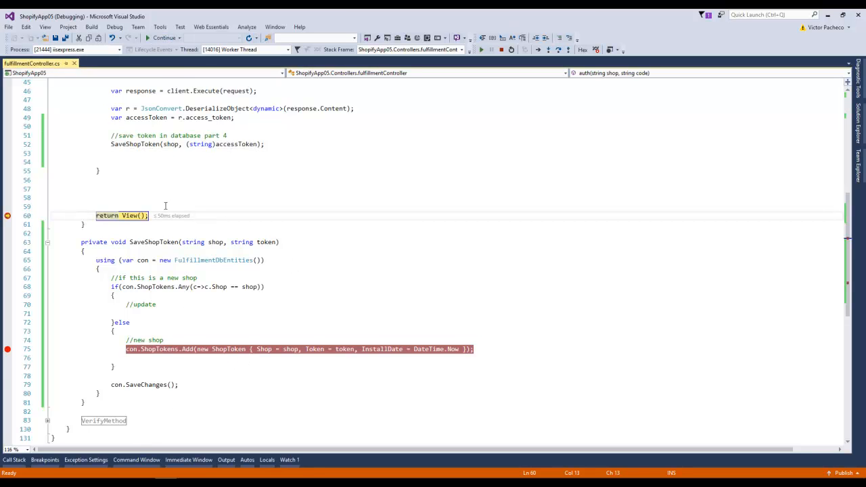
# Return from the browser to the paused code and continue running the app.
pyautogui.scroll(-3)
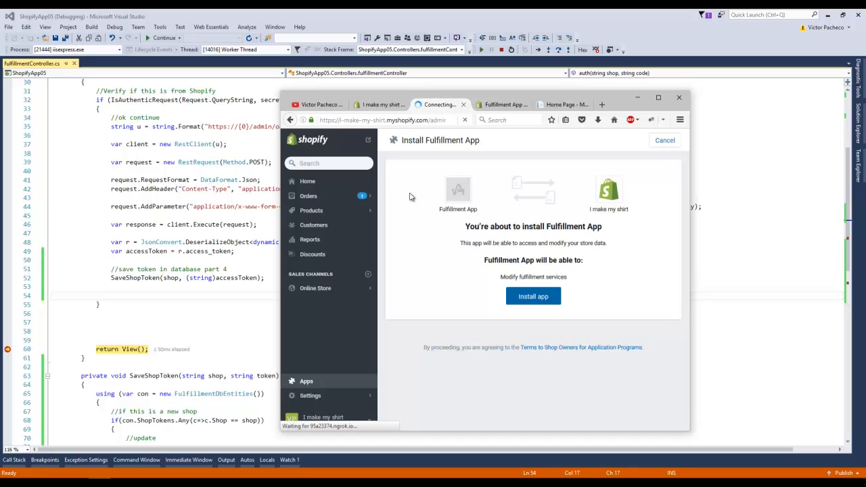
pyautogui.click(162, 38)
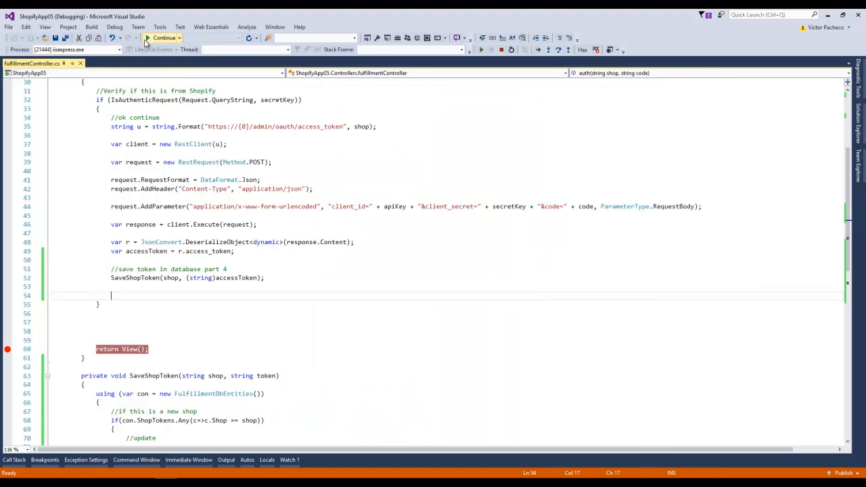
pyautogui.click(162, 38)
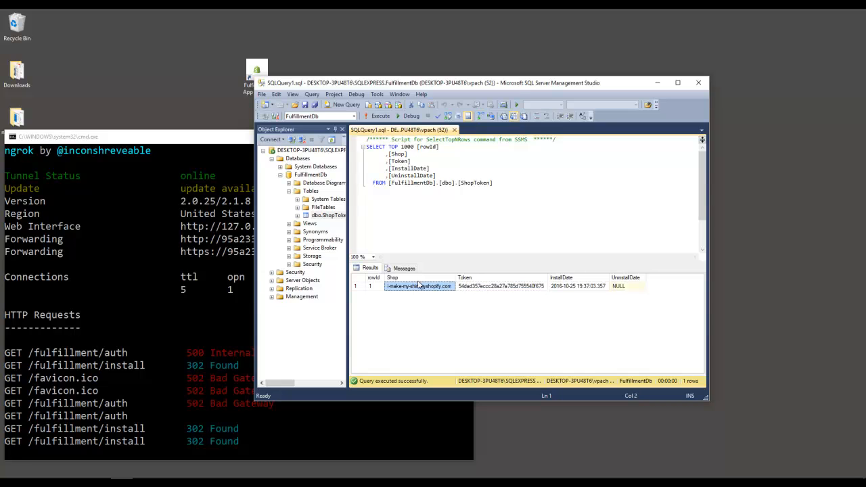
pyautogui.click(500, 286)
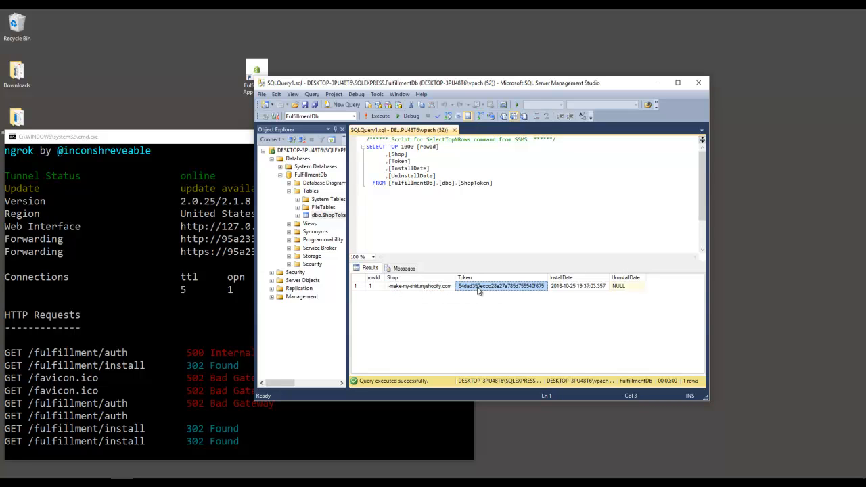
pyautogui.click(625, 285)
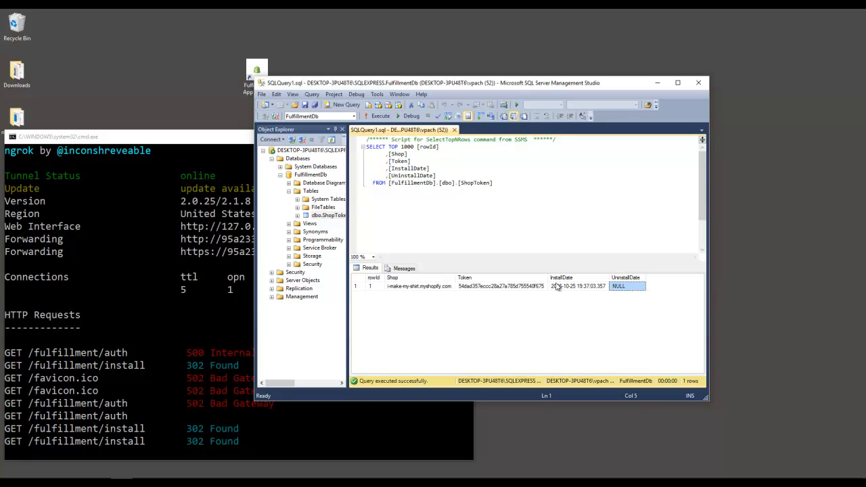
pyautogui.click(420, 286)
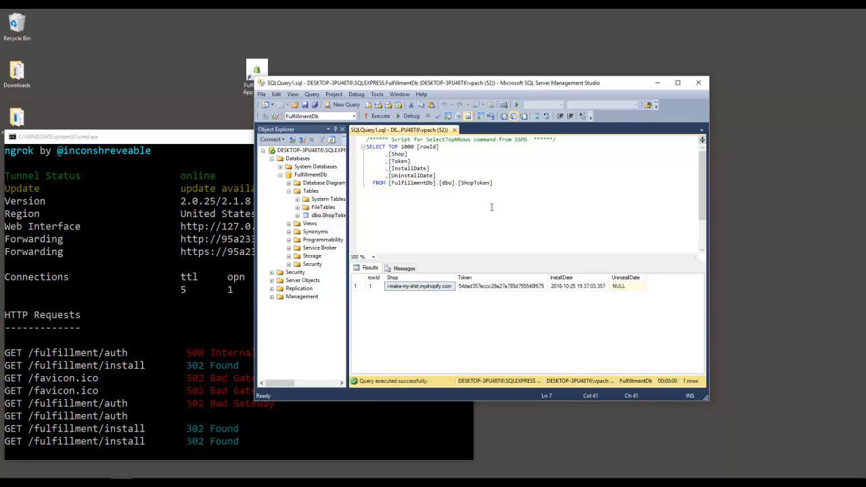
pyautogui.click(419, 286)
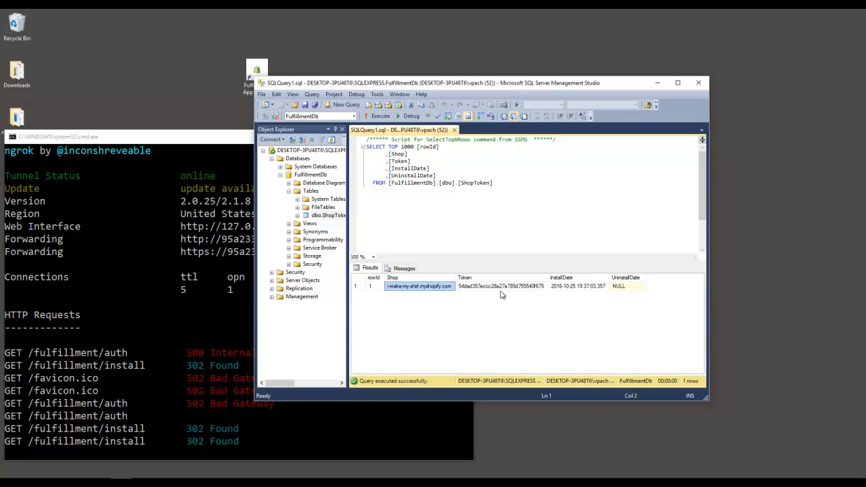
pyautogui.click(580, 286)
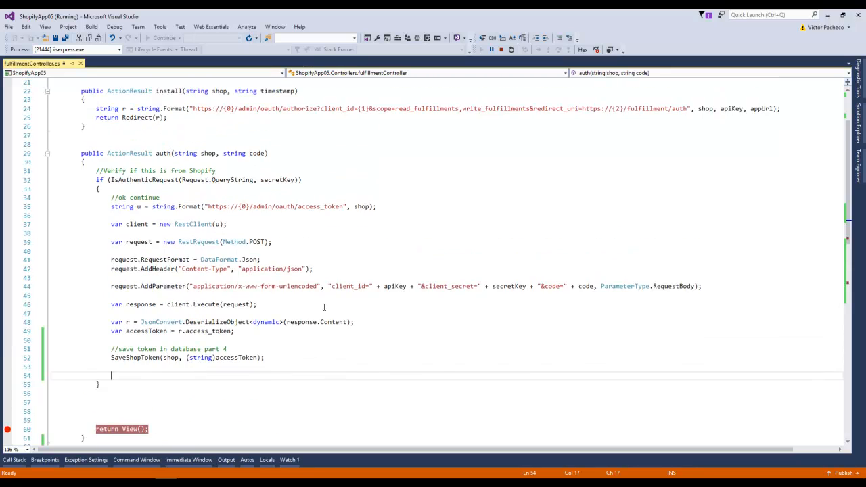
pyautogui.scroll(-3)
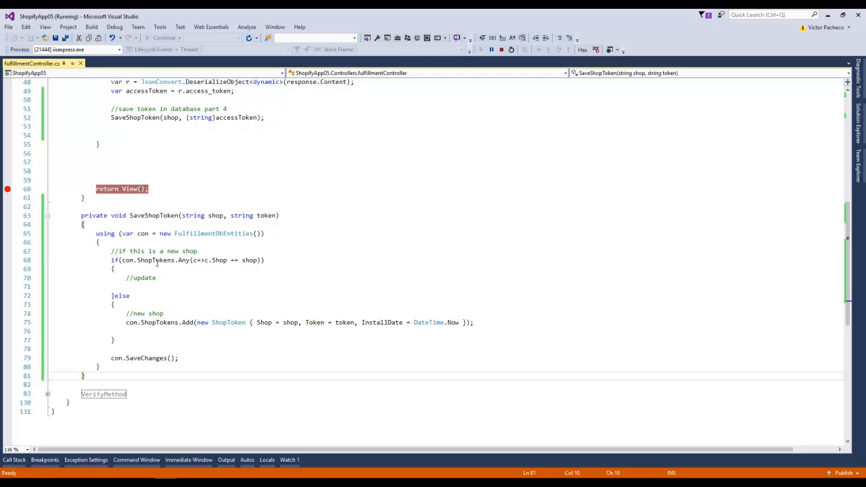
pyautogui.moveTo(200, 341)
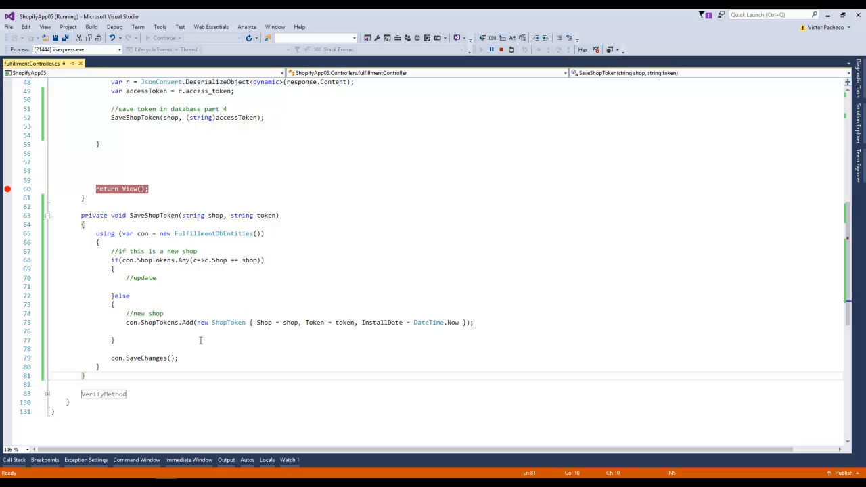
pyautogui.scroll(-3)
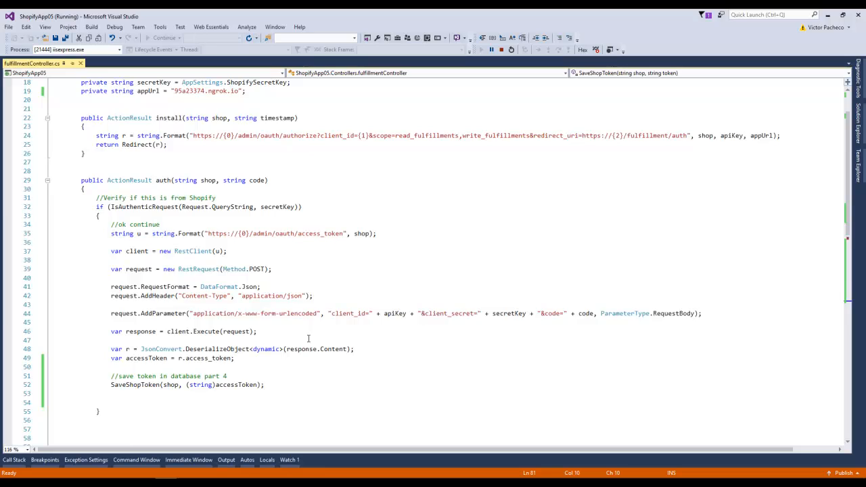
pyautogui.scroll(-3)
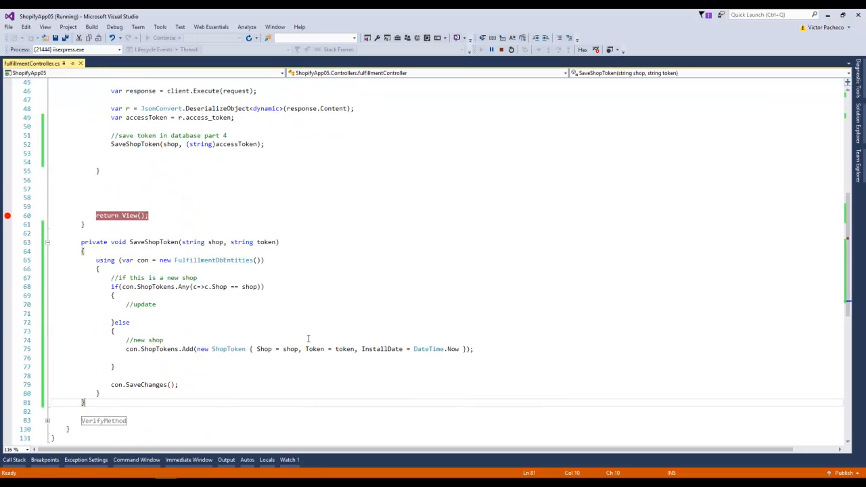